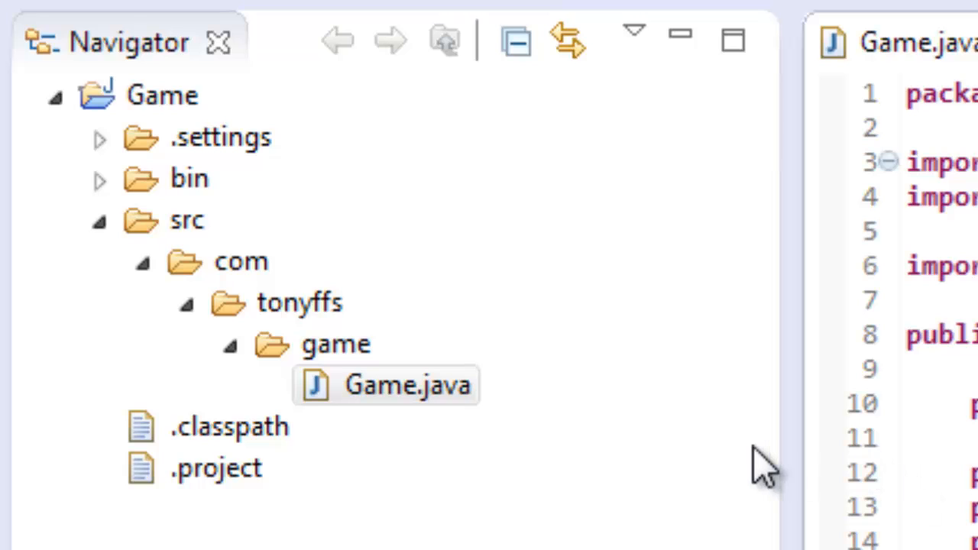
Step: Collapse the Game project's file tree in the Navigator
click(385, 385)
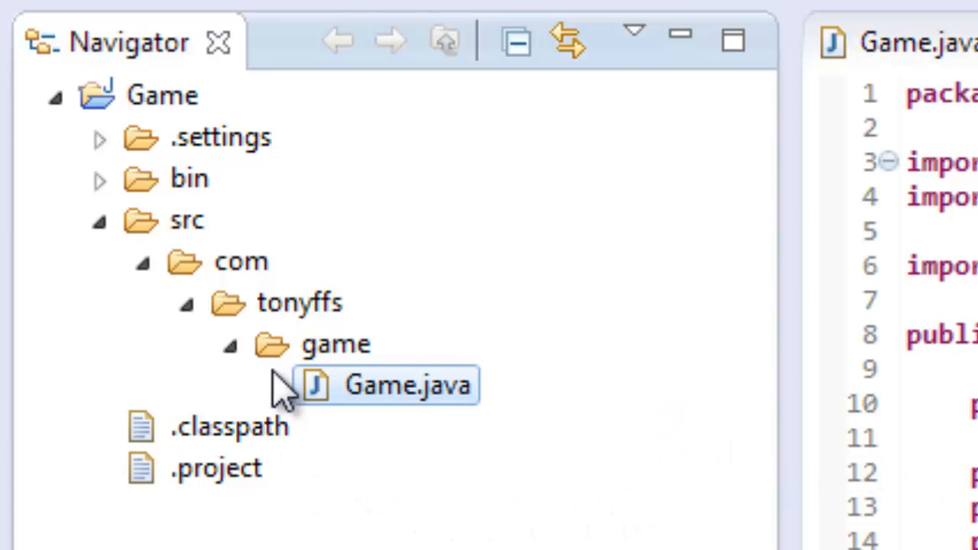
click(55, 94)
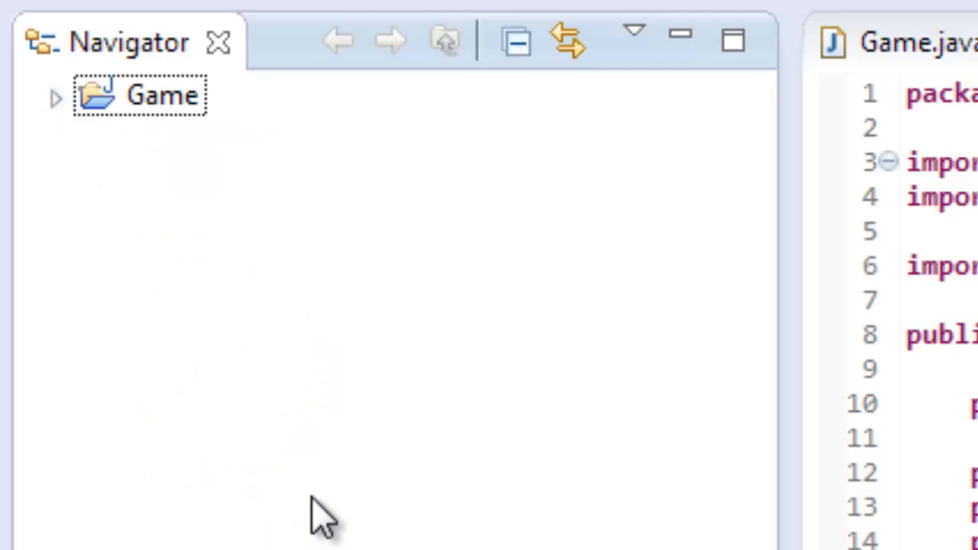
mouse_move(176, 290)
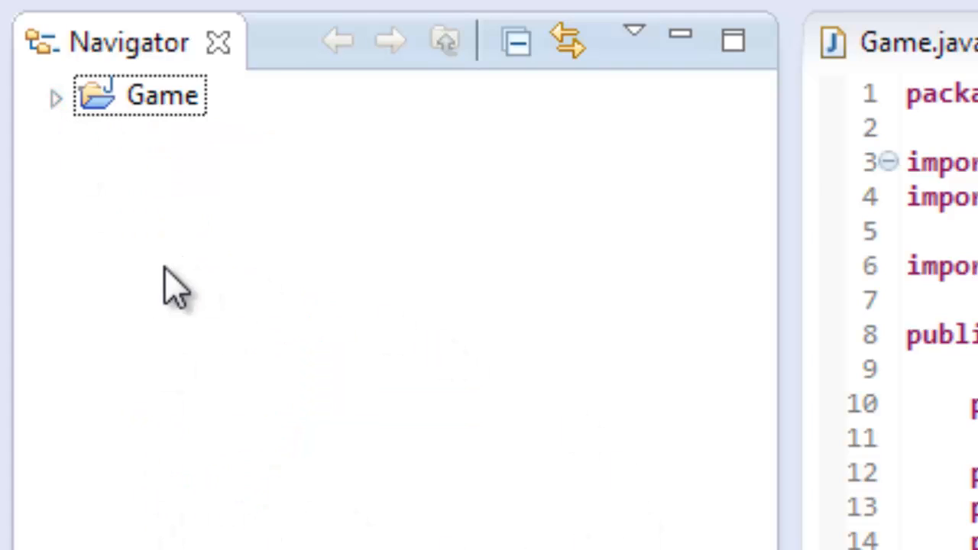
mouse_move(199, 294)
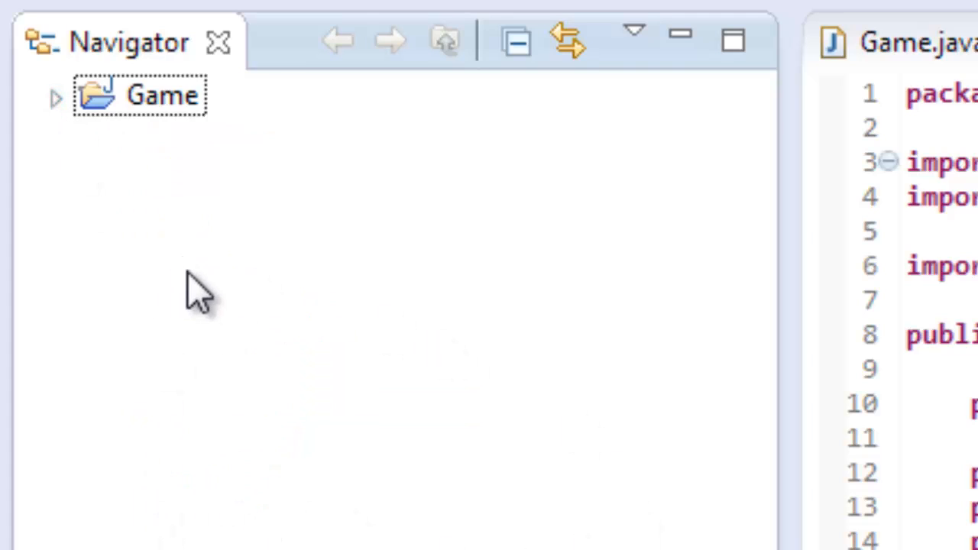
mouse_move(214, 288)
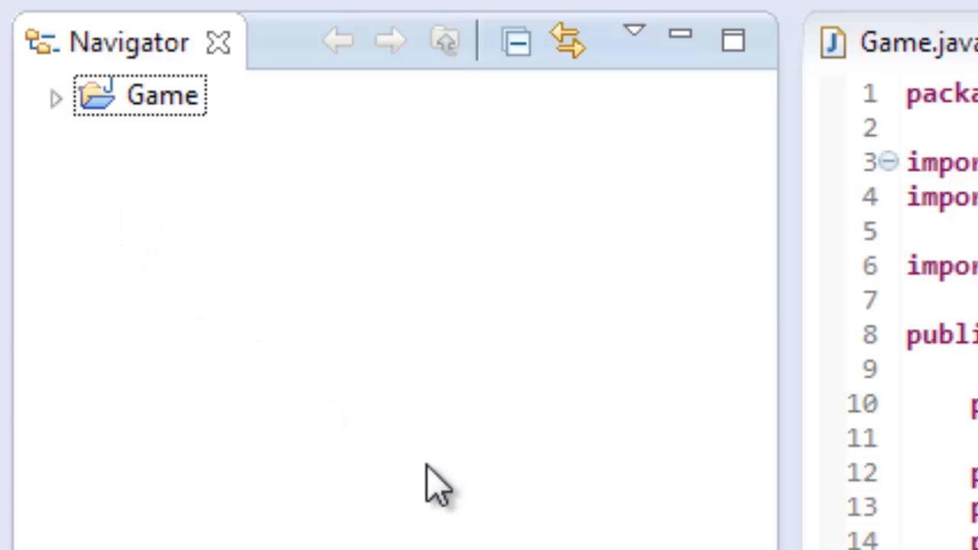
mouse_move(294, 316)
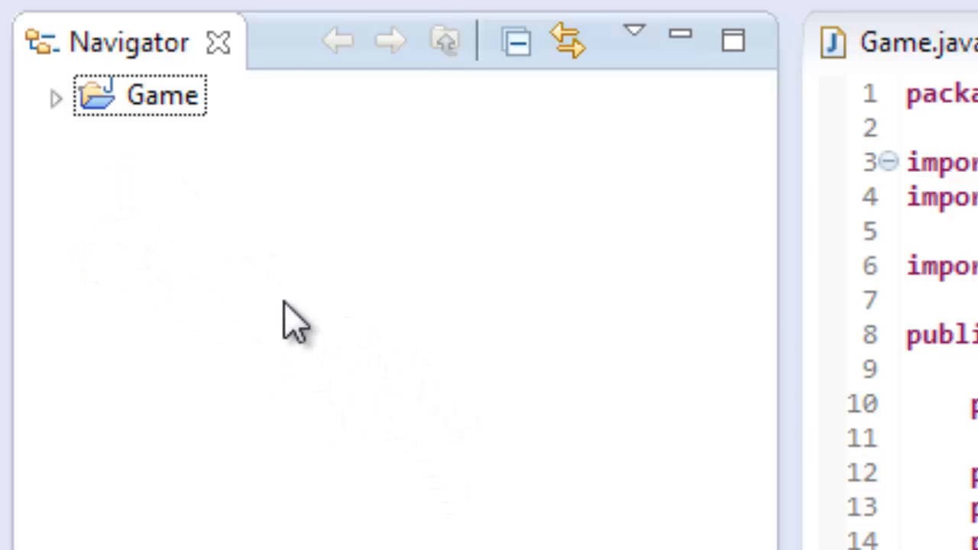
mouse_move(370, 288)
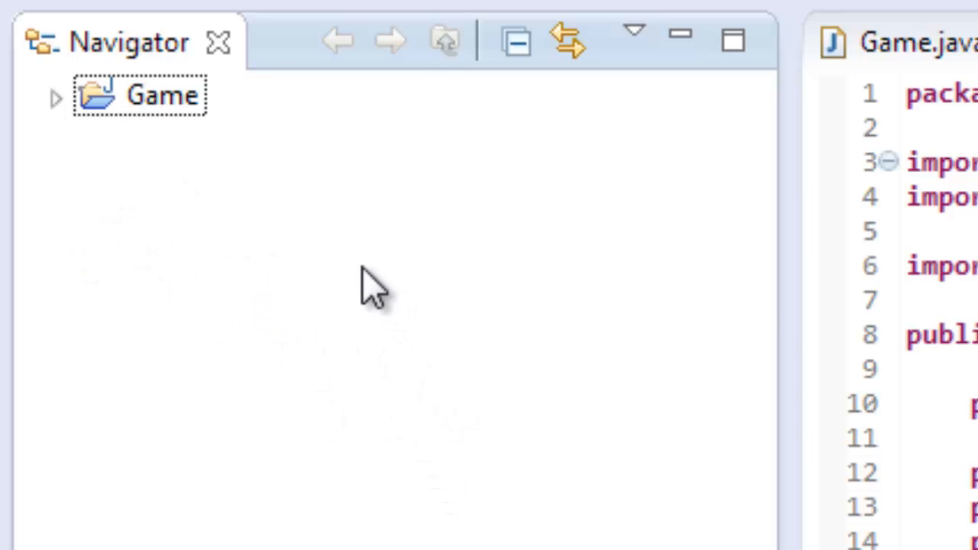
mouse_move(364, 273)
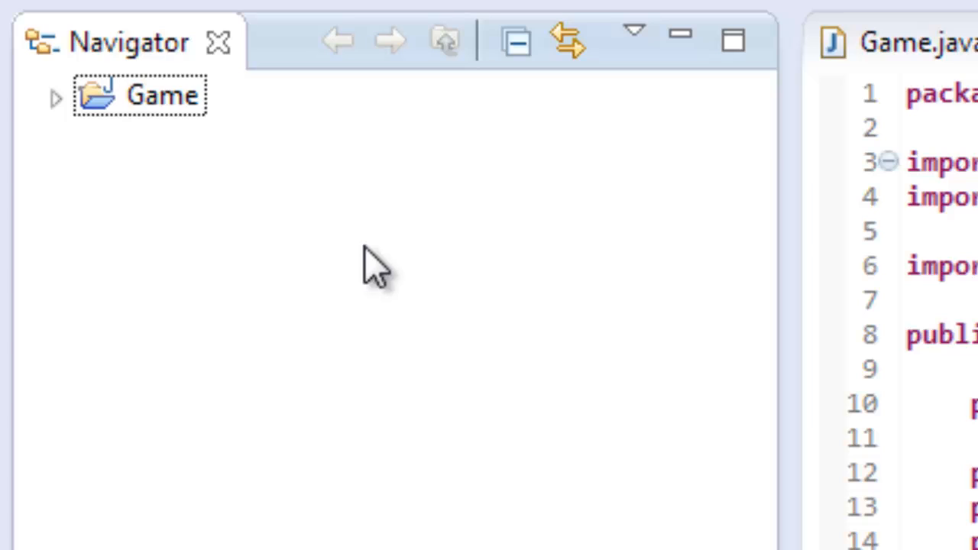
mouse_move(359, 268)
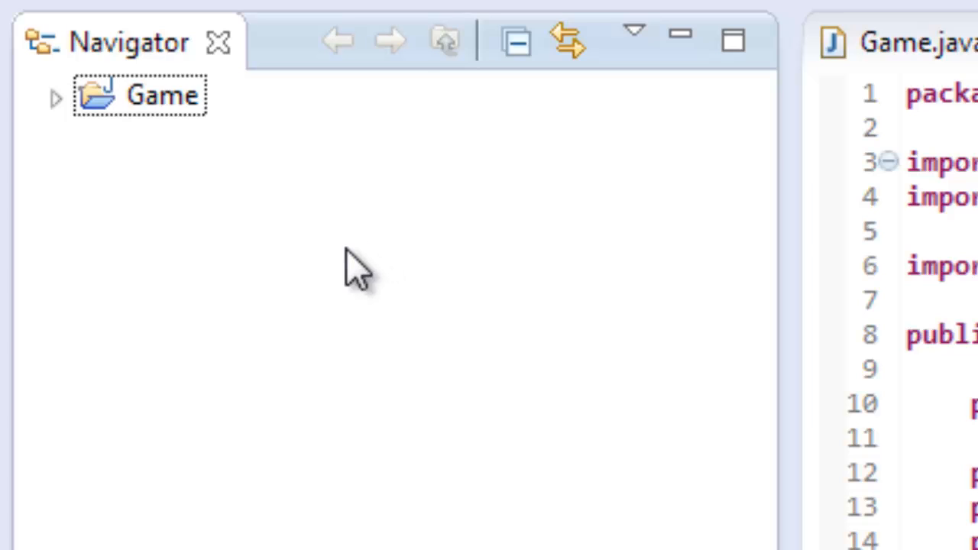
mouse_move(351, 263)
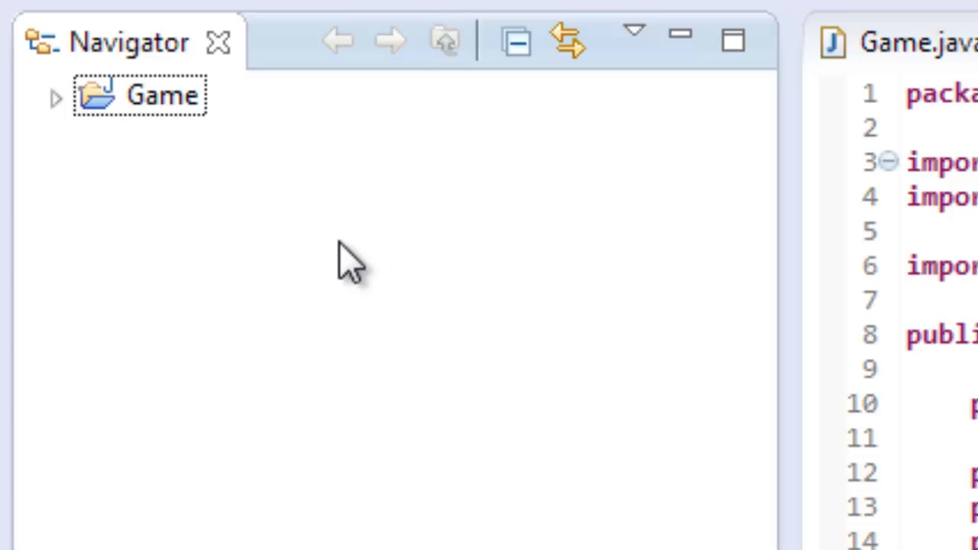
mouse_move(165, 279)
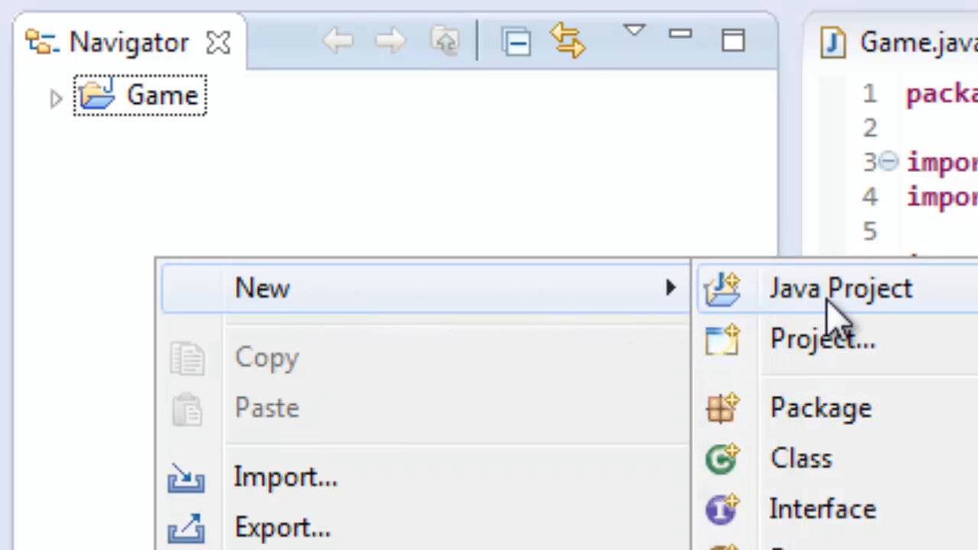
Step: Create a new Java project named Revenge and finish the wizard
click(841, 287)
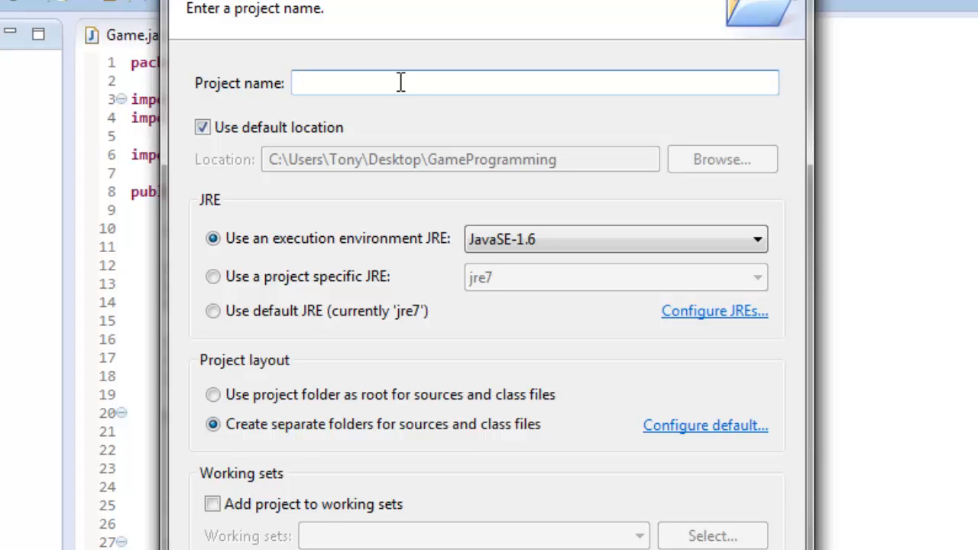
text(P)
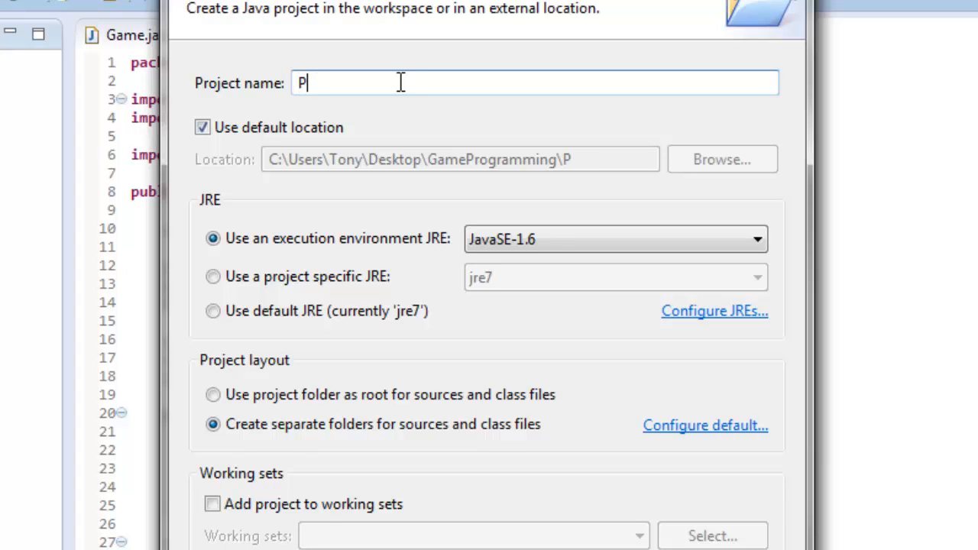
text(Ree=)
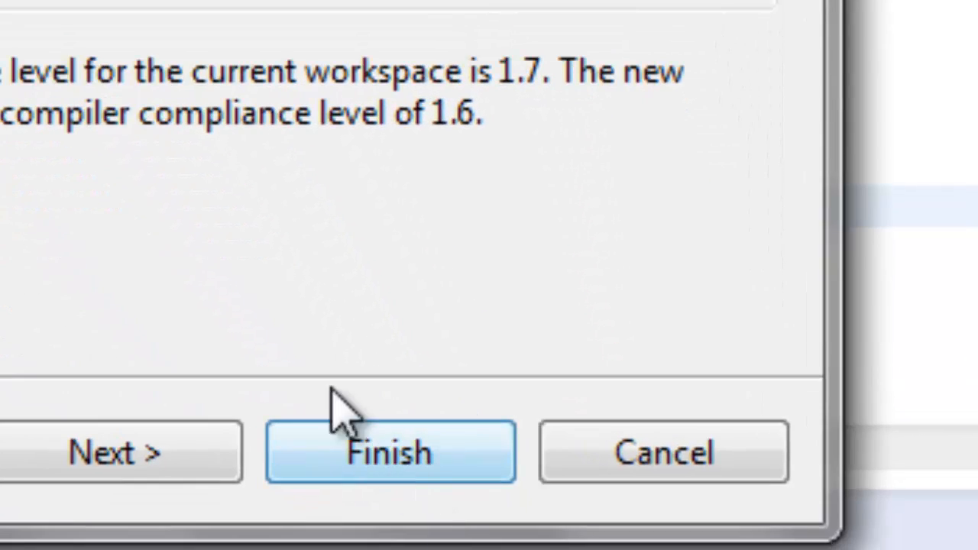
click(390, 451)
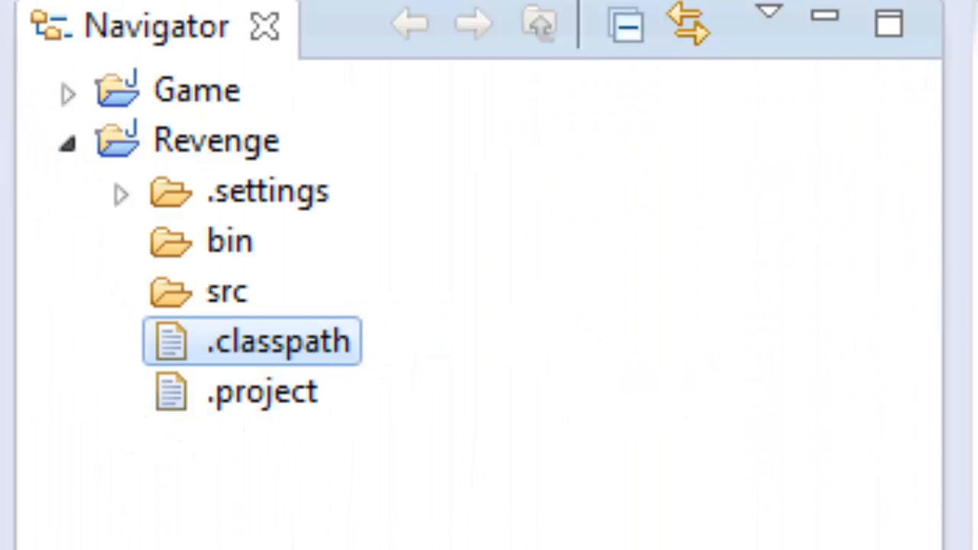
click(487, 87)
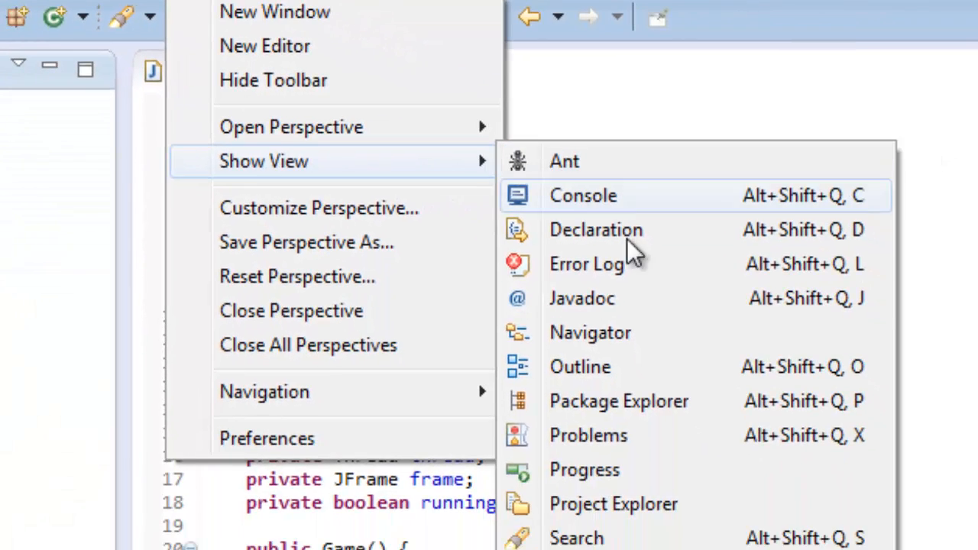
mouse_move(604, 334)
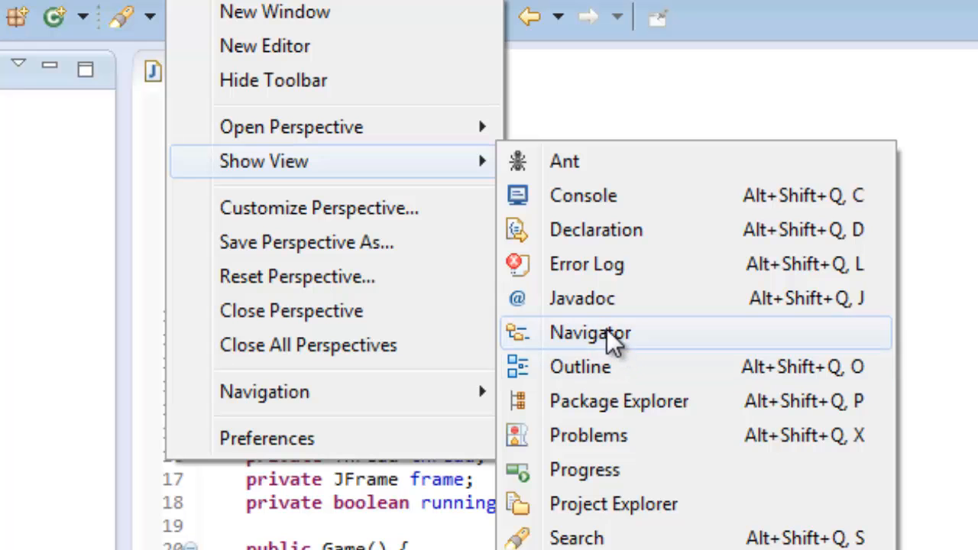
click(590, 333)
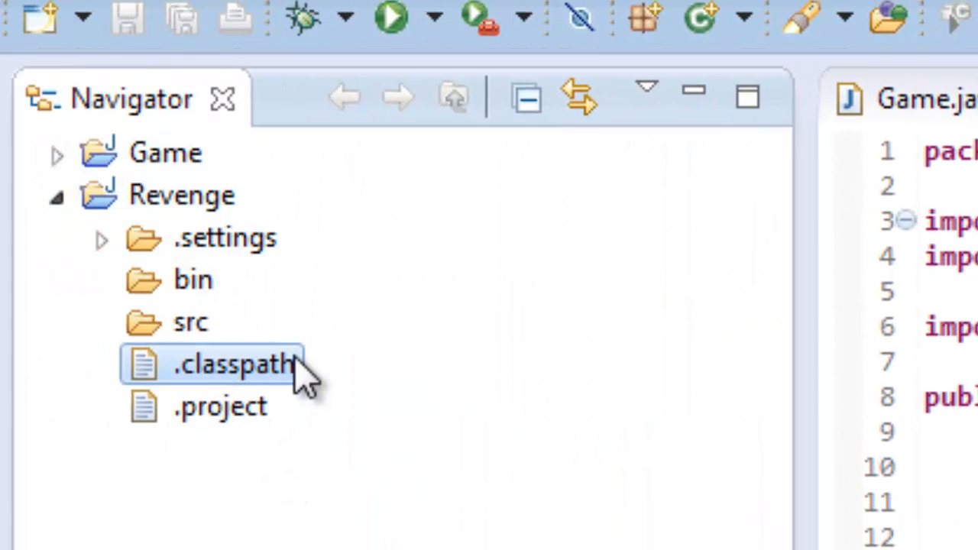
mouse_move(190, 324)
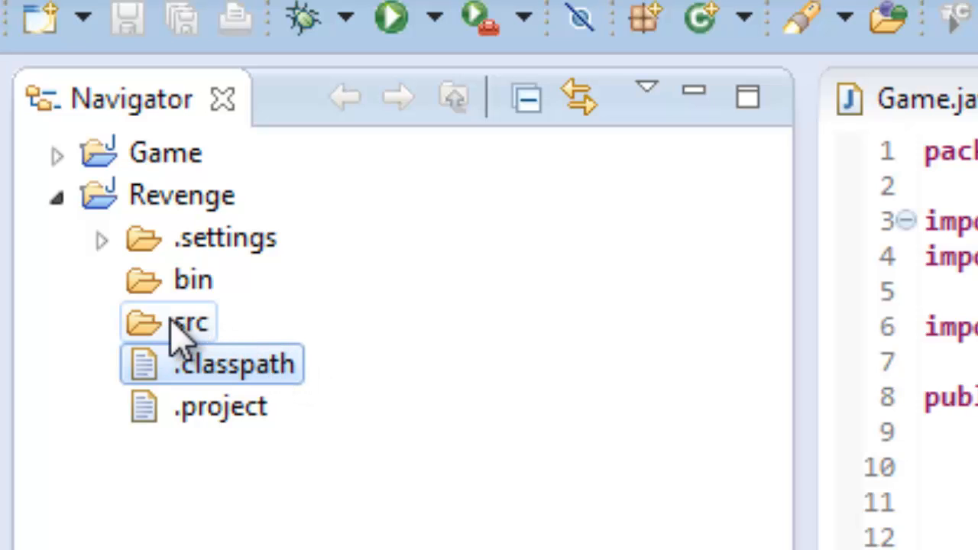
Step: Add a new class Game in package com.tonyffs.revenge under the Revenge src folder
right_click(186, 322)
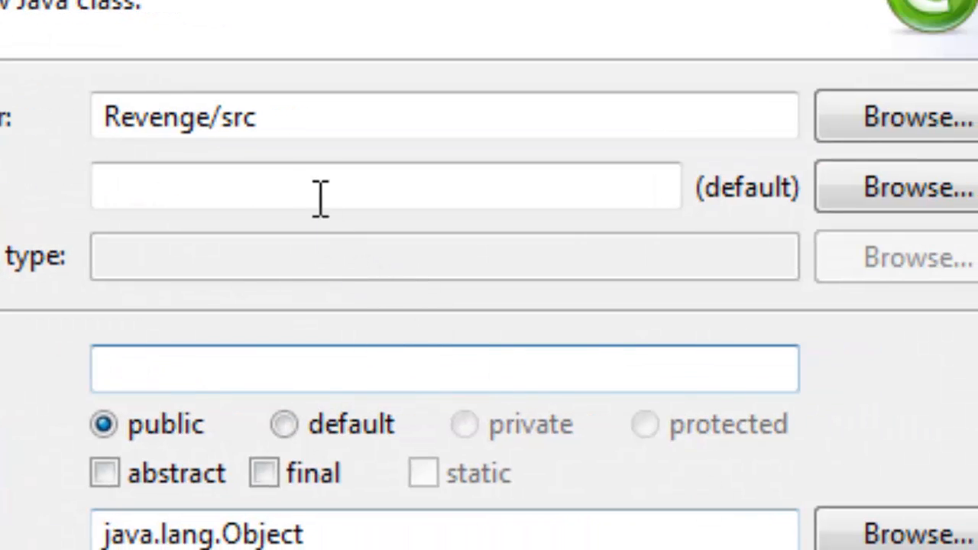
text(com.)
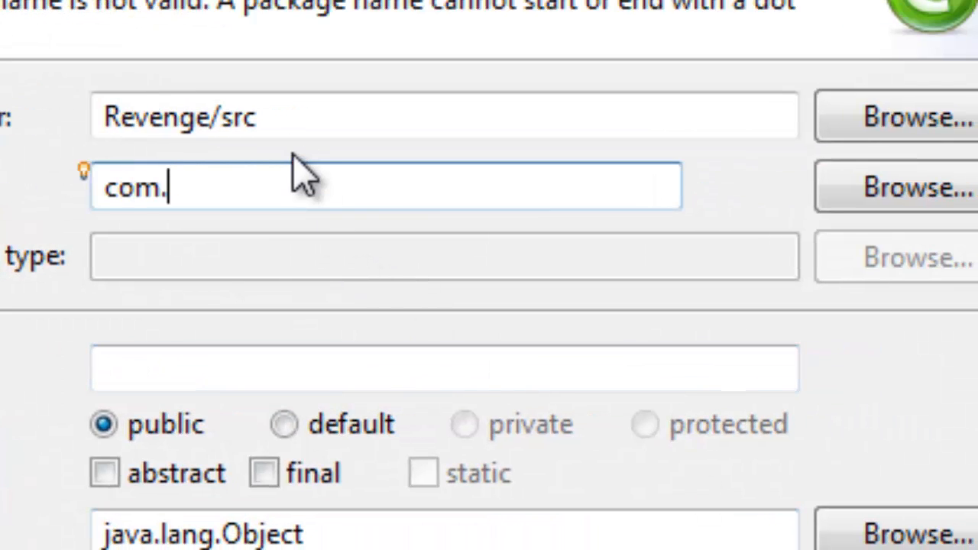
text(tonyffs.rev)
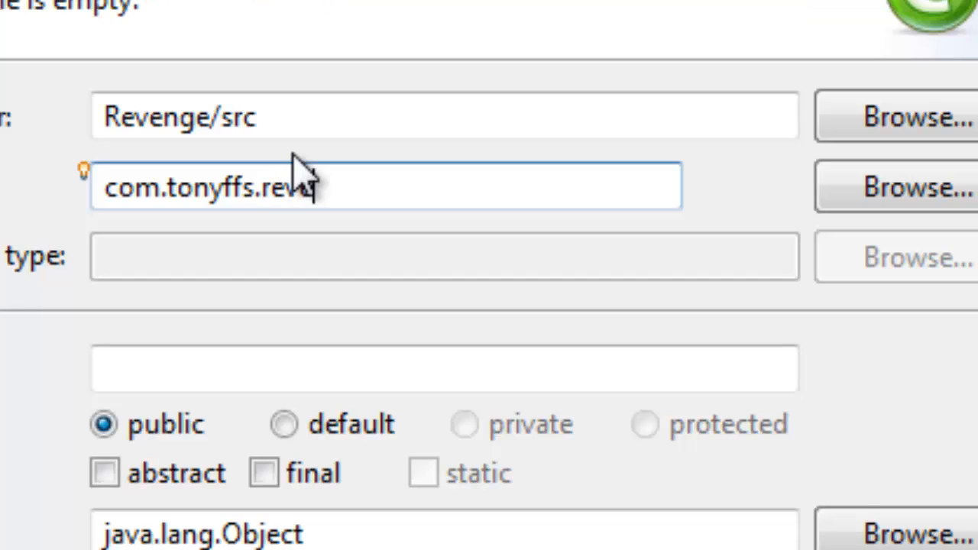
text(nge)
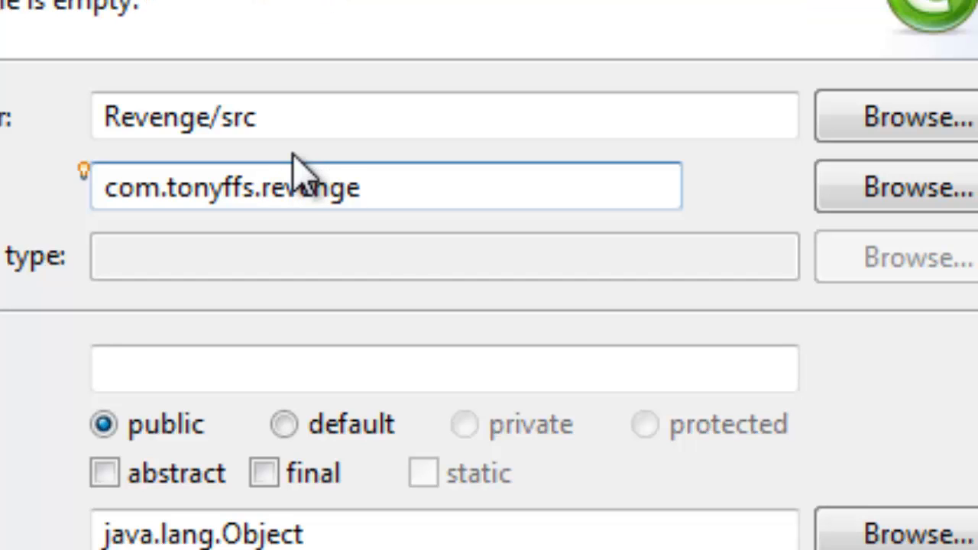
click(445, 367)
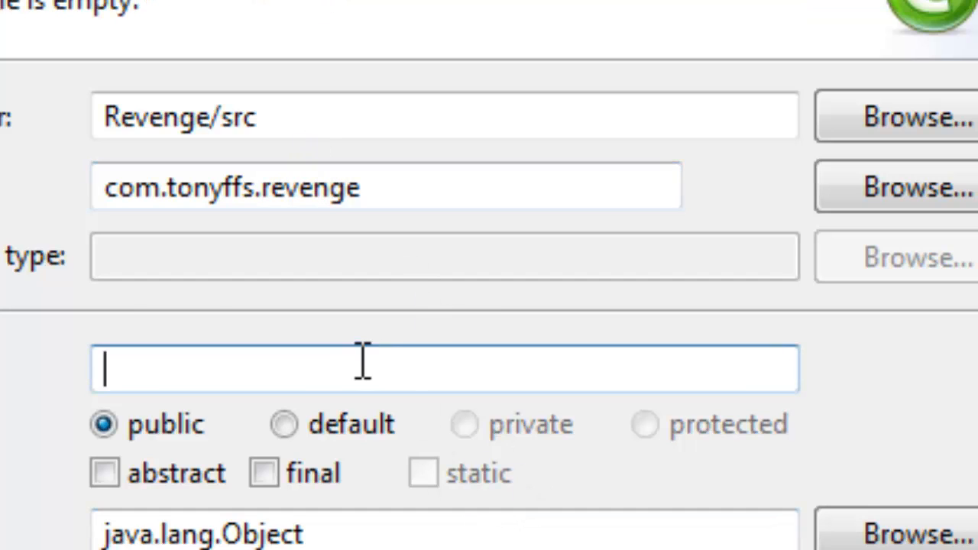
text(Game)
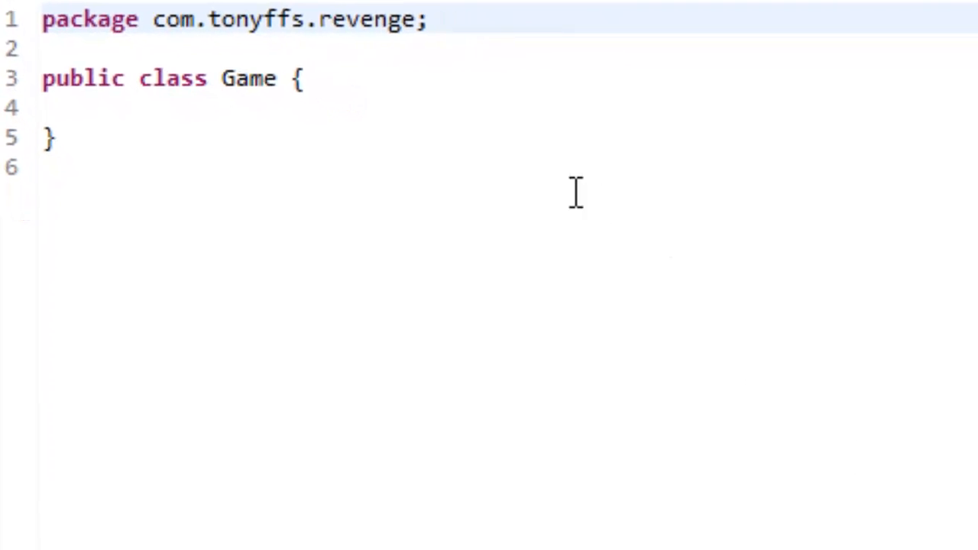
Step: Declare Game as 'extends Canvas implements Runnable' on the class line
double_click(247, 78)
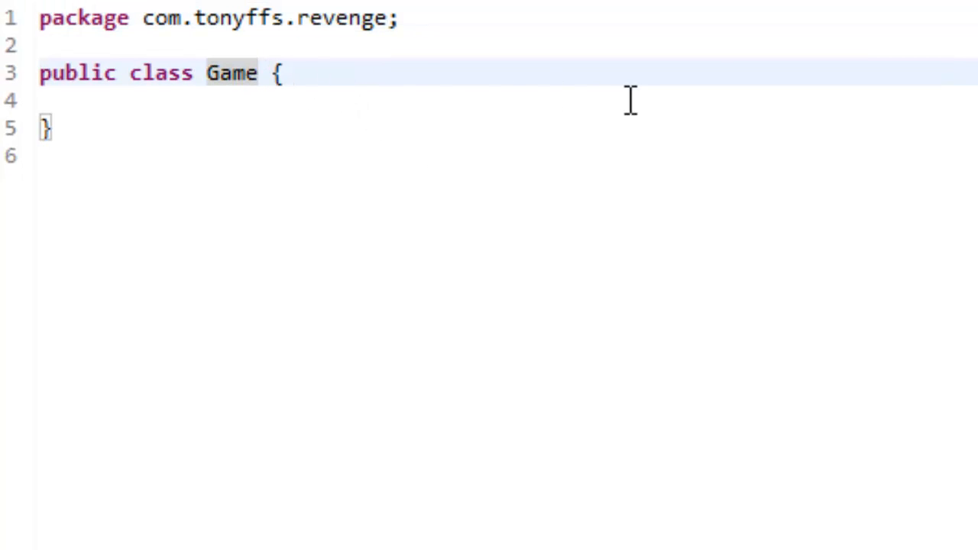
text(extends)
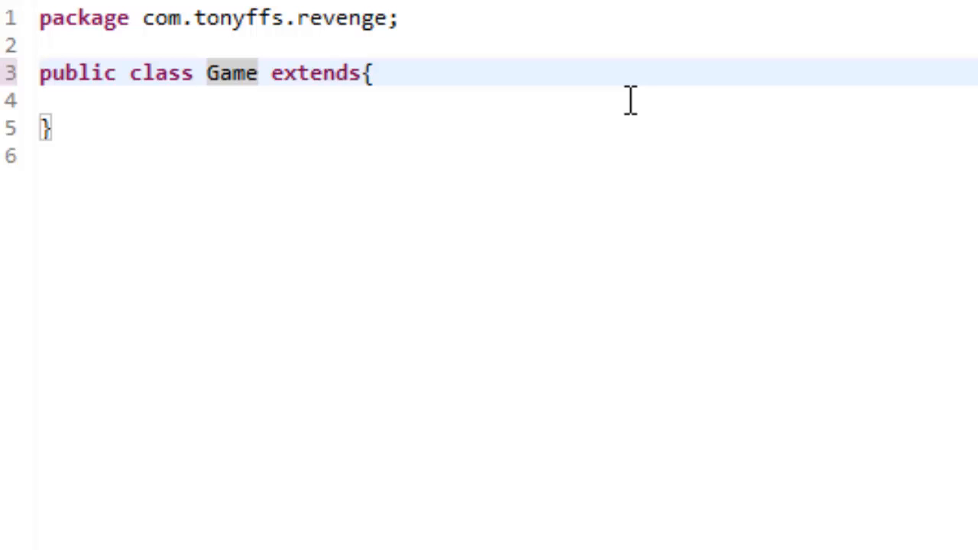
text(cna)
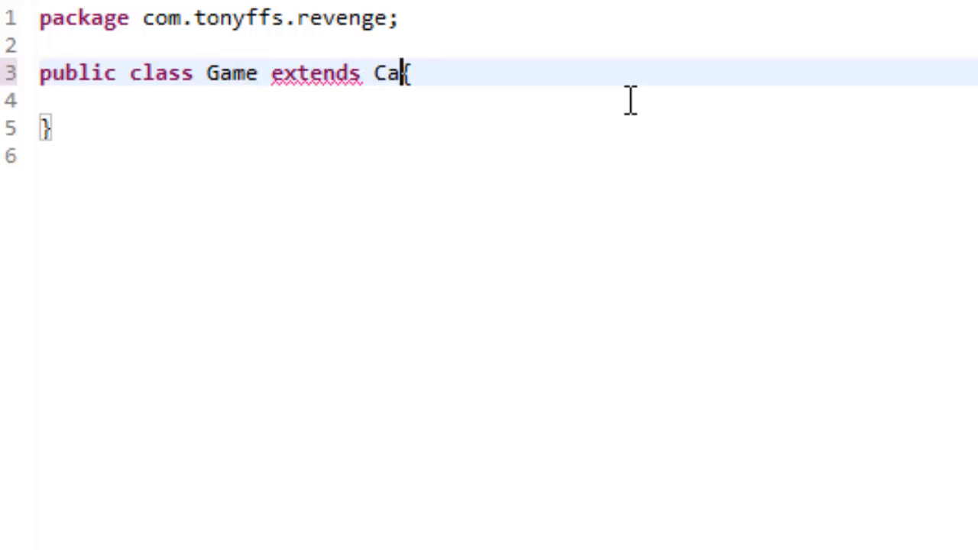
text(nvas)
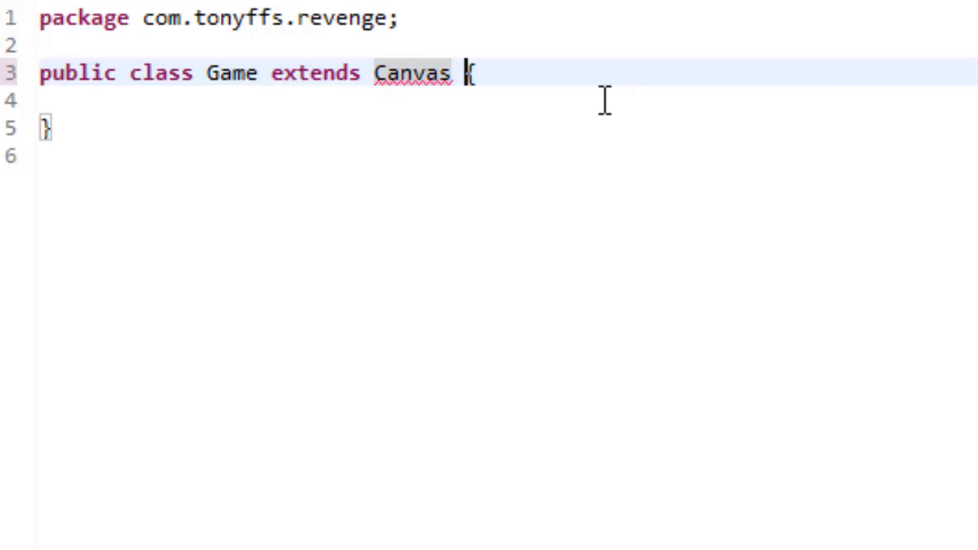
text(implements)
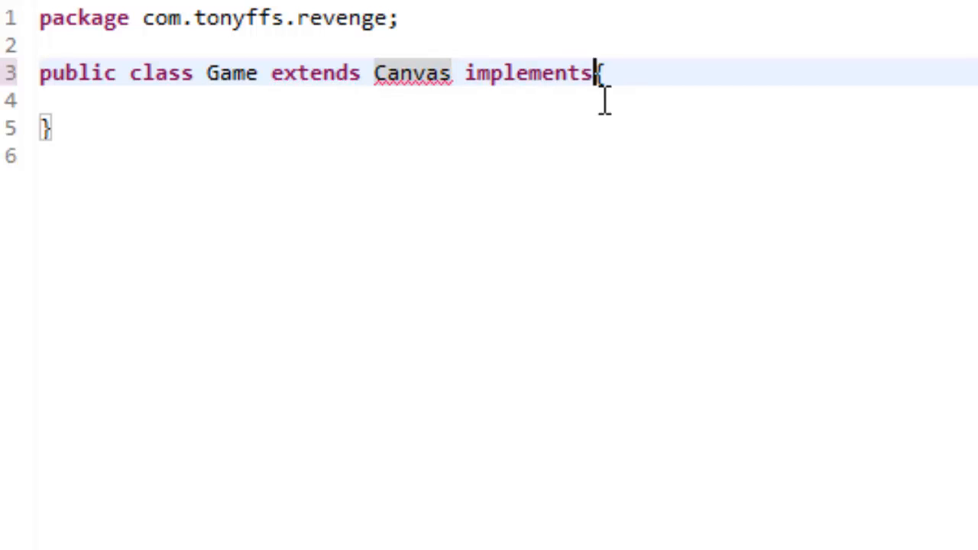
text(Runnabl)
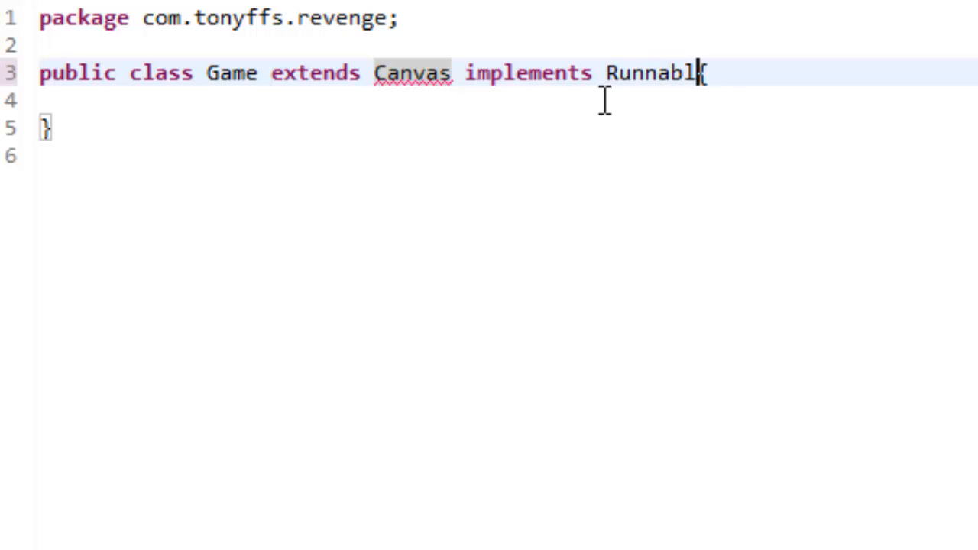
text(e)
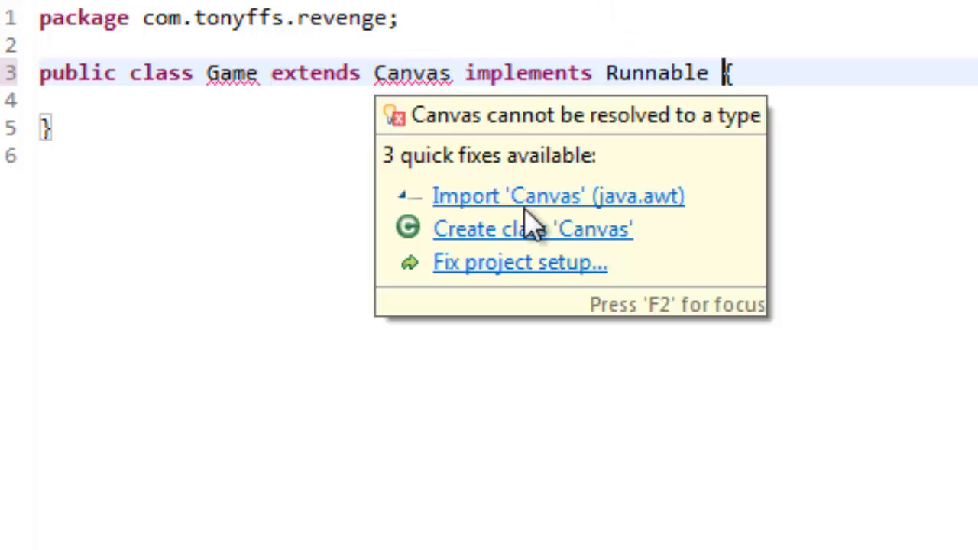
Step: Import java.awt.Canvas, add the required run() method and clear its stub comment
click(558, 196)
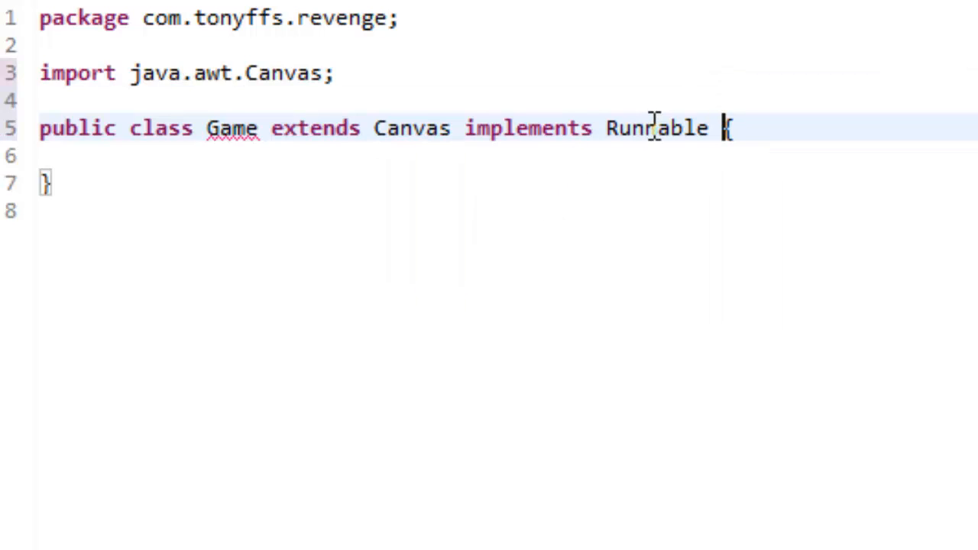
mouse_move(232, 128)
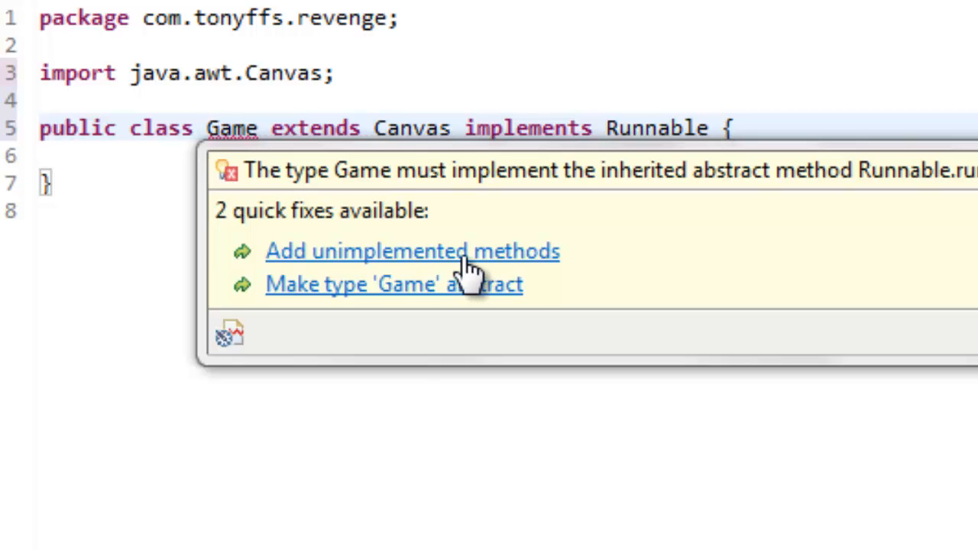
click(413, 251)
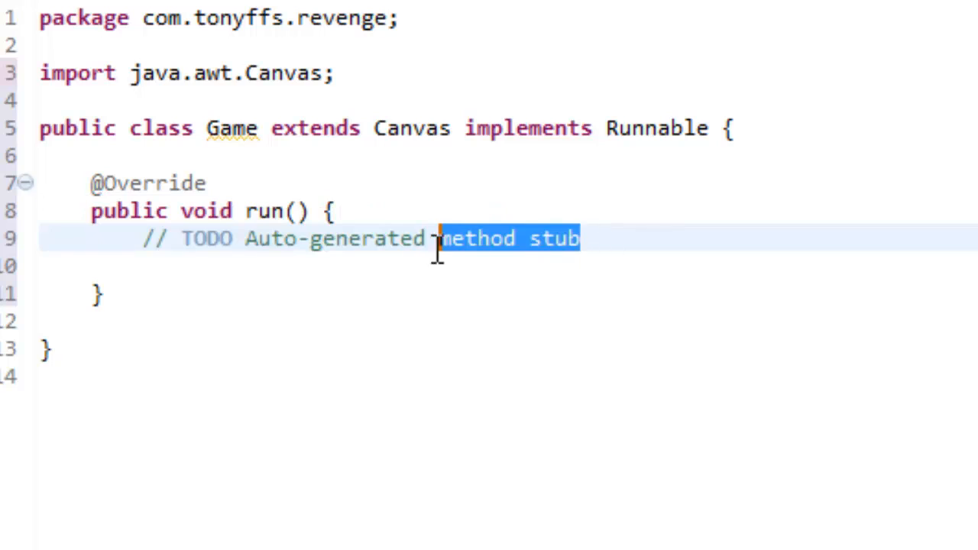
key(Delete)
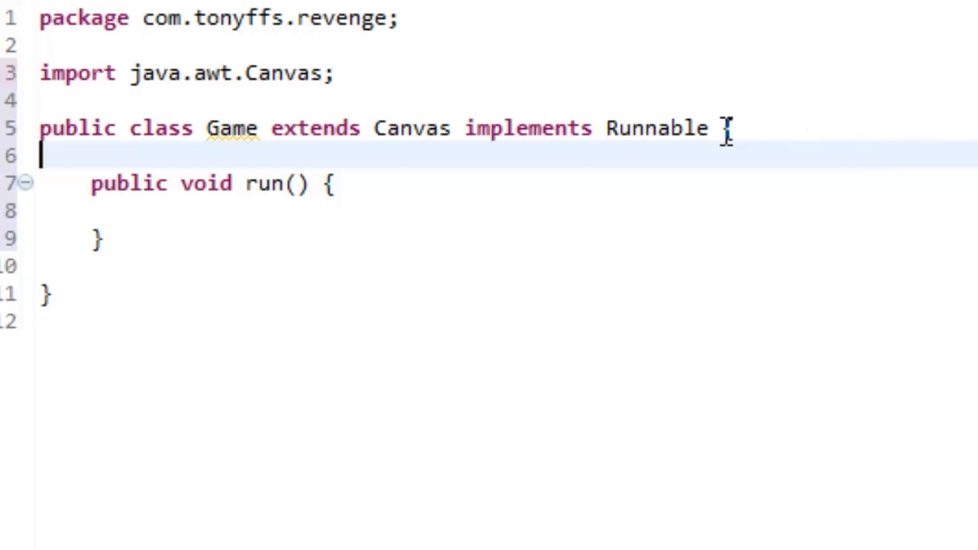
Step: Declare 'private static final long serialVersionUID = 1L;' above run()
text({)
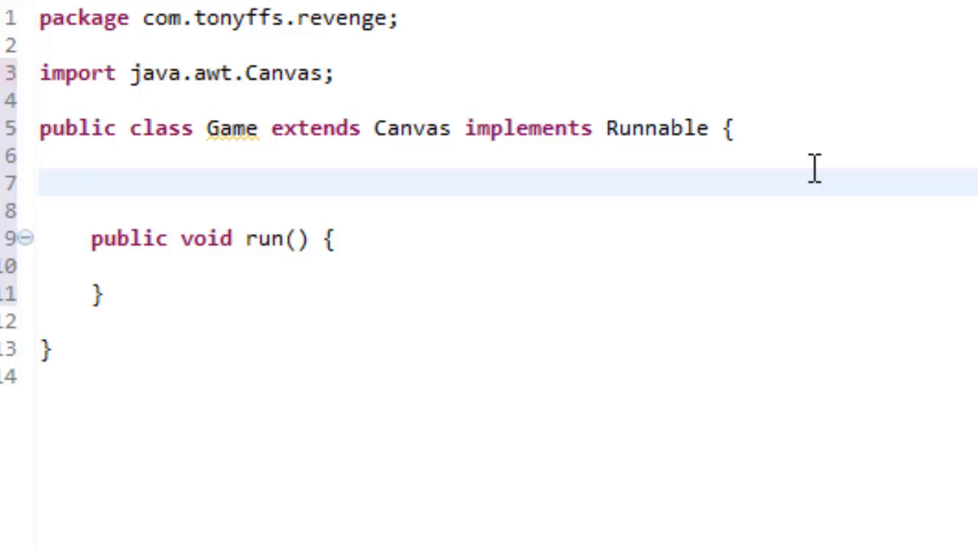
text(private)
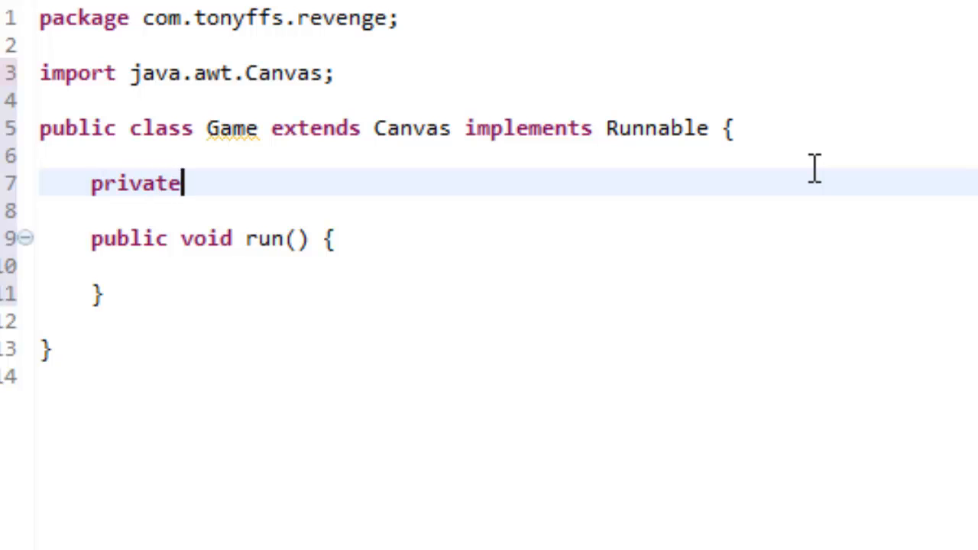
text(static)
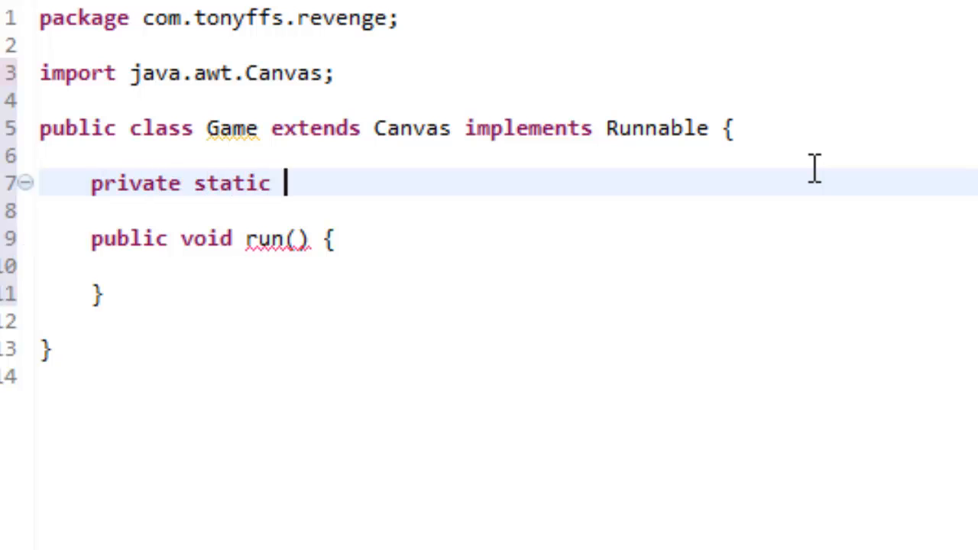
key(BackSpace)
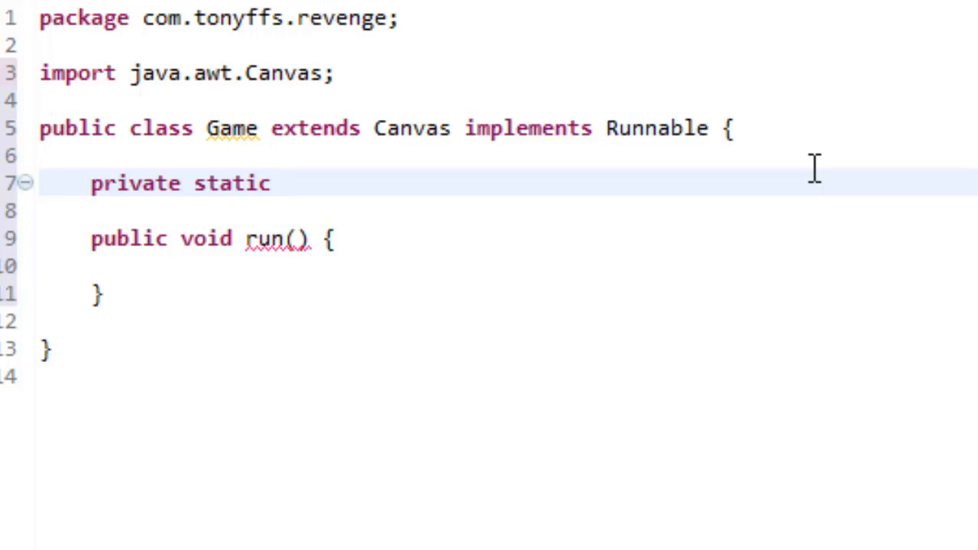
text(fin)
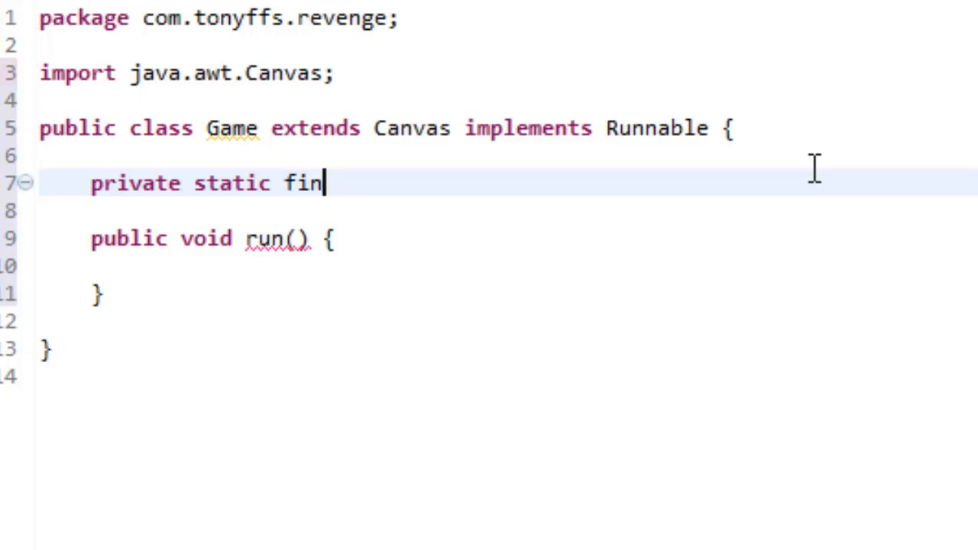
text(al)
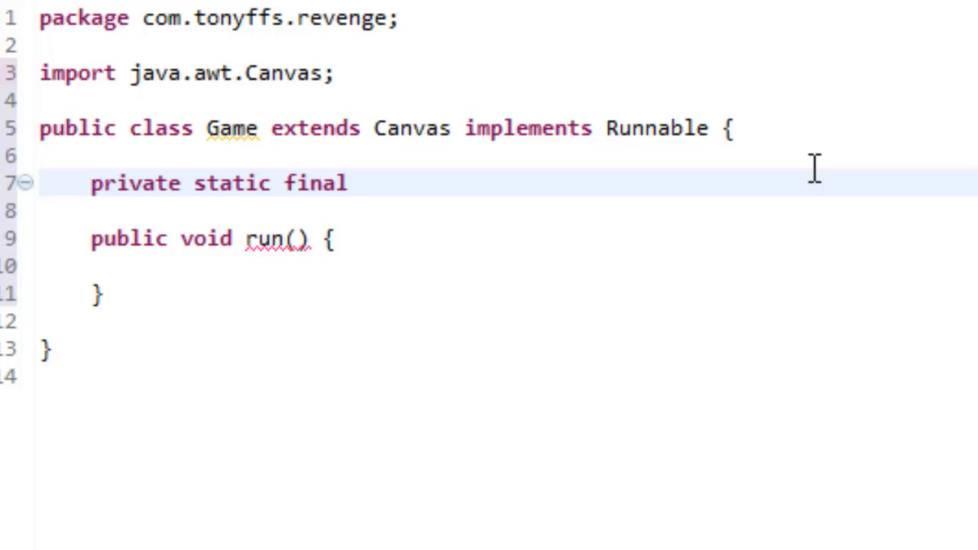
text(long s)
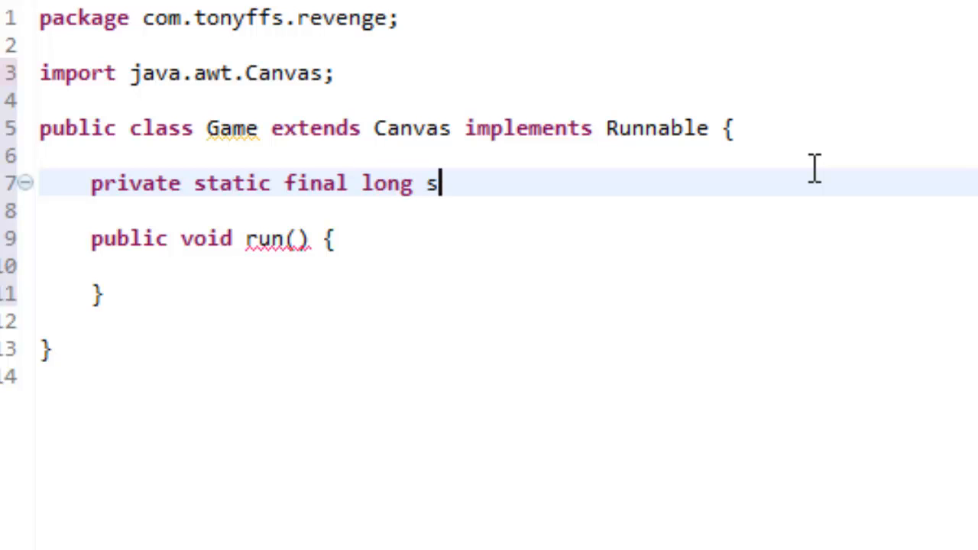
text(erialV)
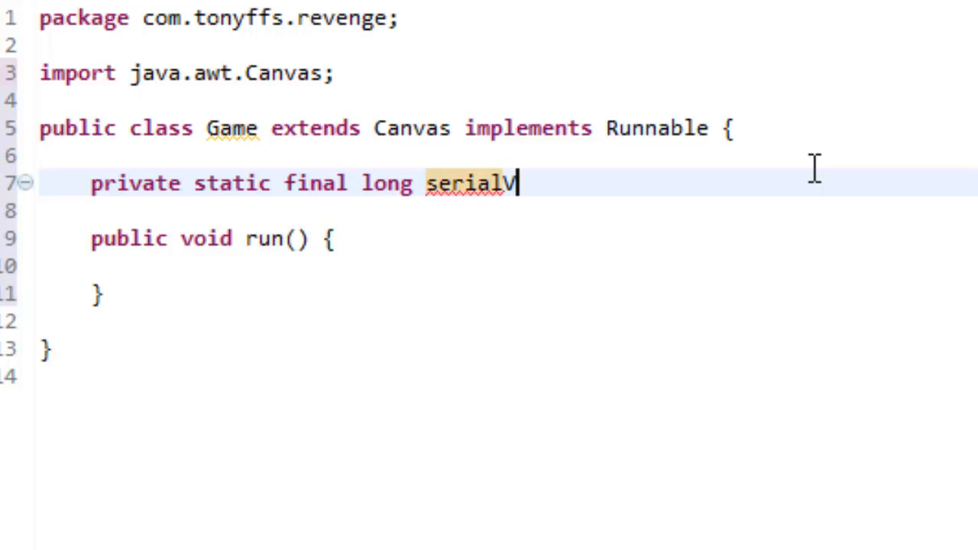
text(ersi)
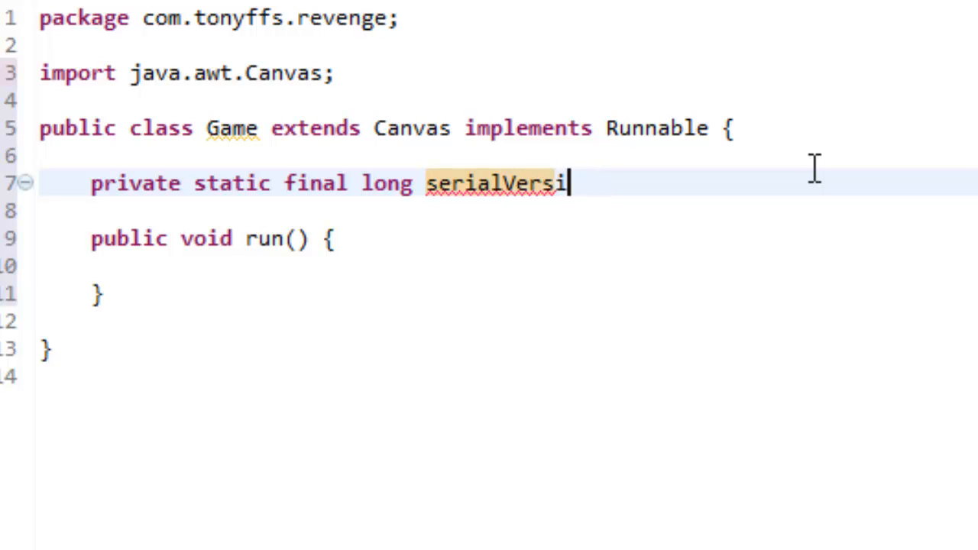
text(onUID)
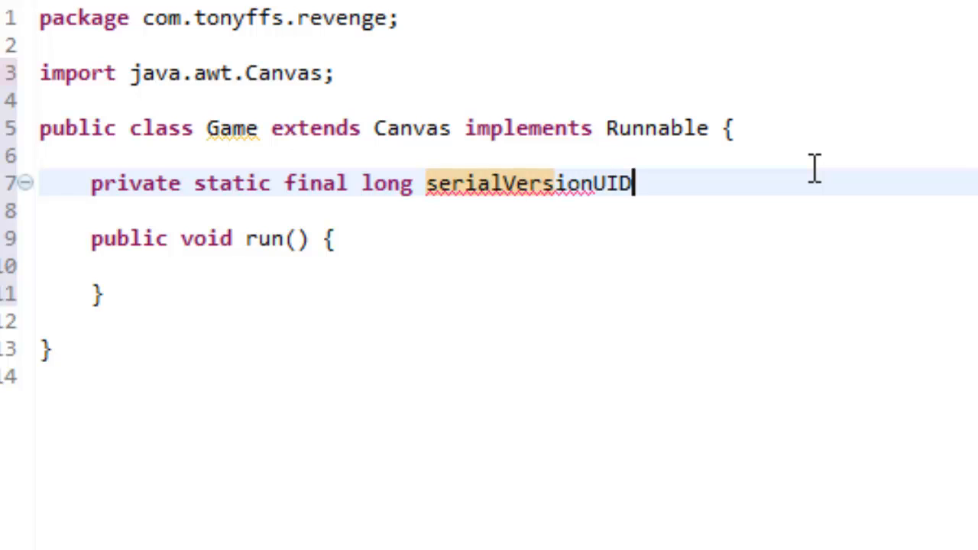
text(=)
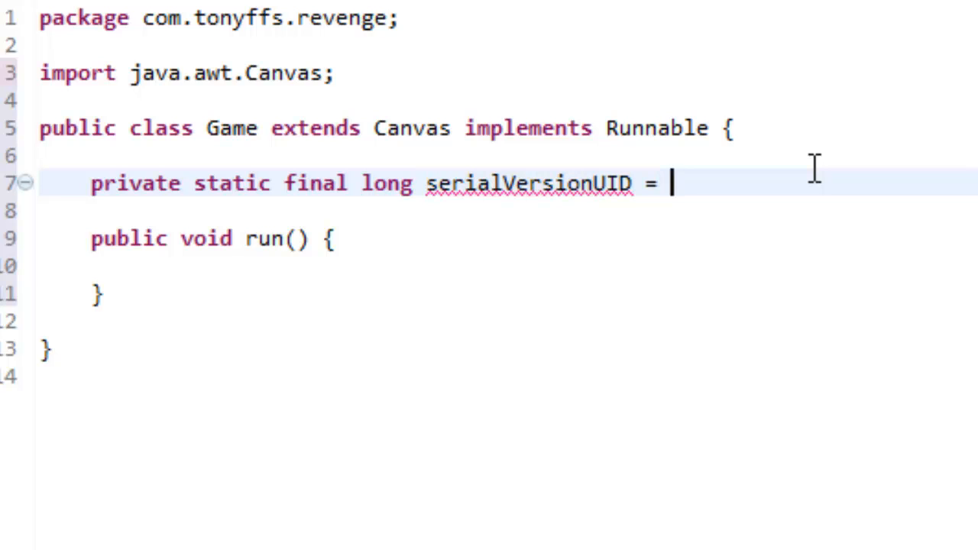
text(1L;)
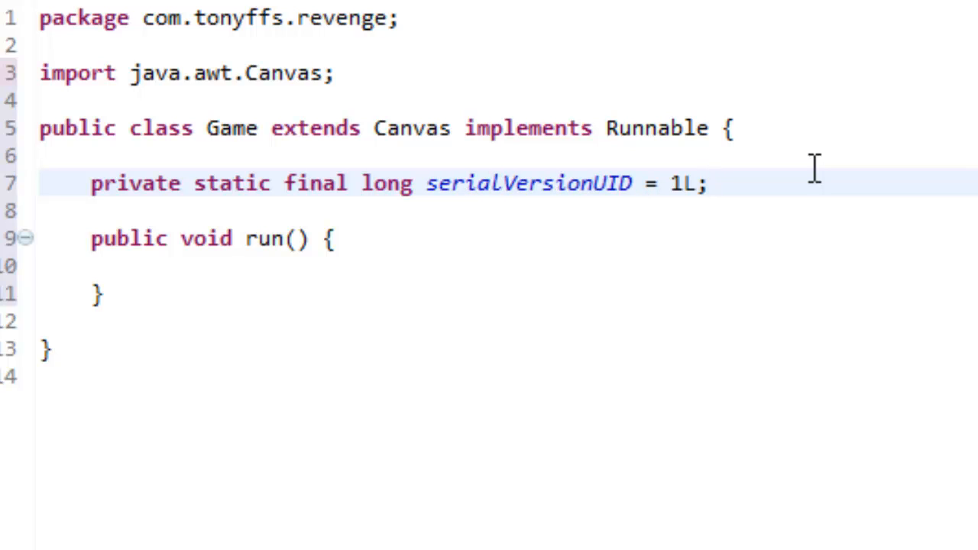
click(709, 184)
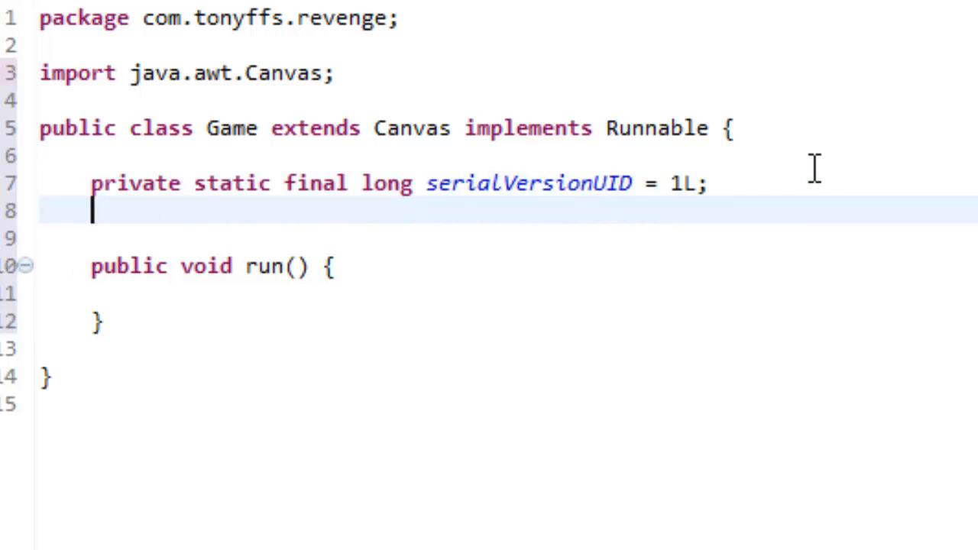
Step: Declare 'public static int width = 300;' as the first size field
text(pub)
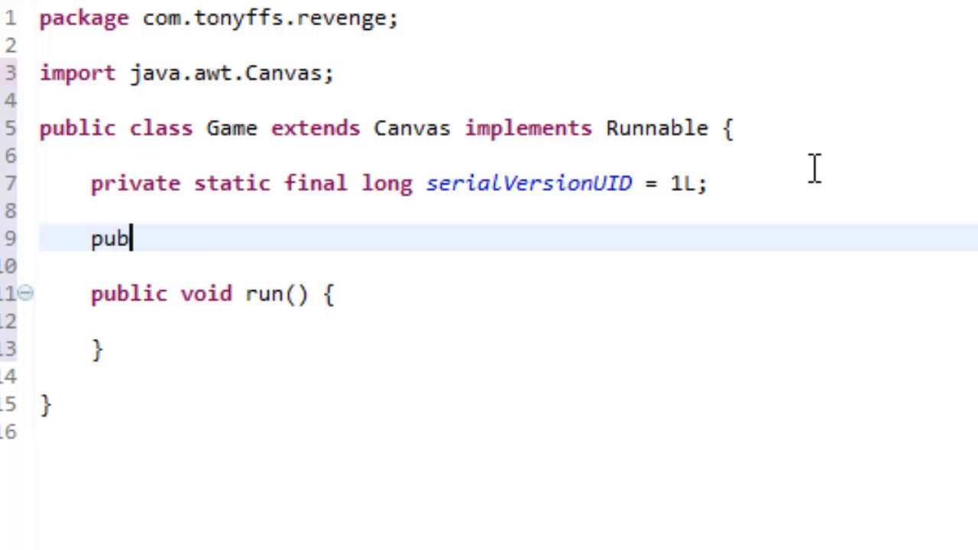
text(lic sstatic)
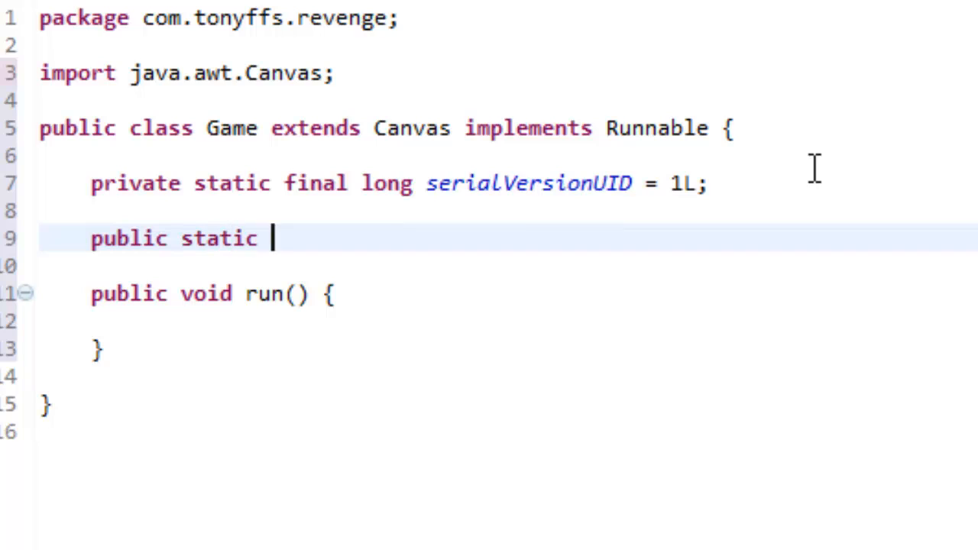
text(wi)
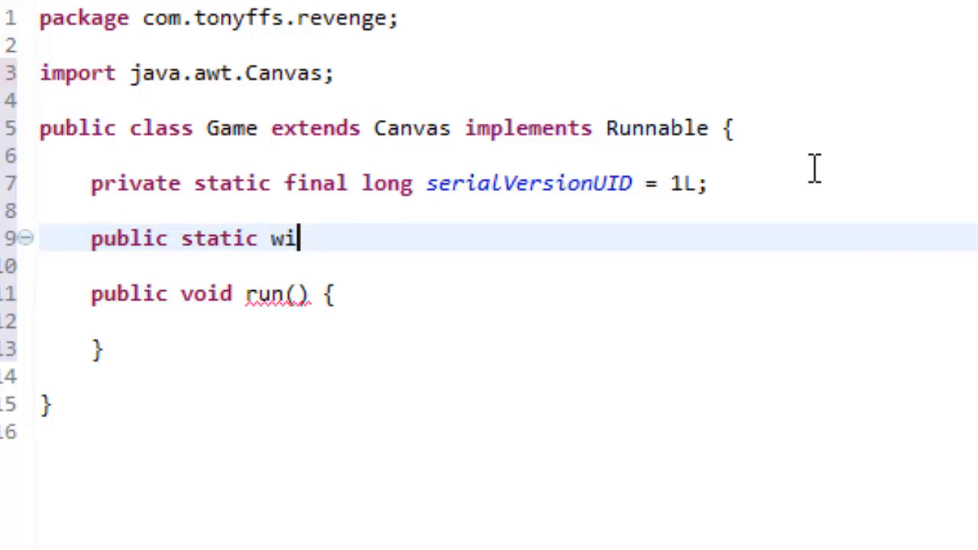
text(dth)
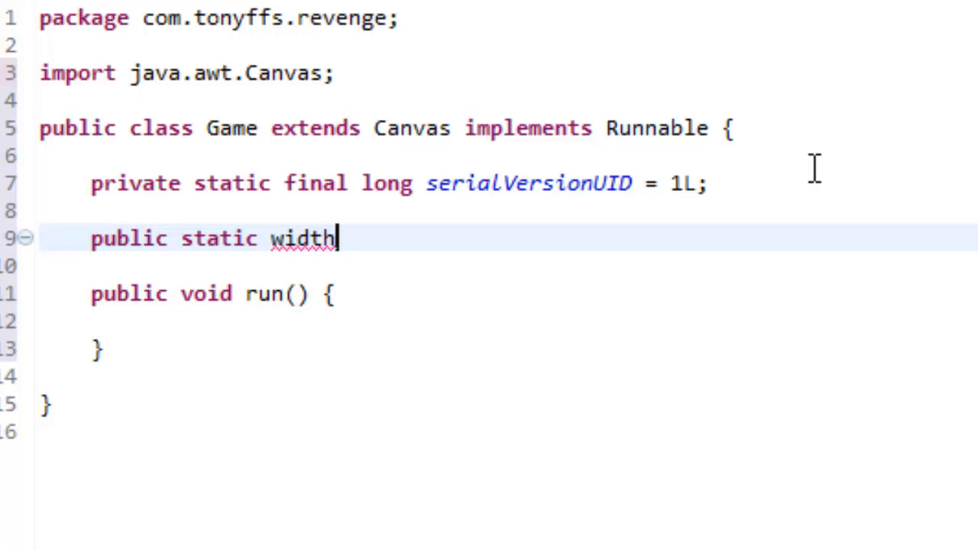
text(" ")
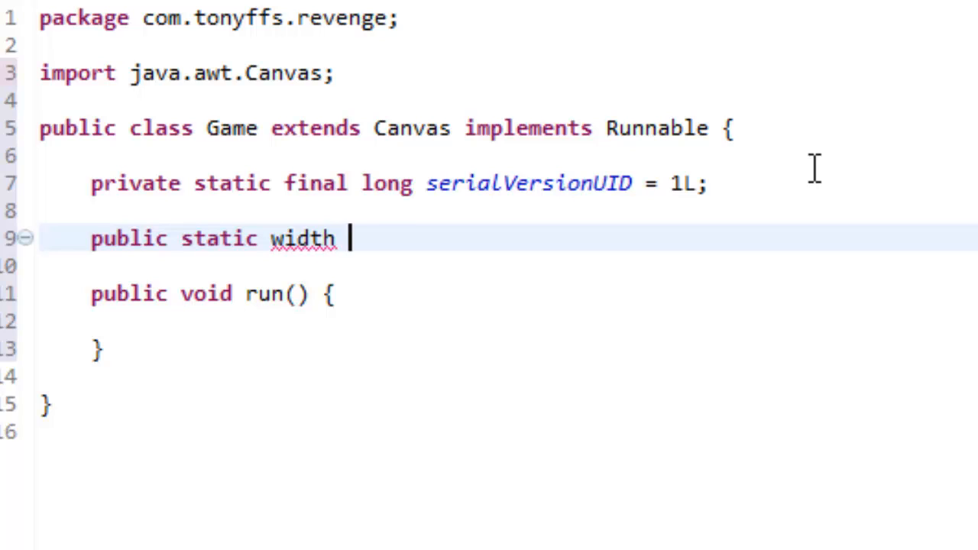
text(= 300;)
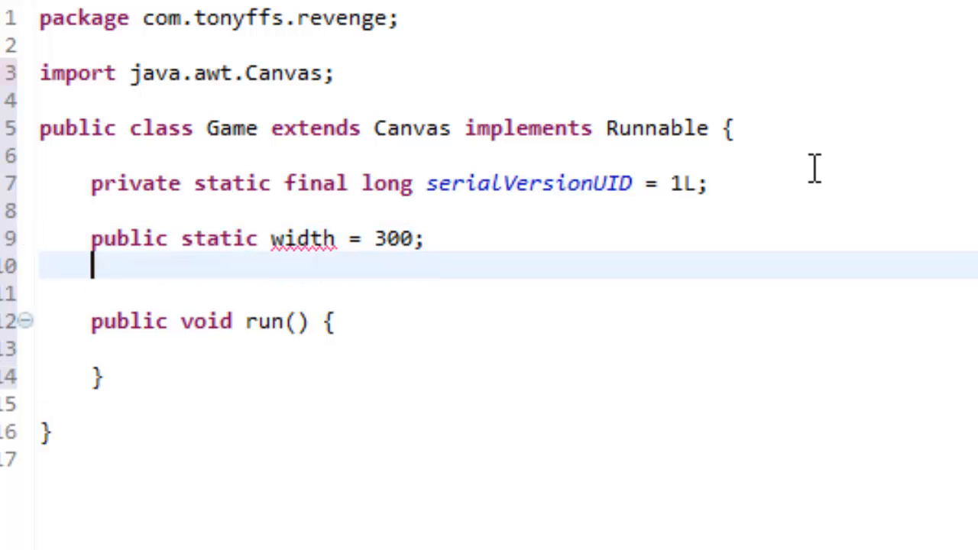
mouse_move(277, 235)
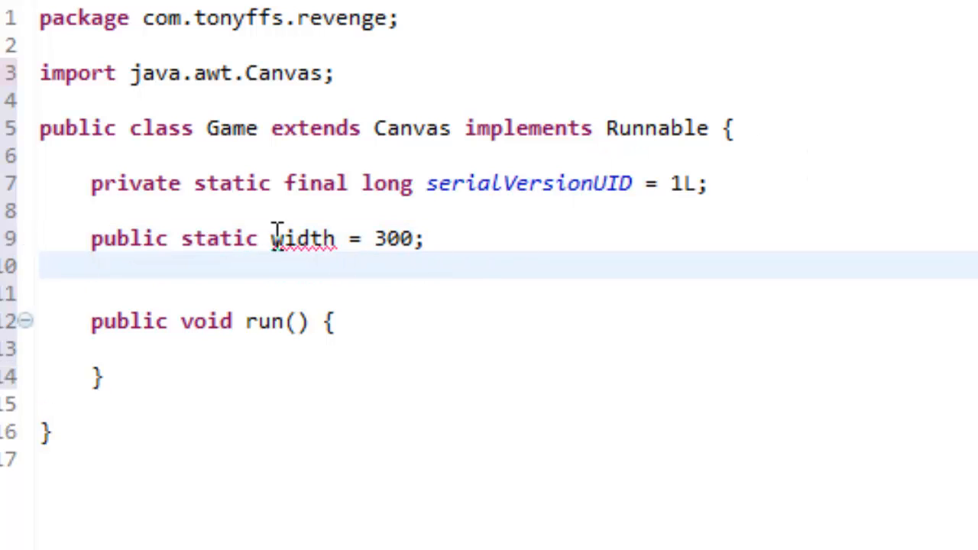
text(int)
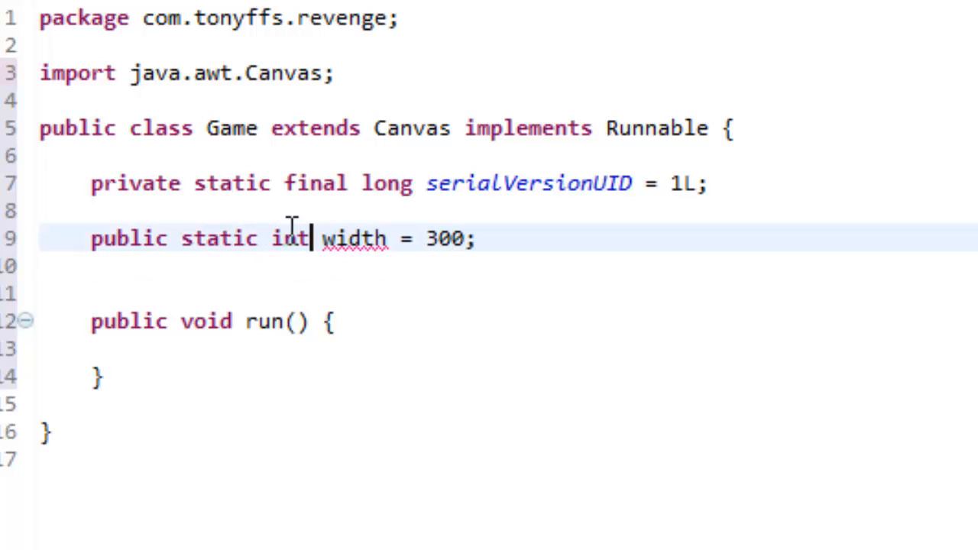
Step: Declare 'public static int height = width / 16 * 9;'
text(public sta)
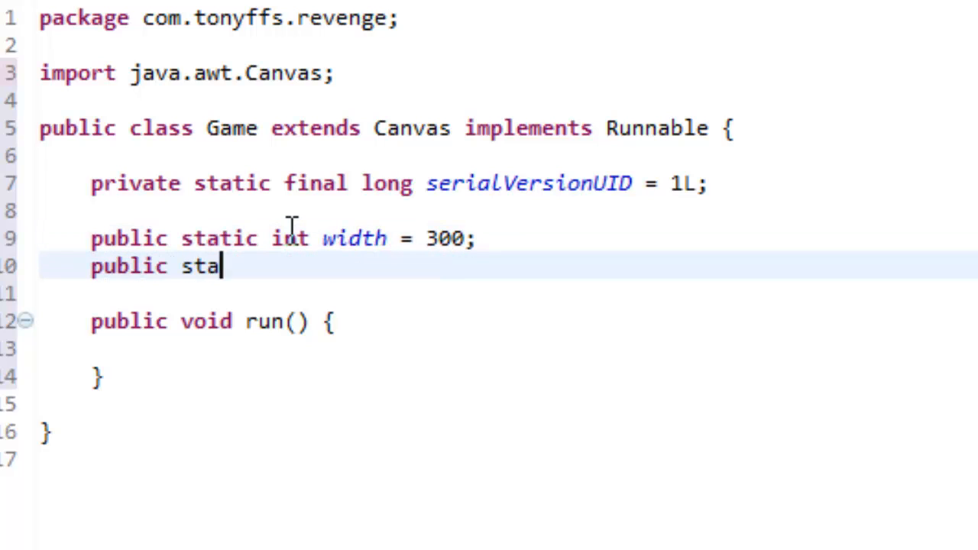
text(tic int height =)
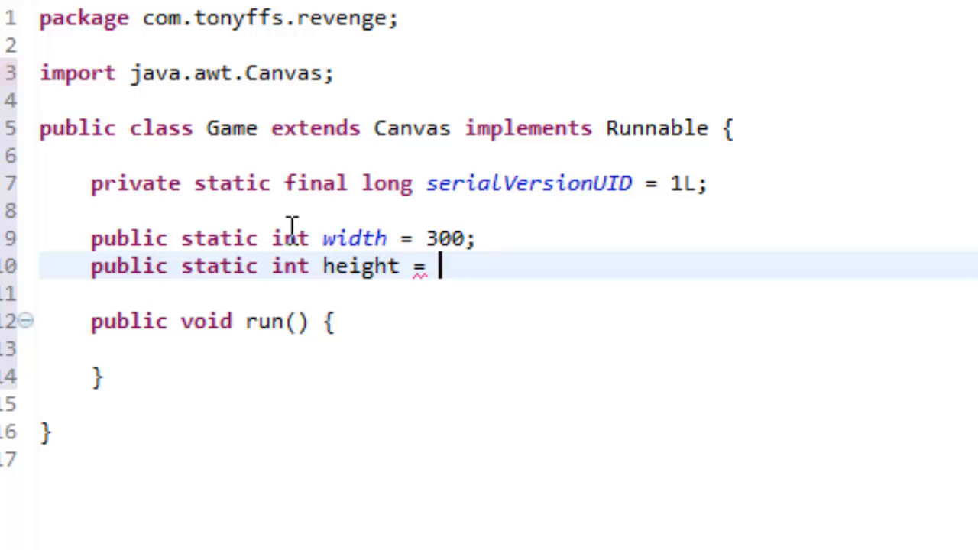
text(width)
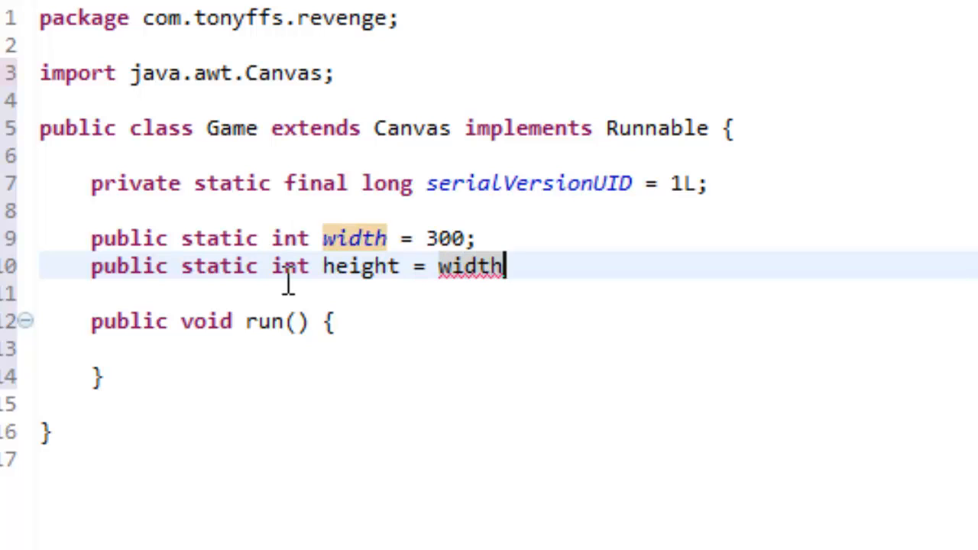
text(.)
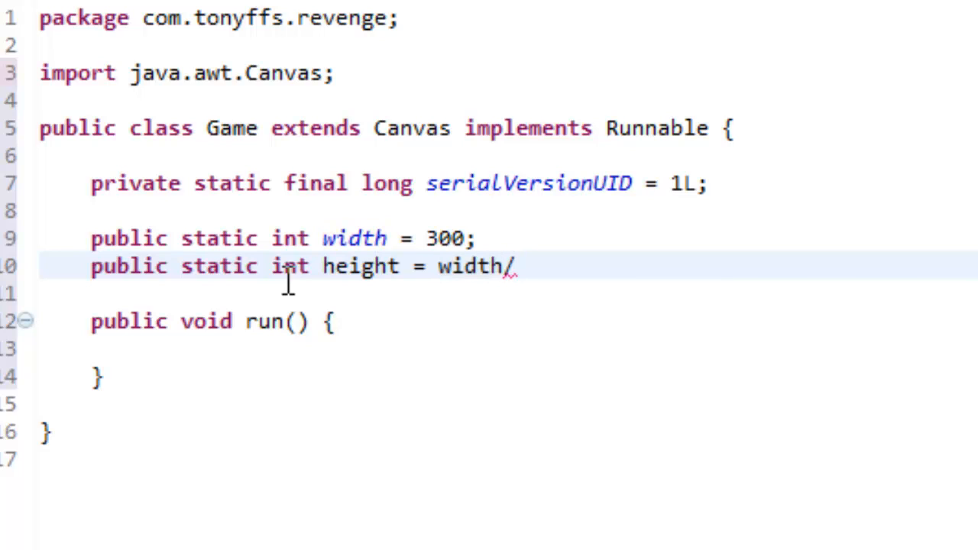
text(16*)
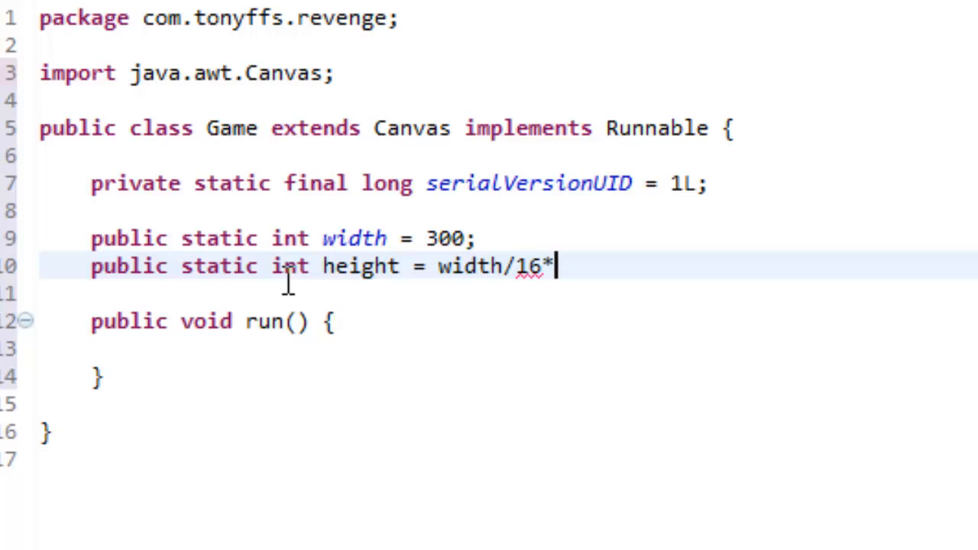
text(9;)
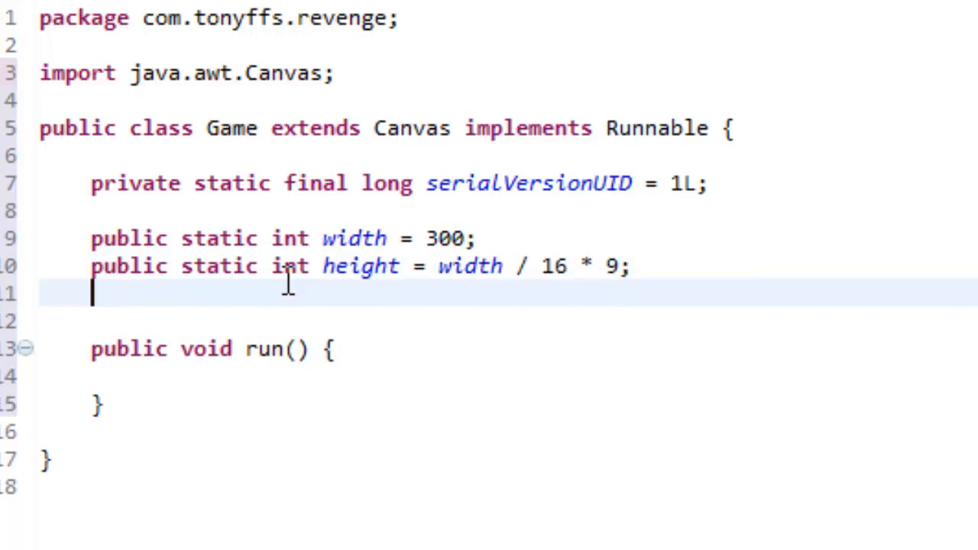
Step: Declare 'public static int scale = 3;' and leave a new line after it
text(public s)
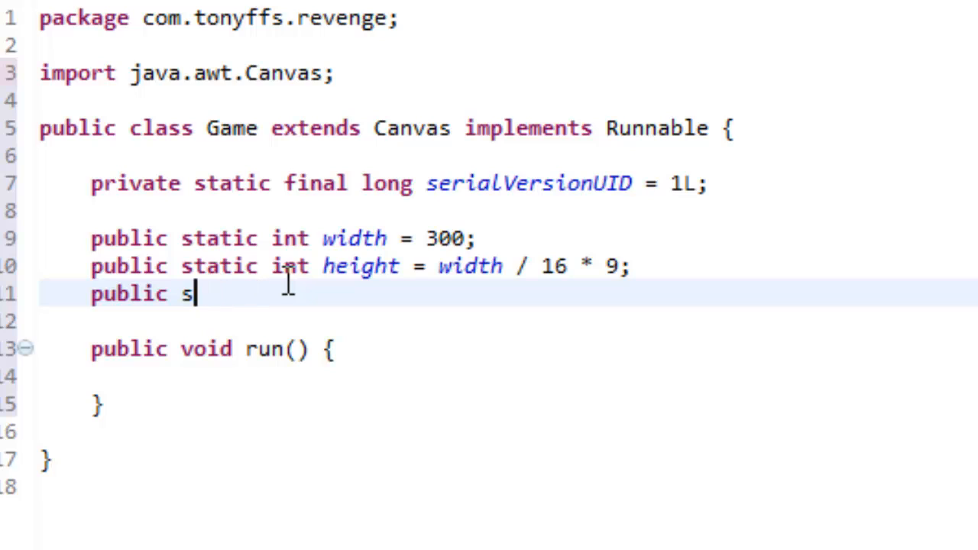
text(tatic)
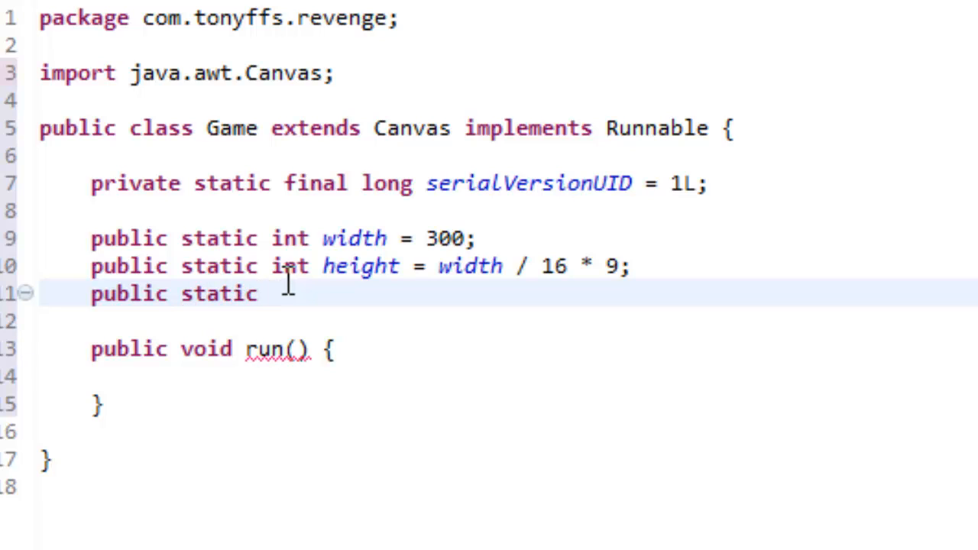
text(int)
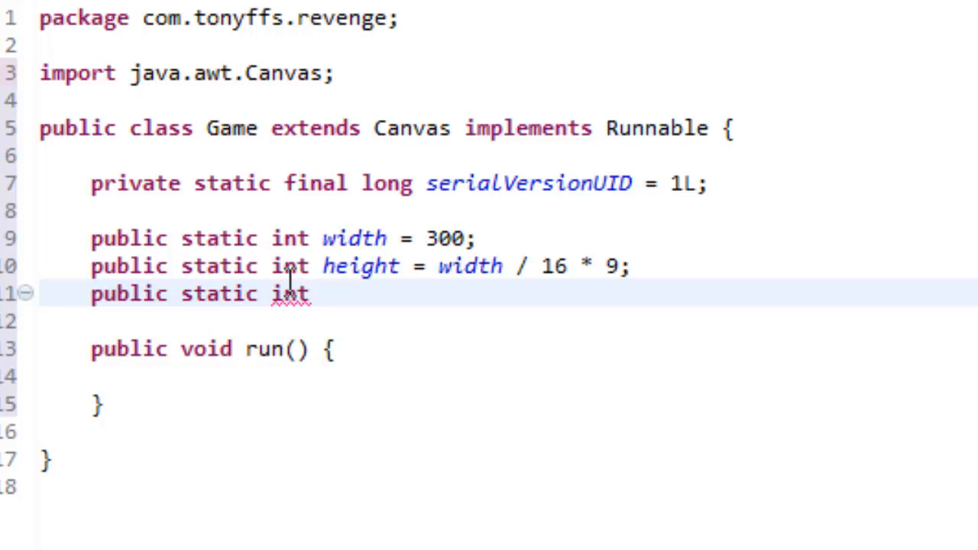
text(scale)
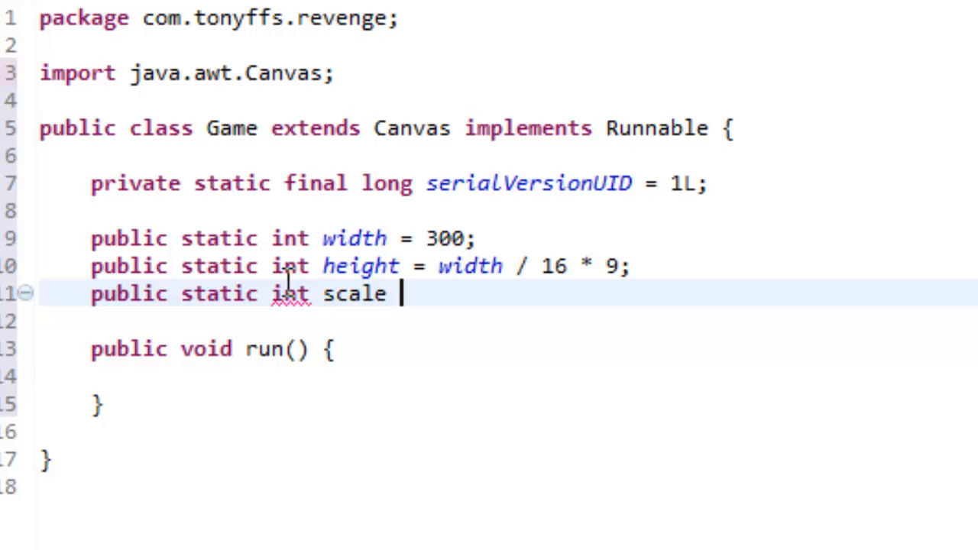
text(= 3;)
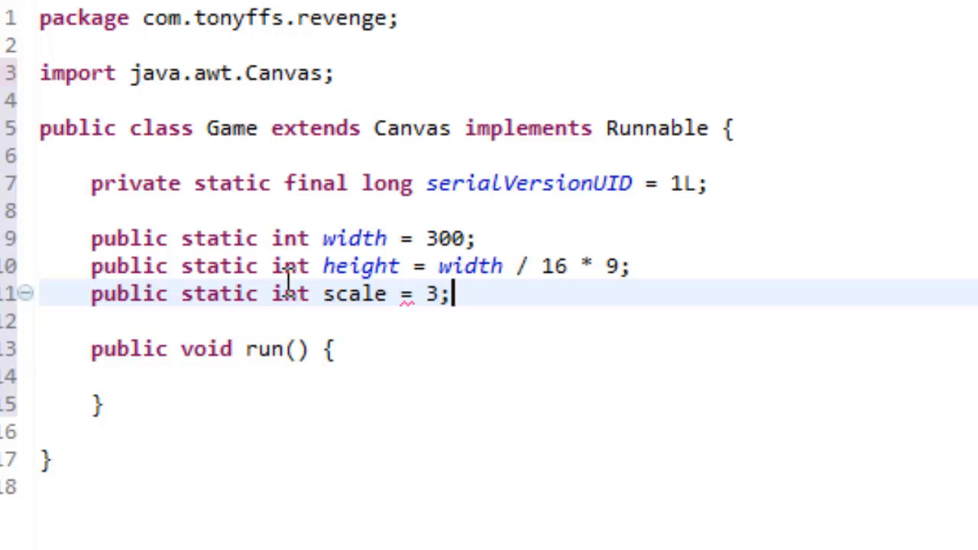
key(enter)
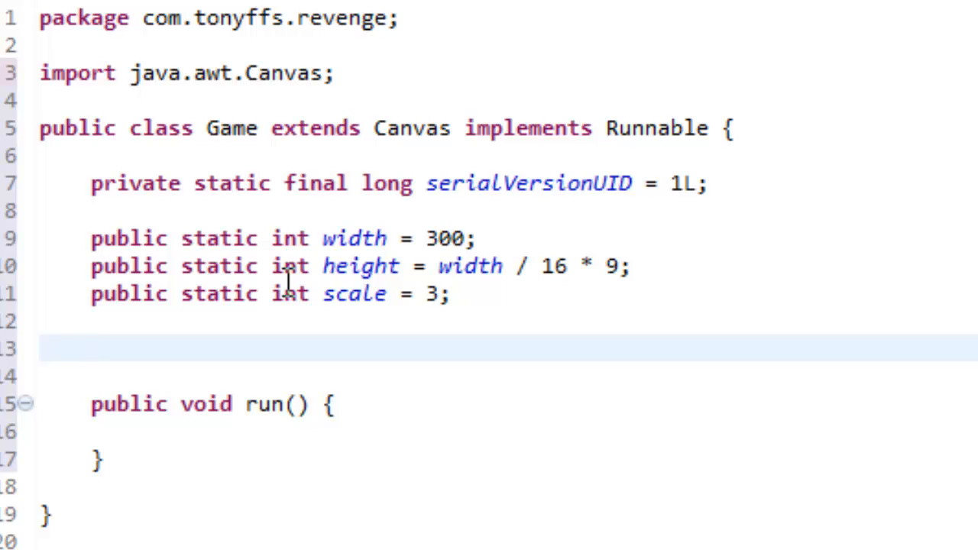
Step: Declare 'private Thread thread;' on the blank line below the fields
click(92, 349)
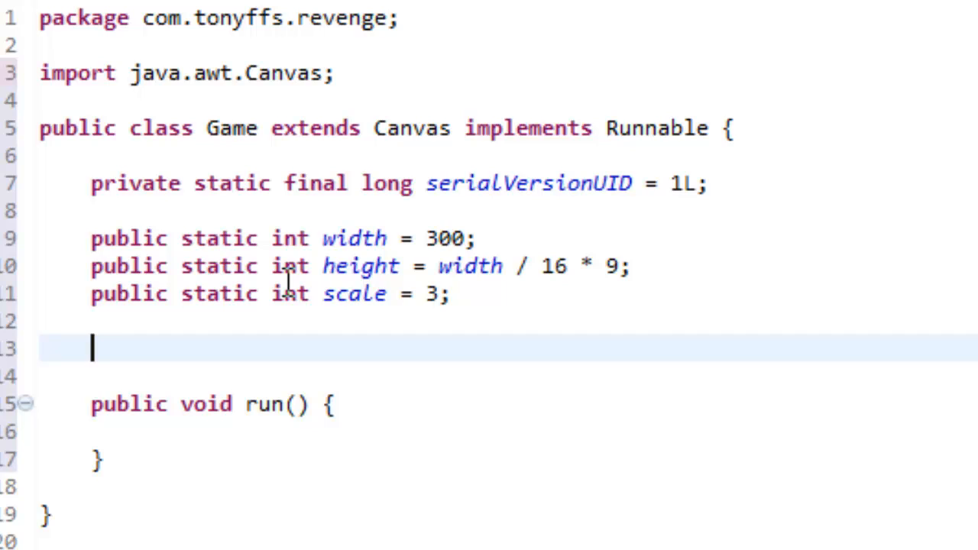
text(p)
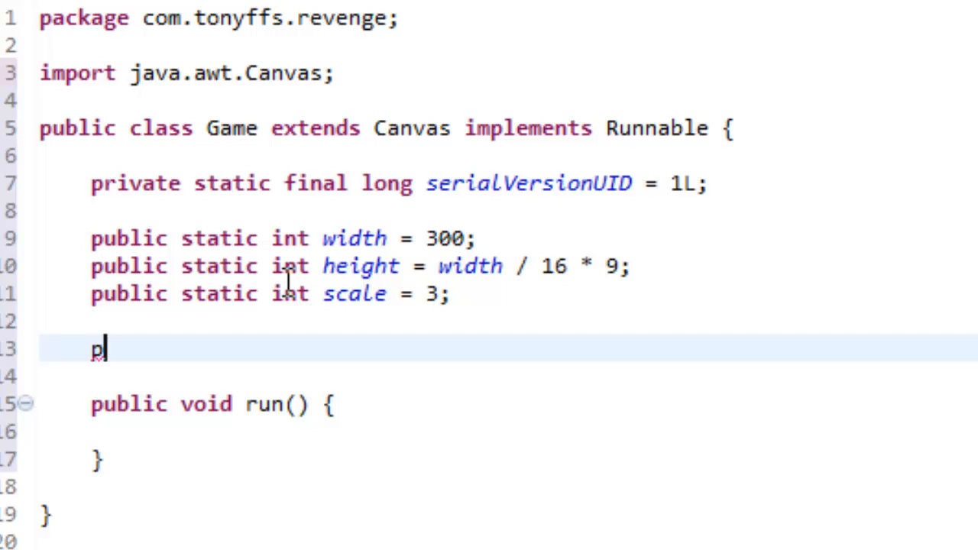
text(rivate)
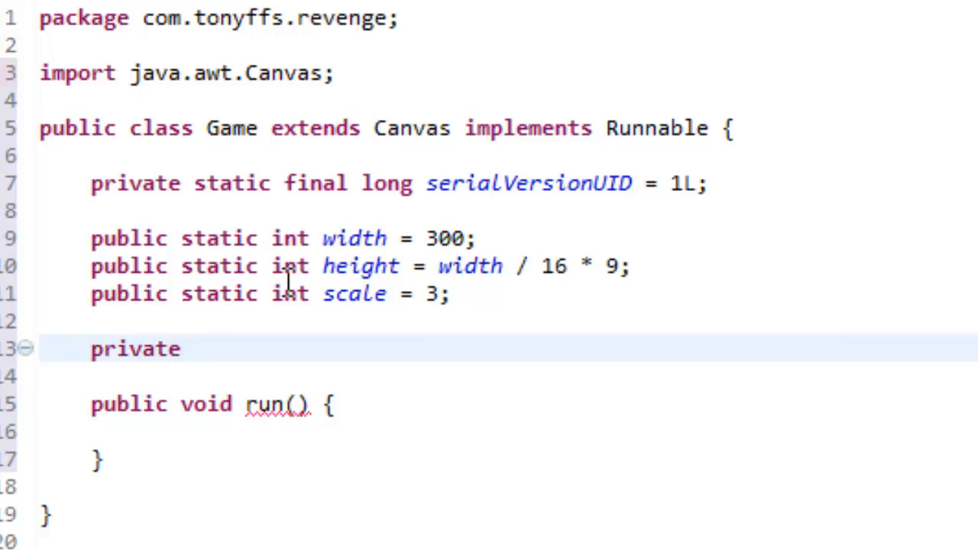
text(Thread)
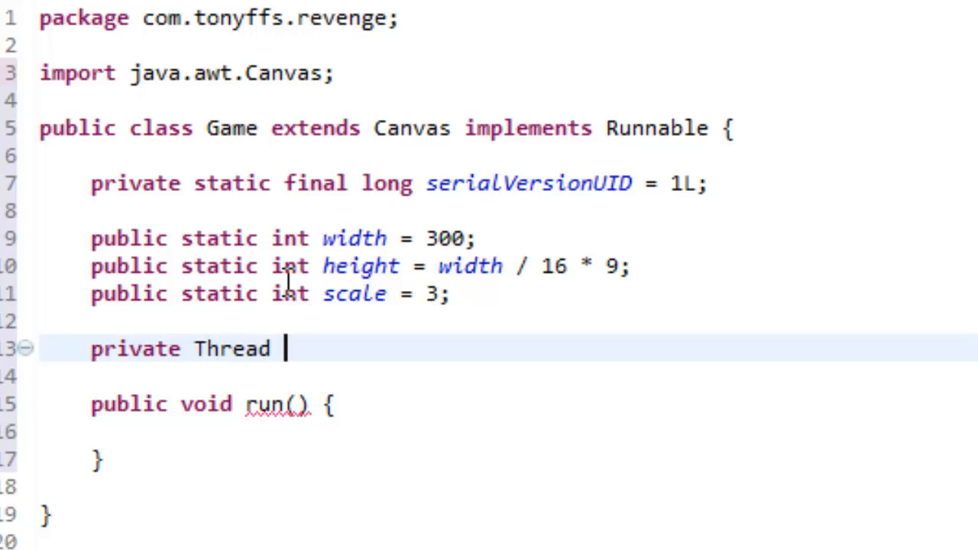
text(thread;)
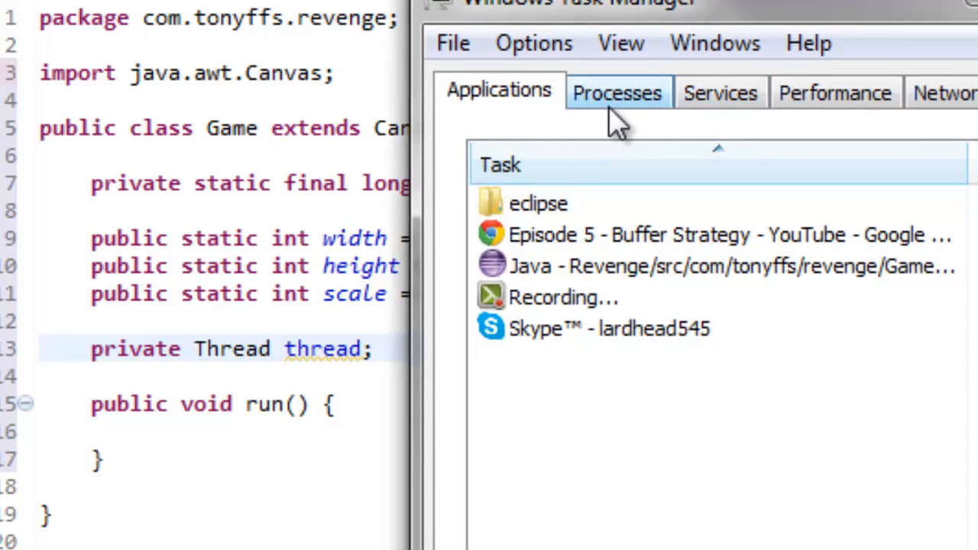
Step: Browse the Task Manager Processes list down to eclipse.exe and javaw.exe
click(617, 92)
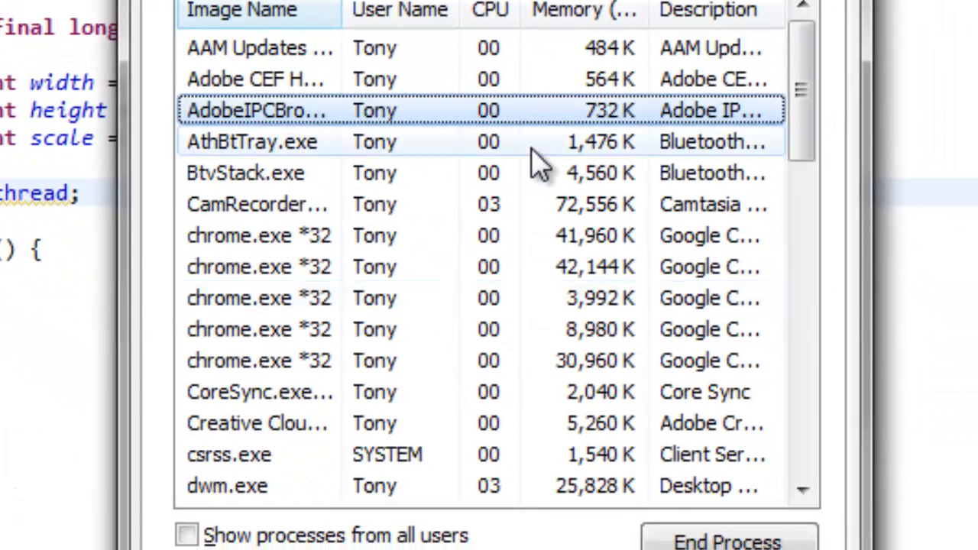
scroll(down, 3)
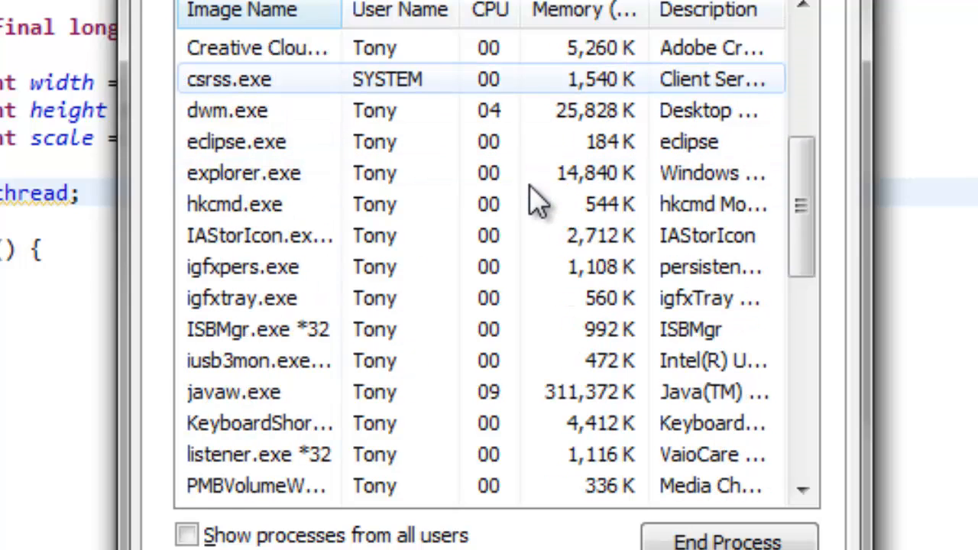
click(234, 391)
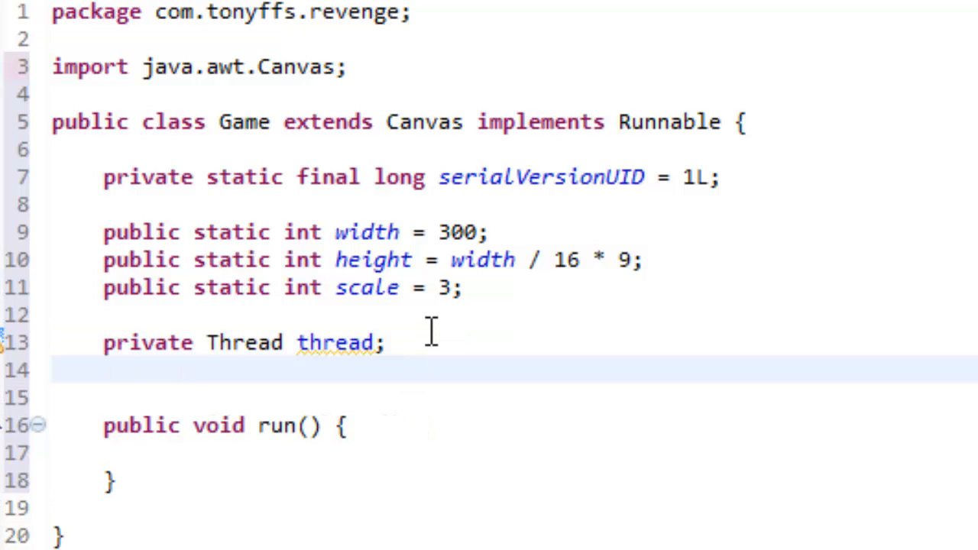
Step: Declare 'private JFrame frame;' with the javax.swing.JFrame import
text(privt)
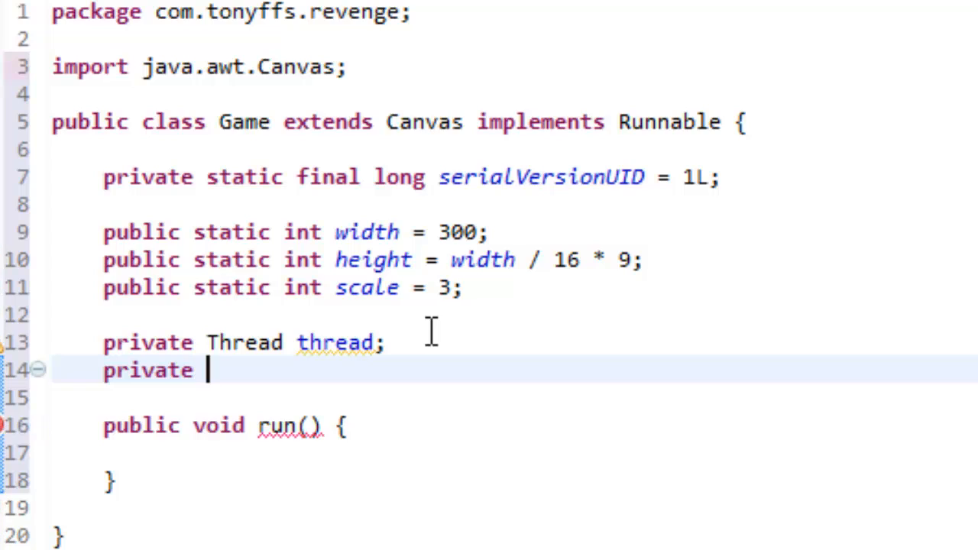
text(JFra)
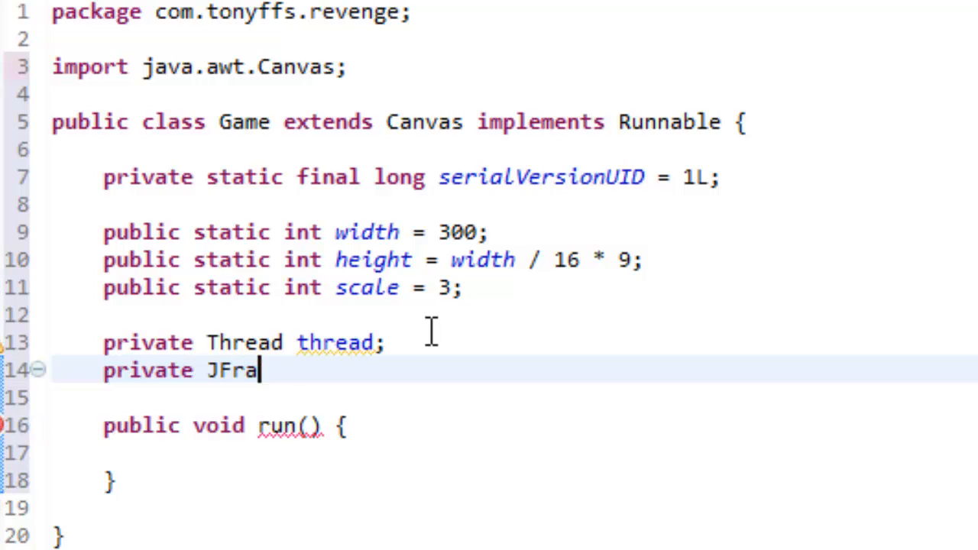
text(me frame;)
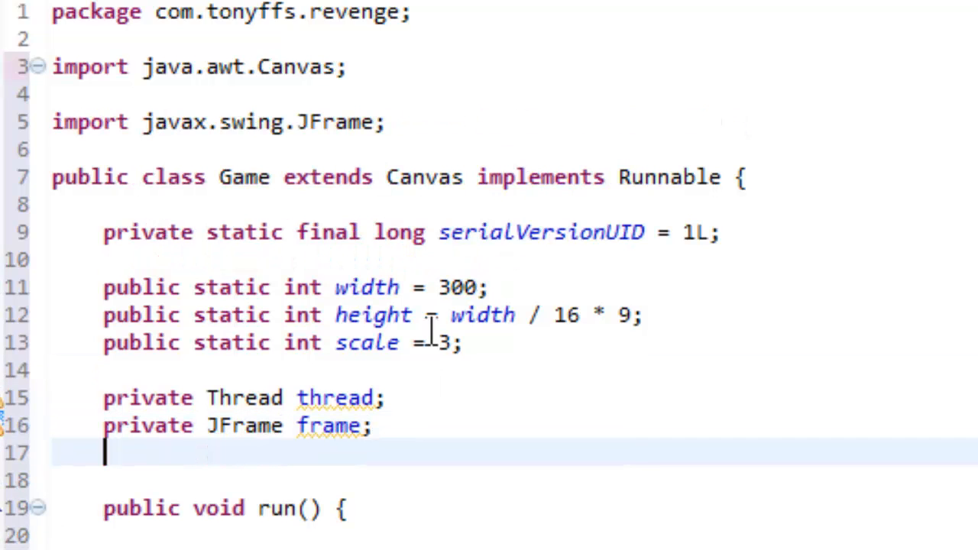
Step: Declare 'private boolean running = false;' below the frame field
text(private v)
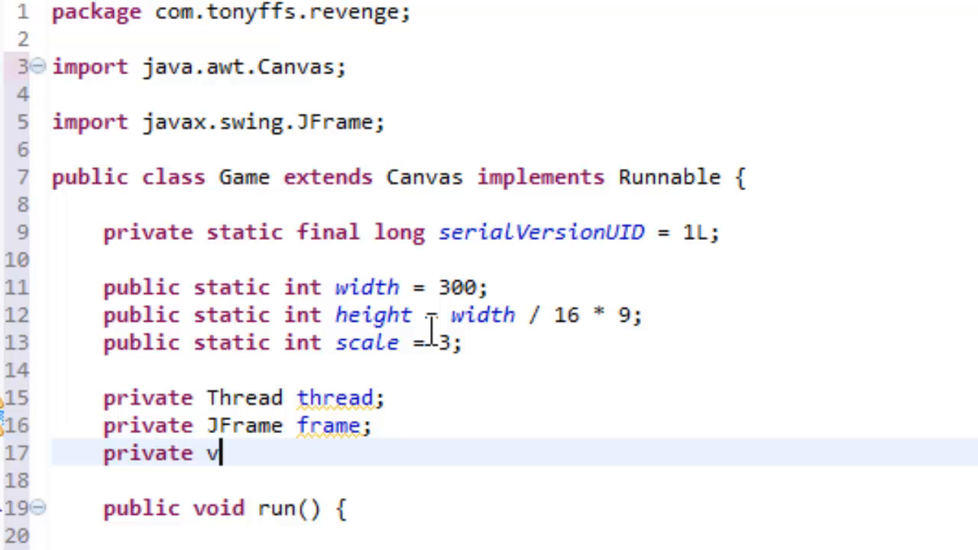
text(oolean)
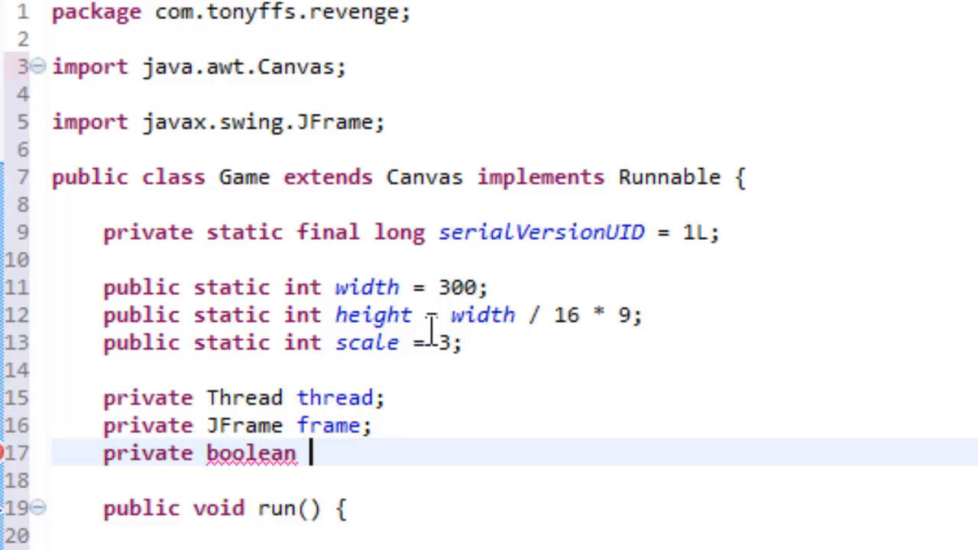
text(running)
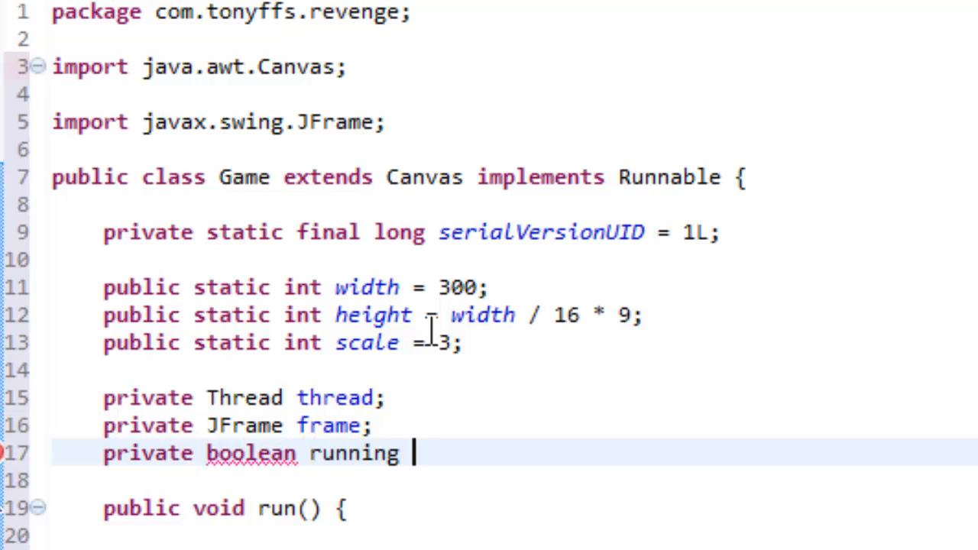
text(= false;)
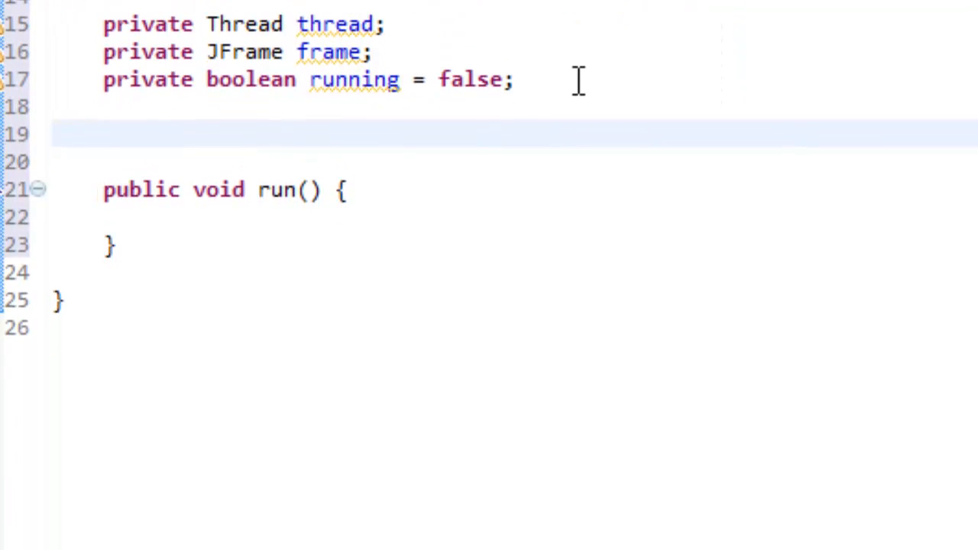
Step: Begin the Game constructor with Dimension size = new Dimension(width*scale, height*scale)
text(public Game() {)
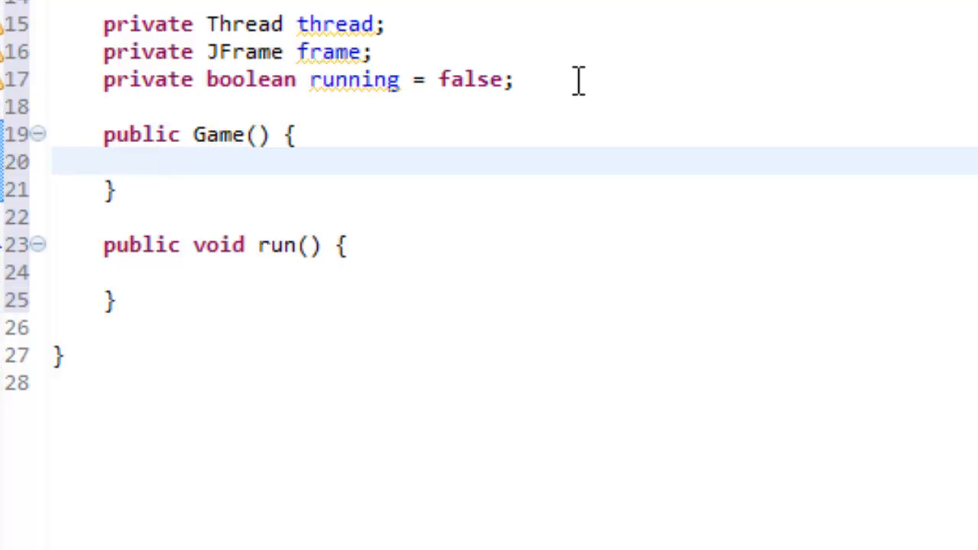
text(Dimension s)
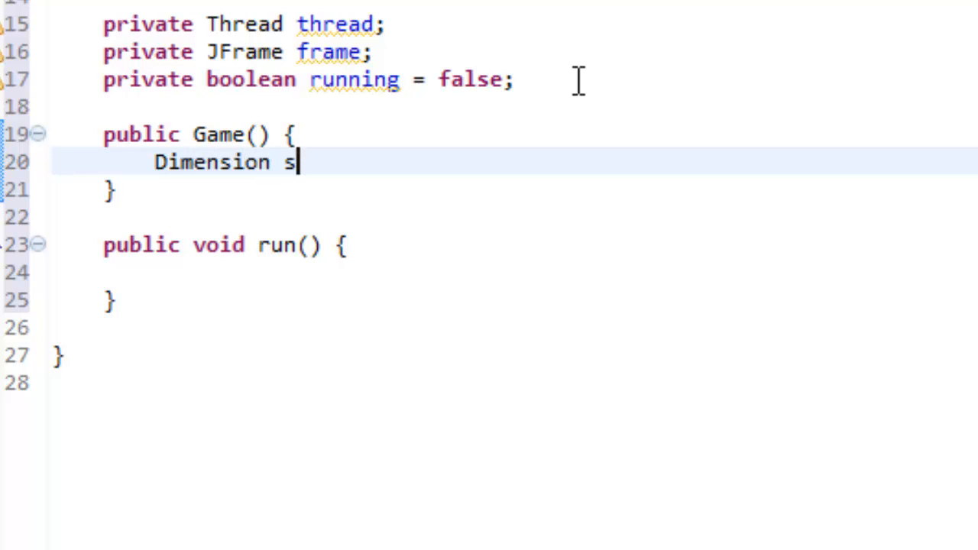
text(ize =)
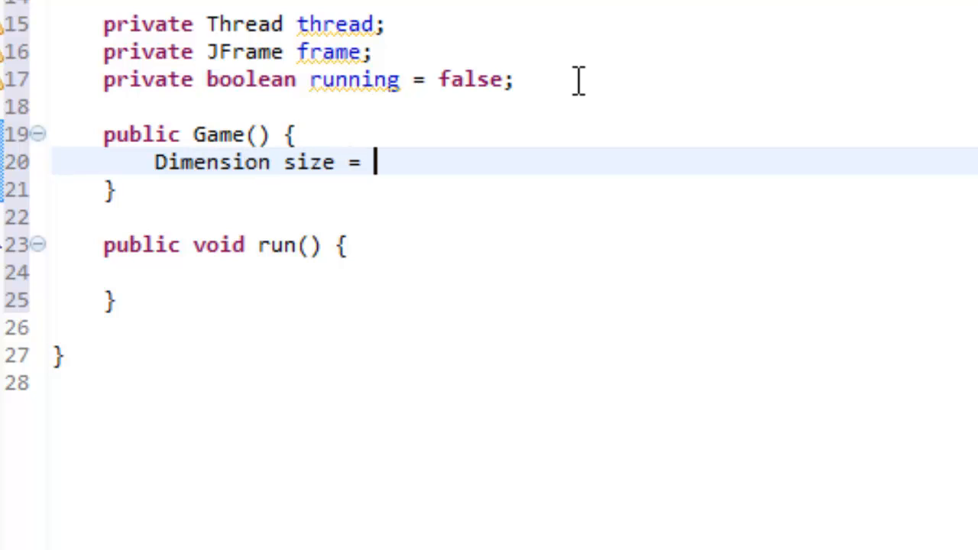
text(new D)
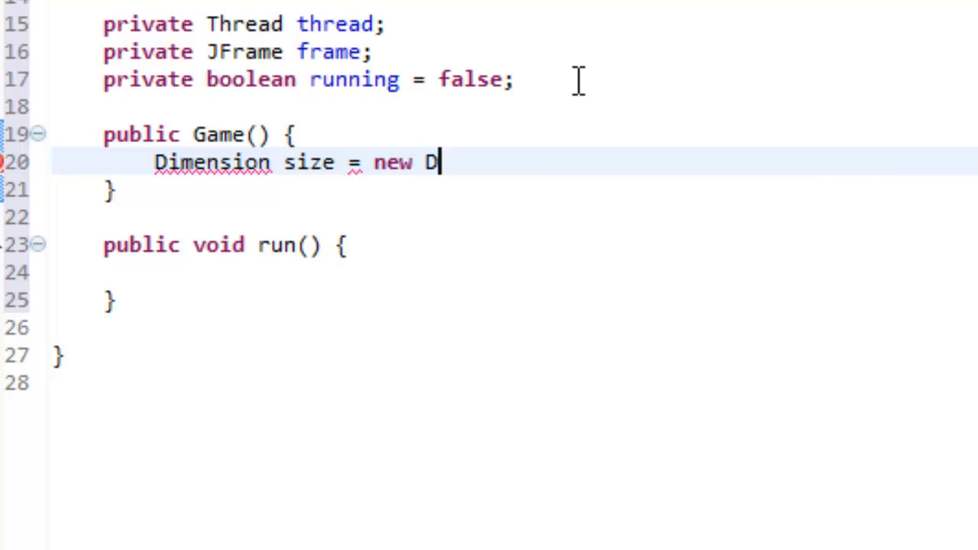
text(imension)
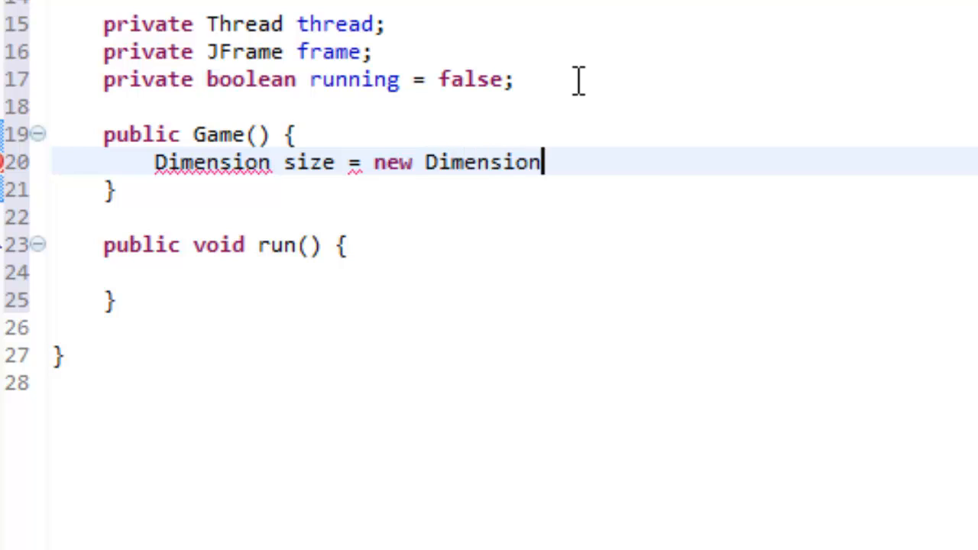
text((w)
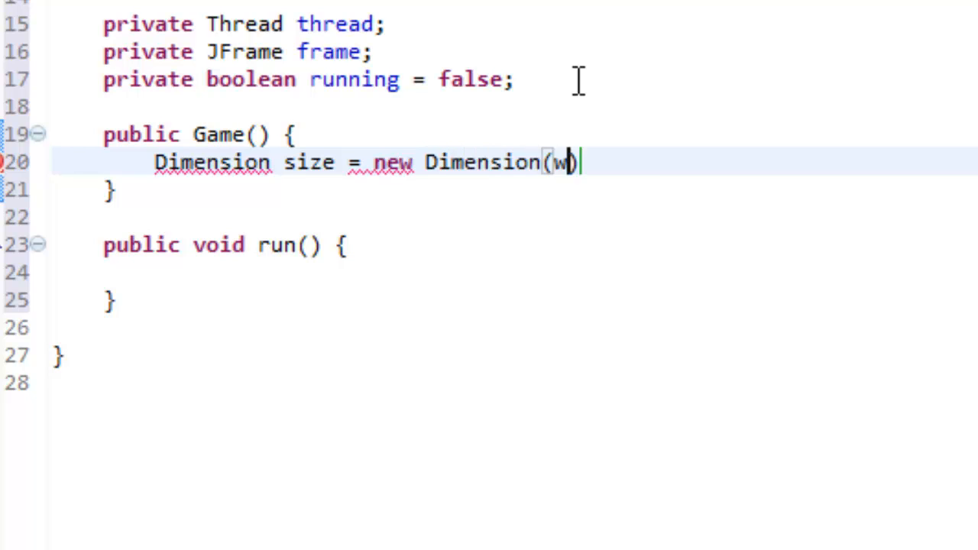
text(idth*)
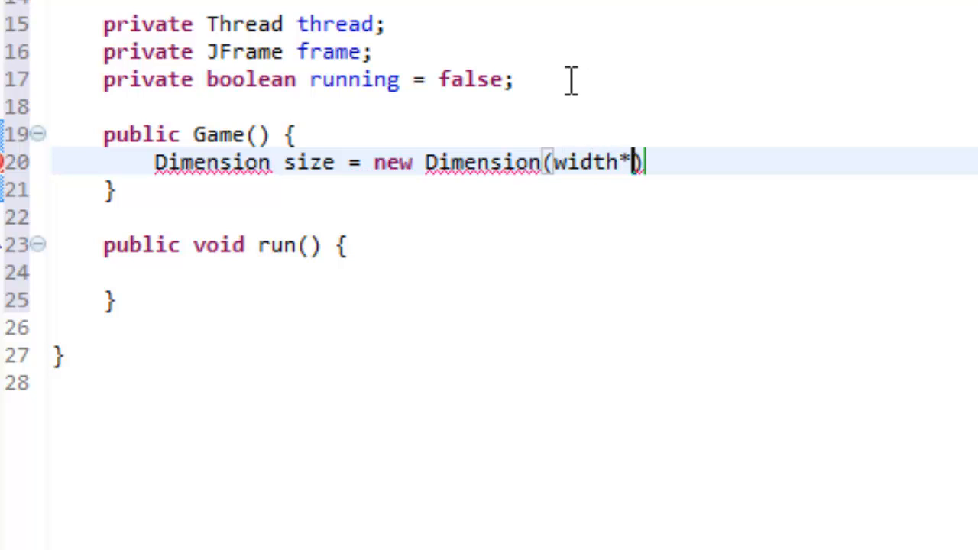
text(sca)
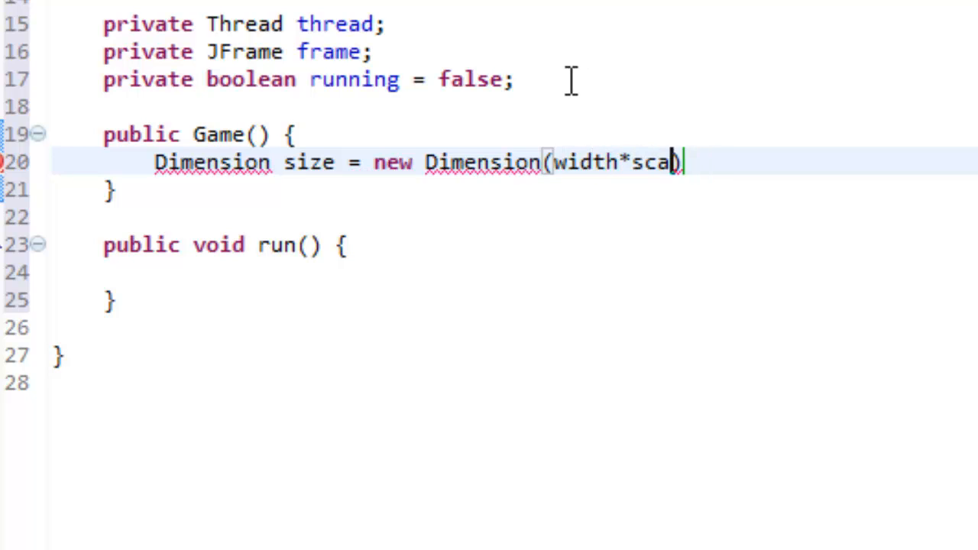
text(le,hei)
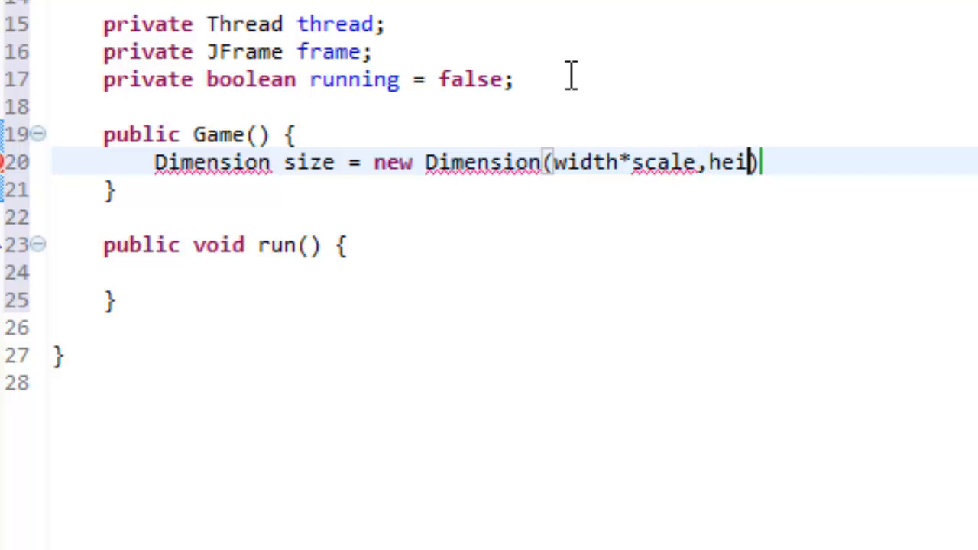
text(ght*)
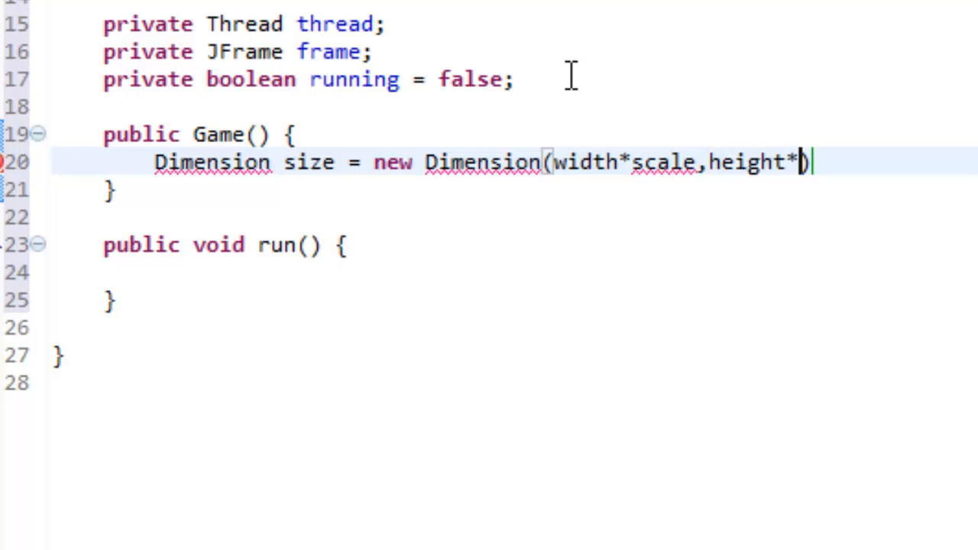
text(cale)
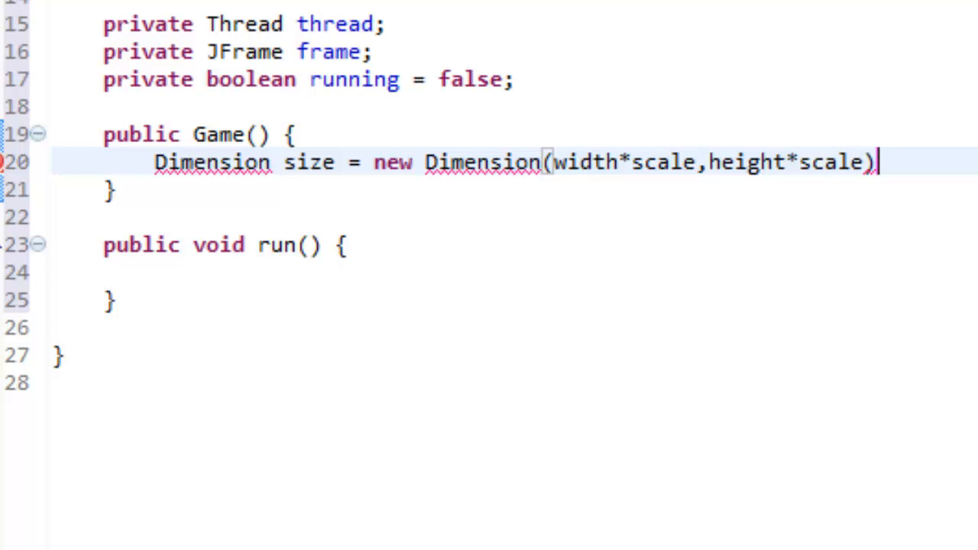
text(;)
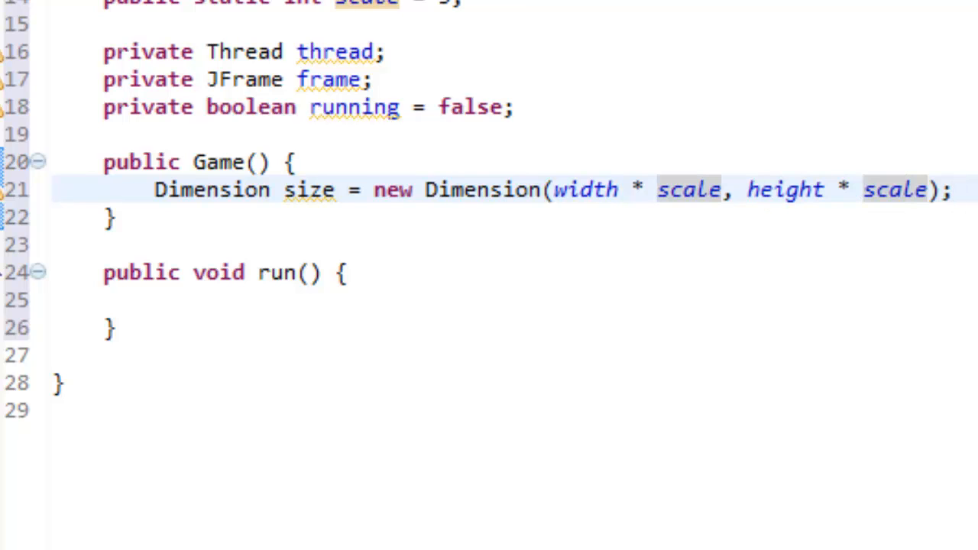
Step: Apply the scaled size with setPreferredSize(size)
text(set)
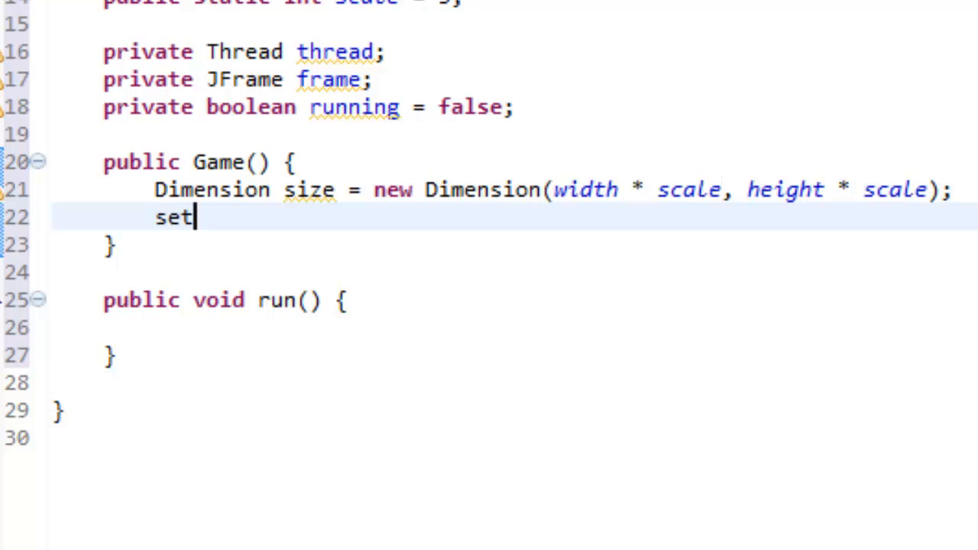
text(Pref)
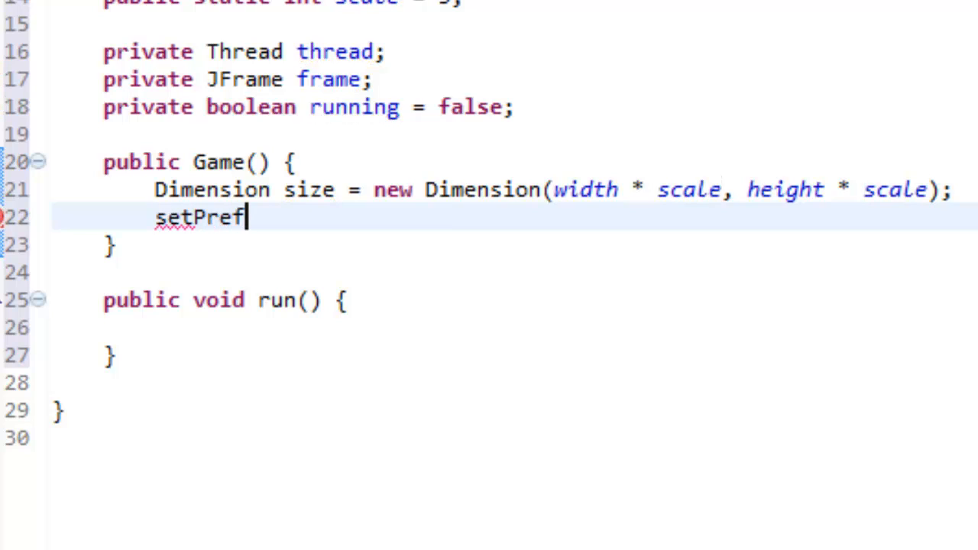
text(erredS)
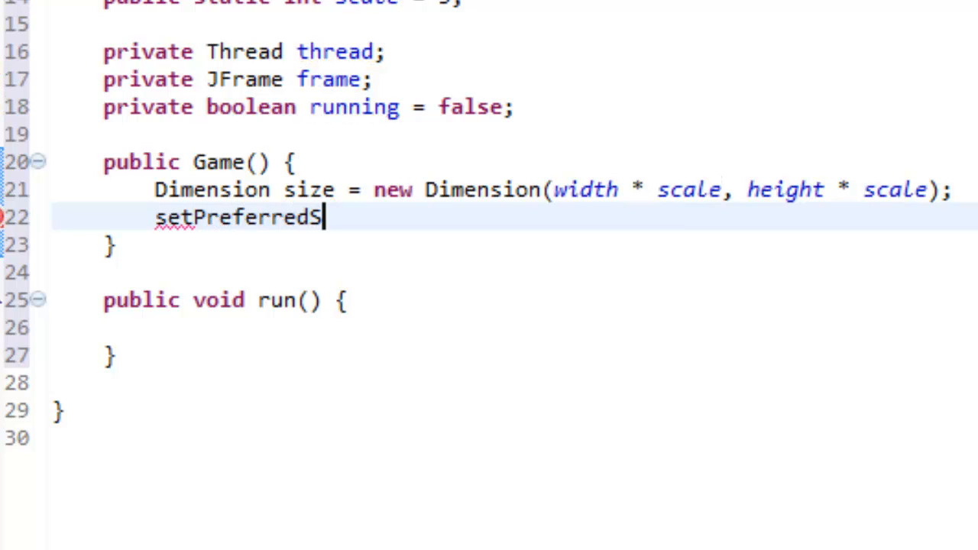
text(ize(size))
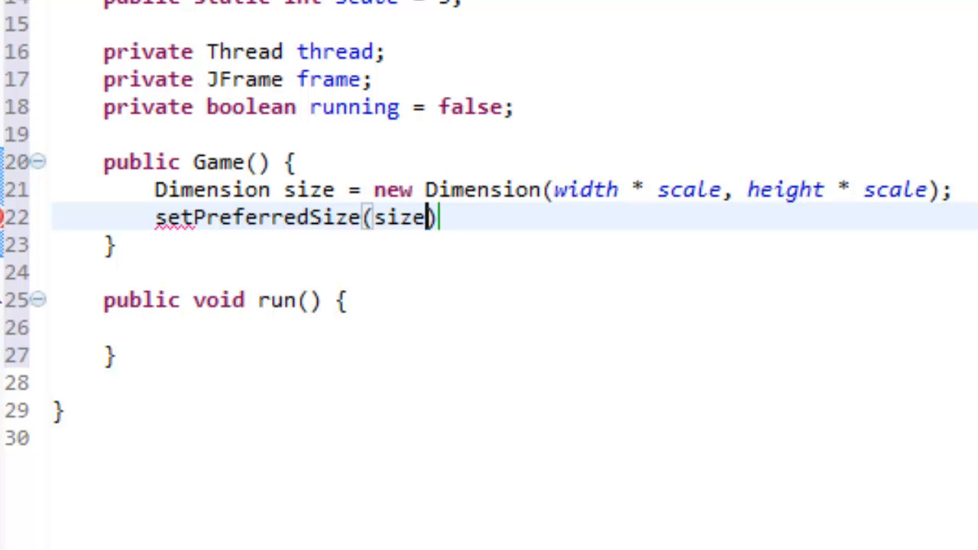
text(;)
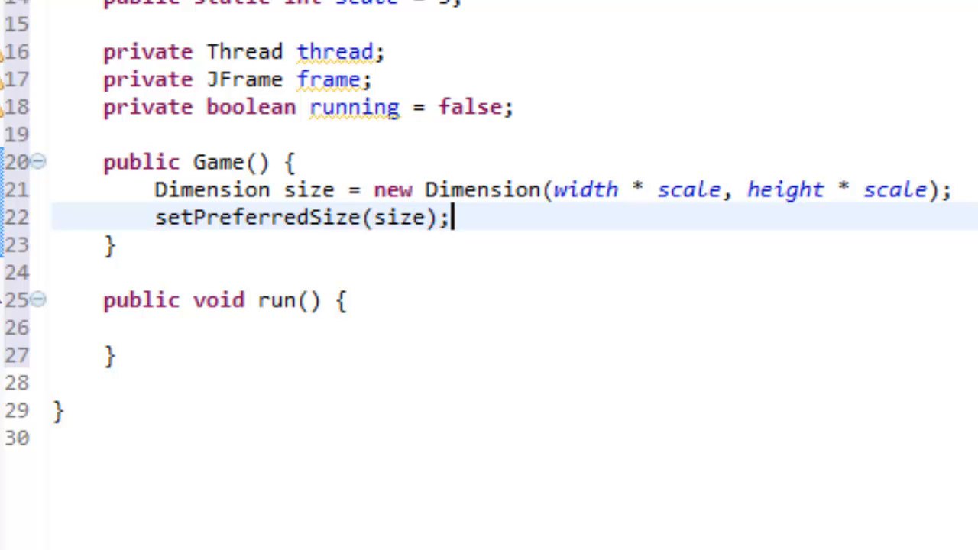
Step: Assign frame = new JFrame() in the constructor and leave a blank line below it
key(Enter)
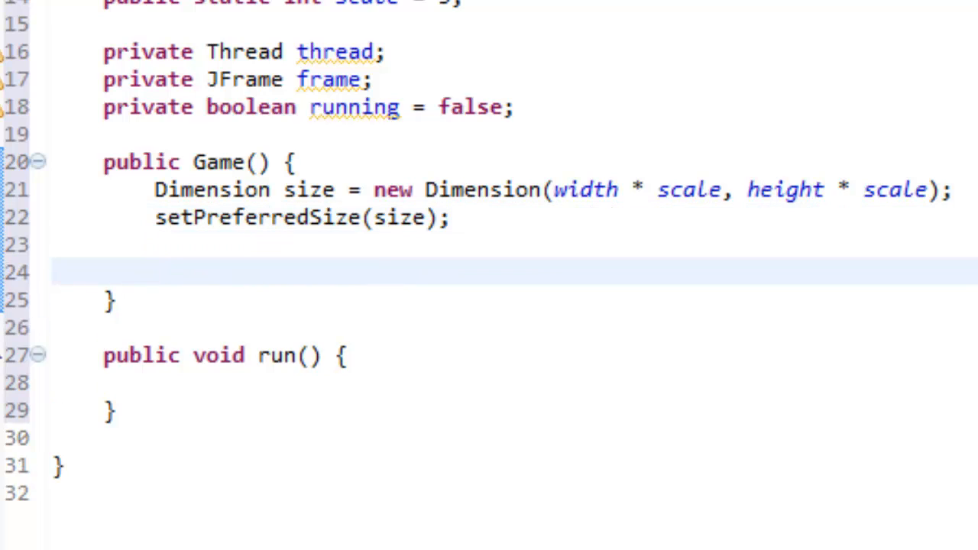
text(frame = n)
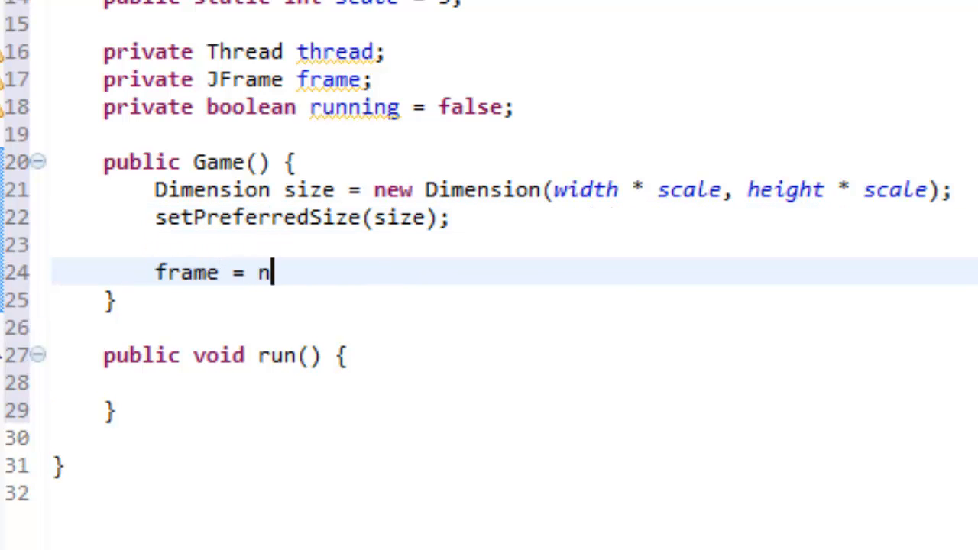
text(ew JFrame)
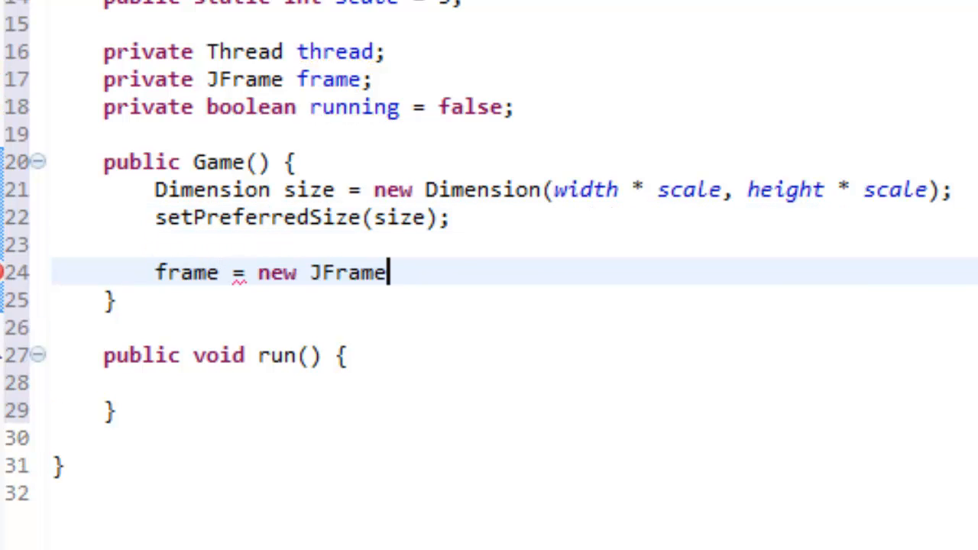
text(();)
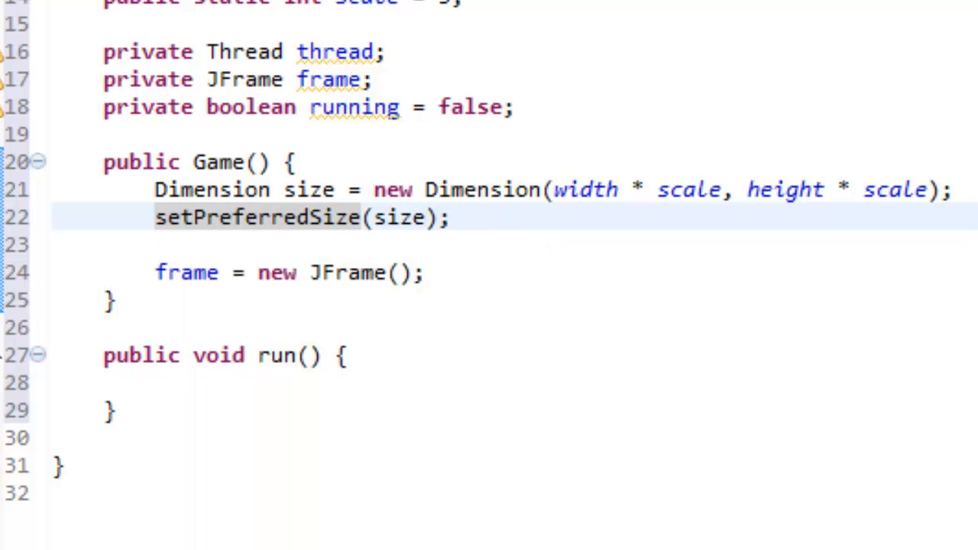
click(451, 217)
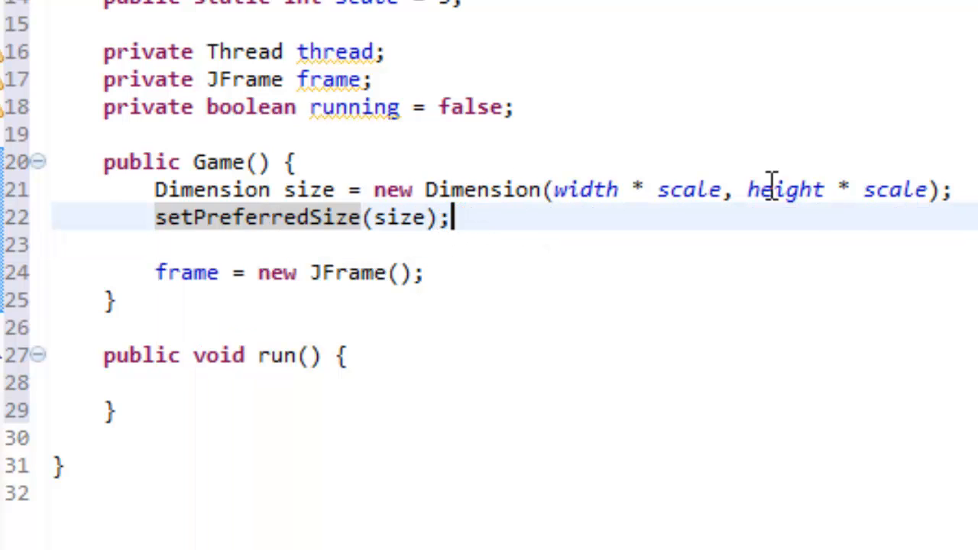
drag(156, 189, 451, 217)
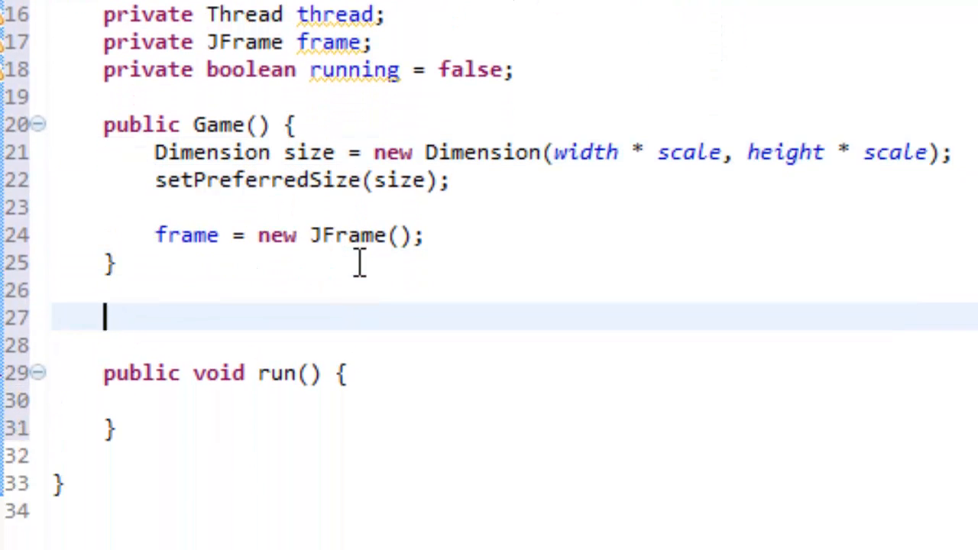
Step: Declare public synchronized void start() whose body sets running = true
text(public syn)
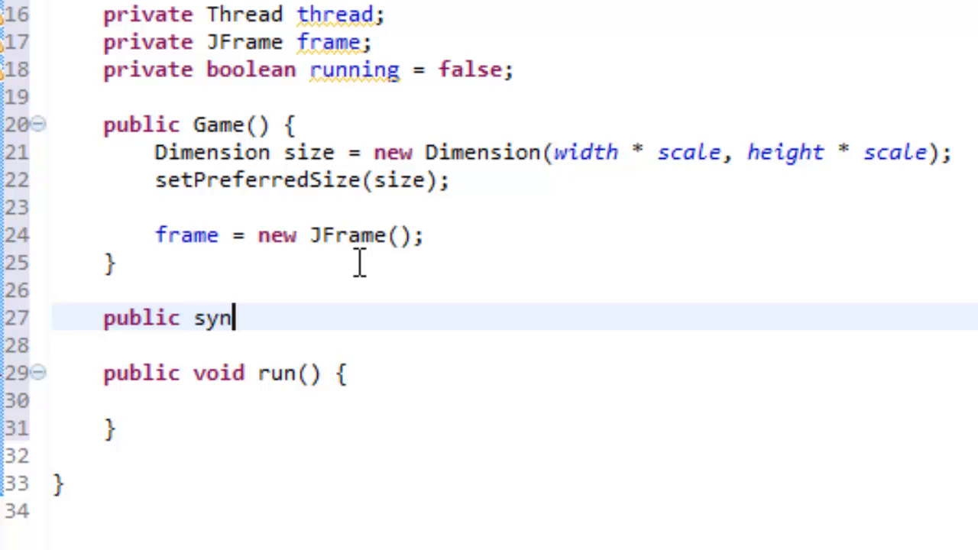
text(chronized)
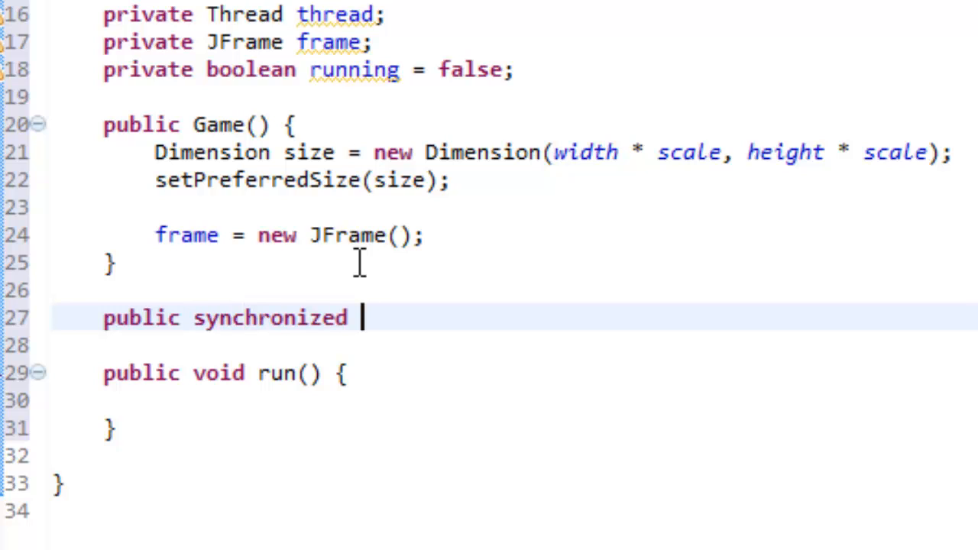
text(void sta)
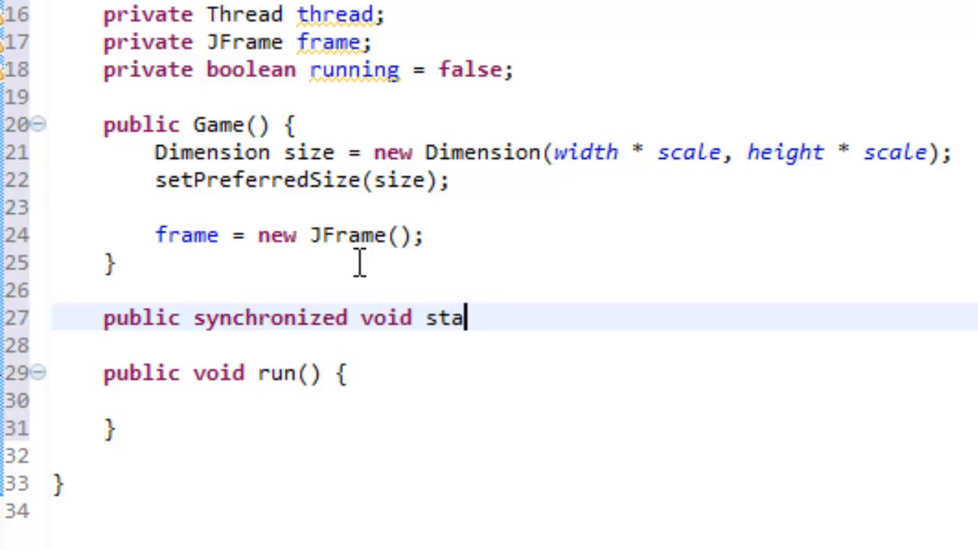
text(rt())
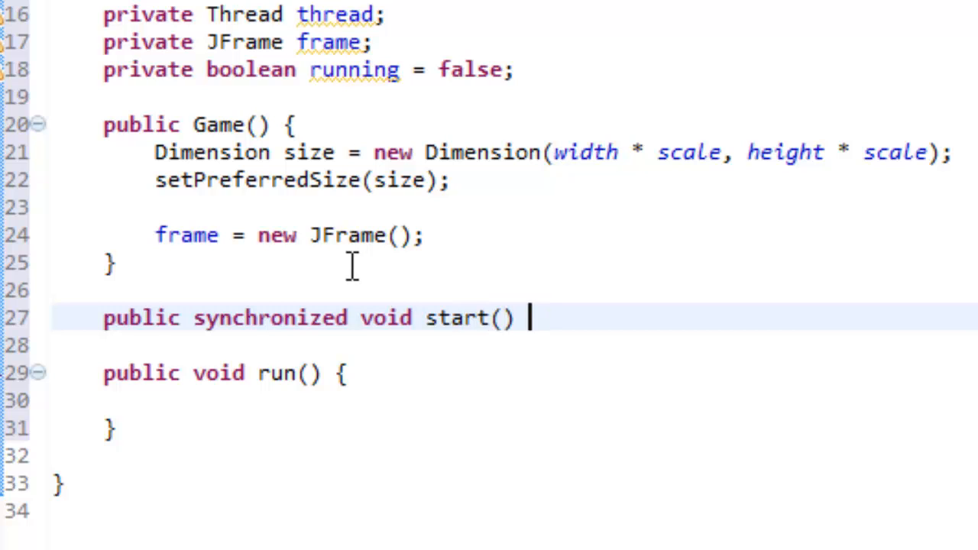
text({)
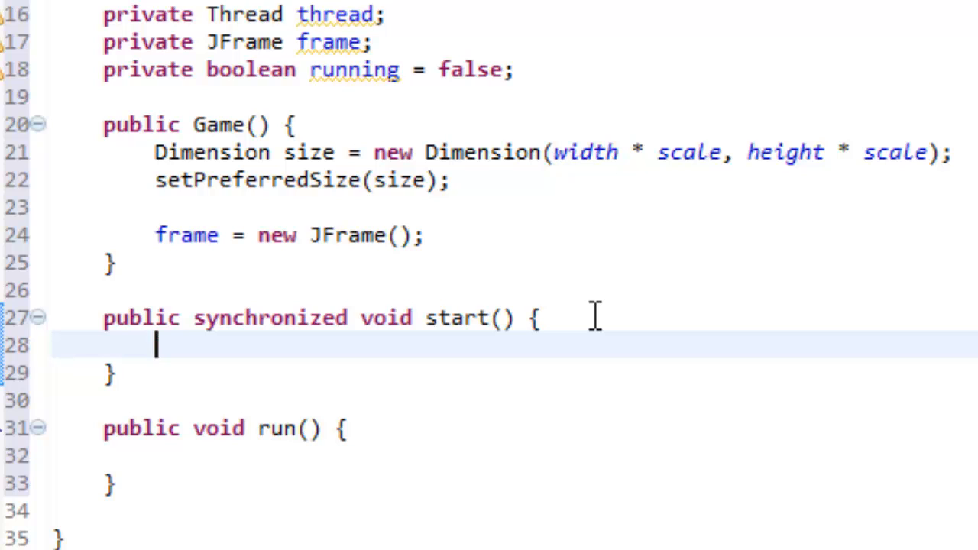
text(runni)
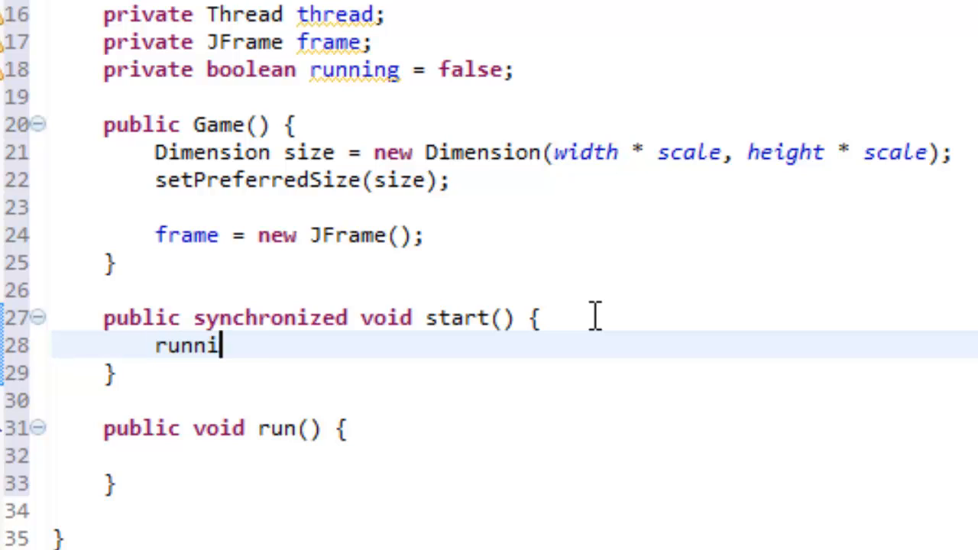
text(ng =)
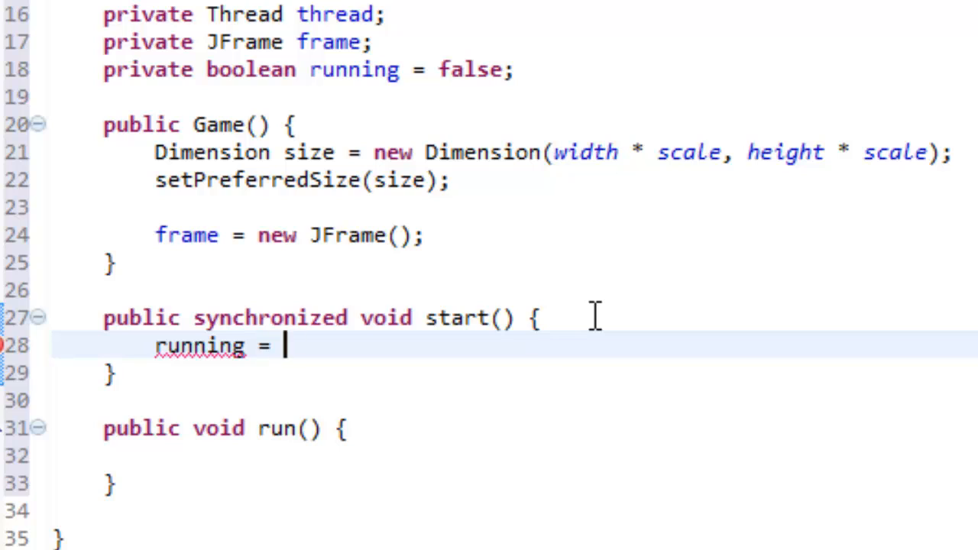
text(true;)
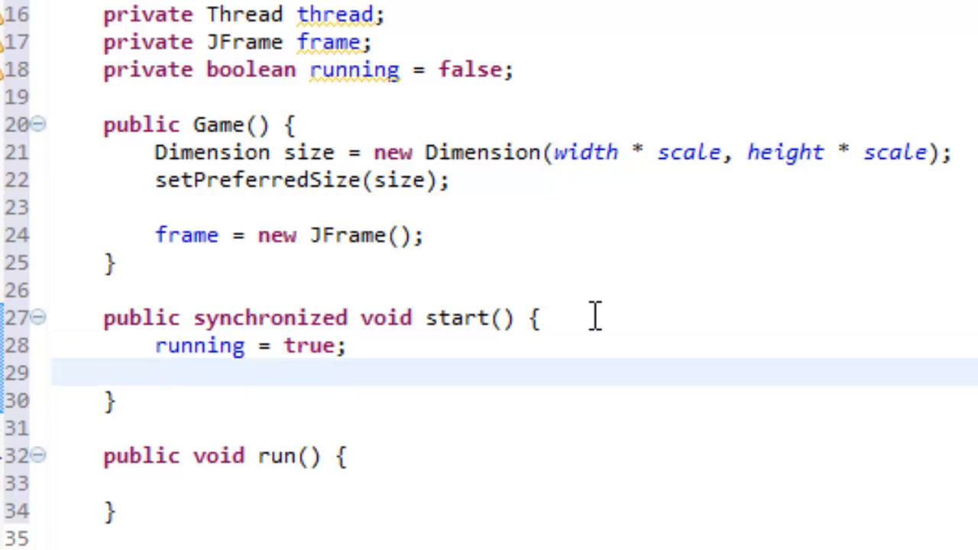
Step: Create thread = new Thread(this, "Display") and call thread.start()
text(thread =)
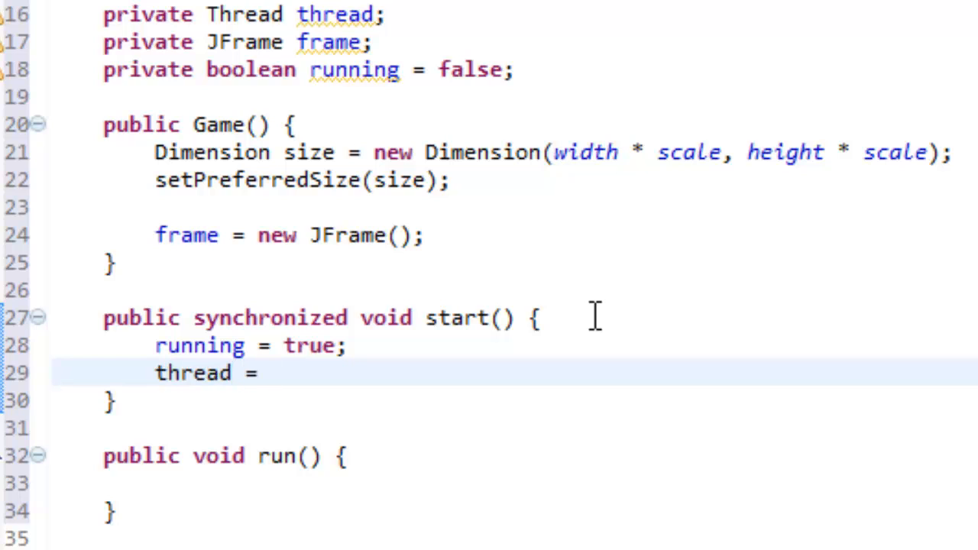
text(new Th)
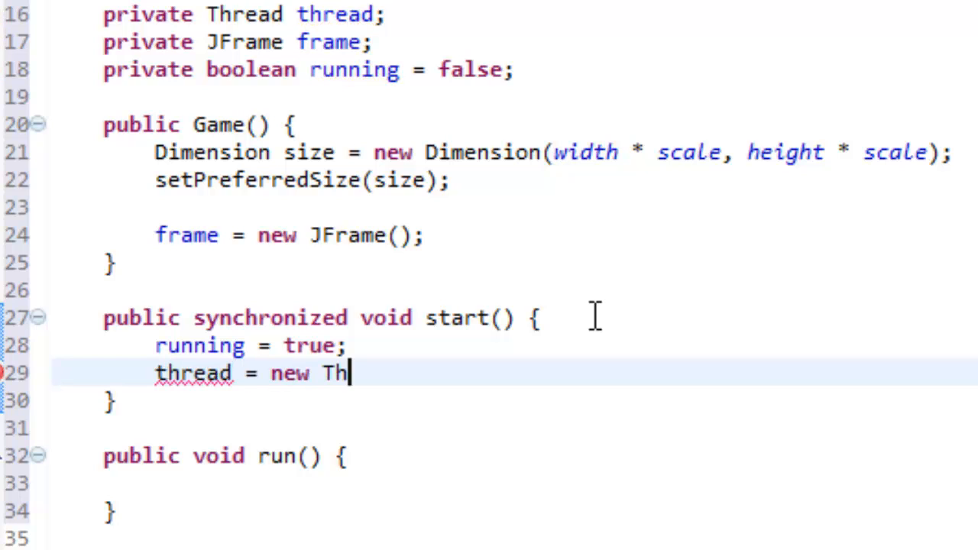
text(read)
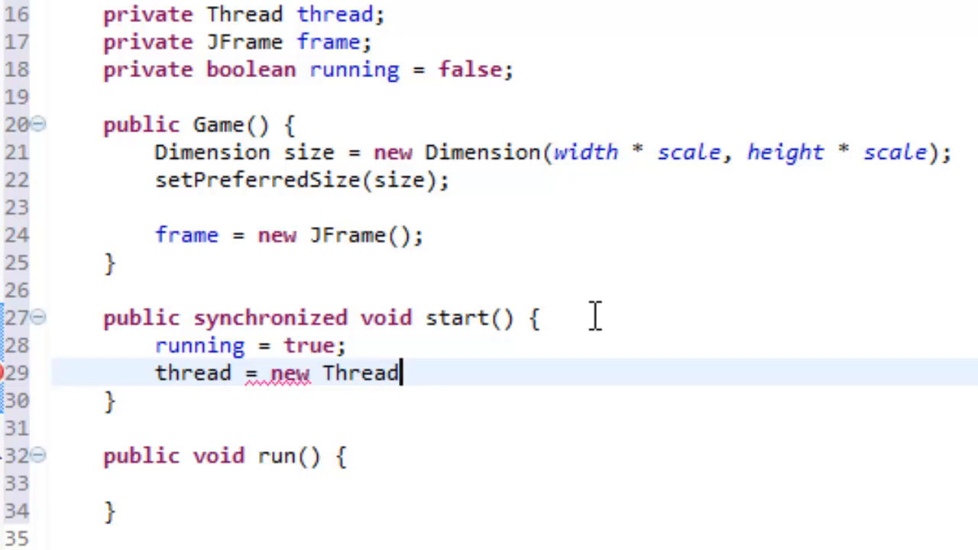
text((this))
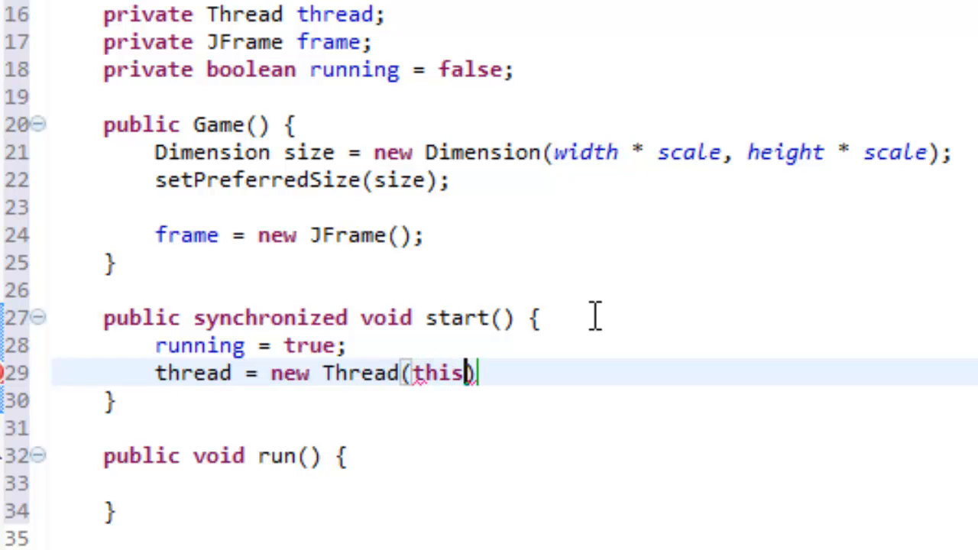
text(, "")
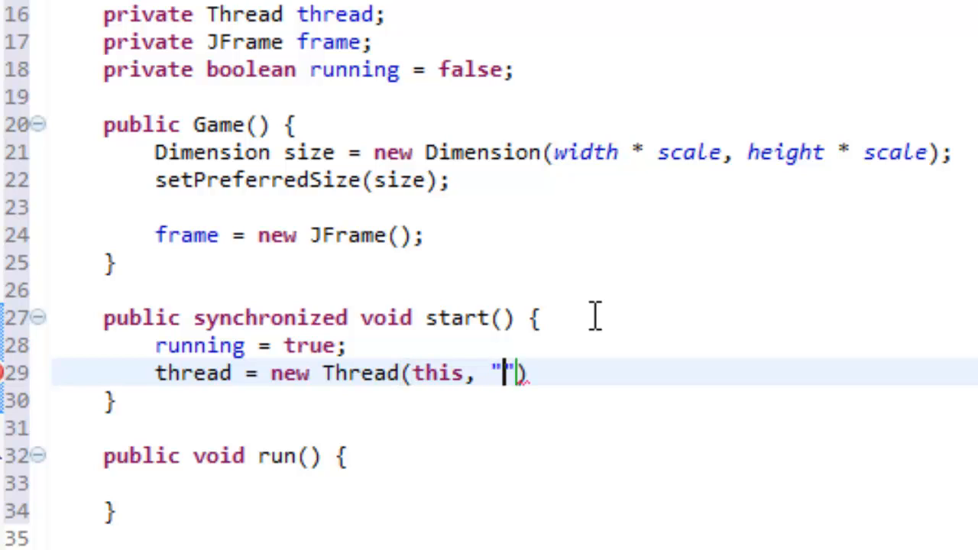
text(Display)
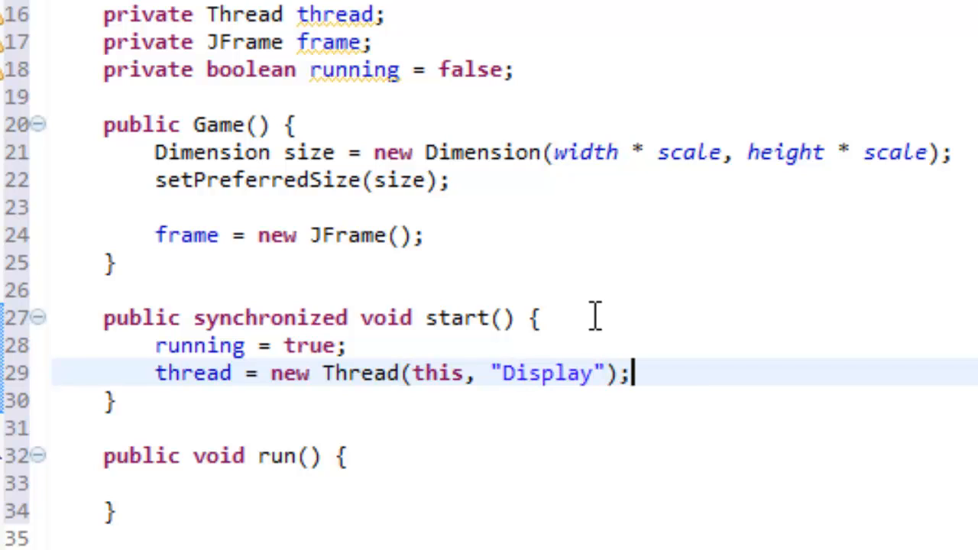
text(th)
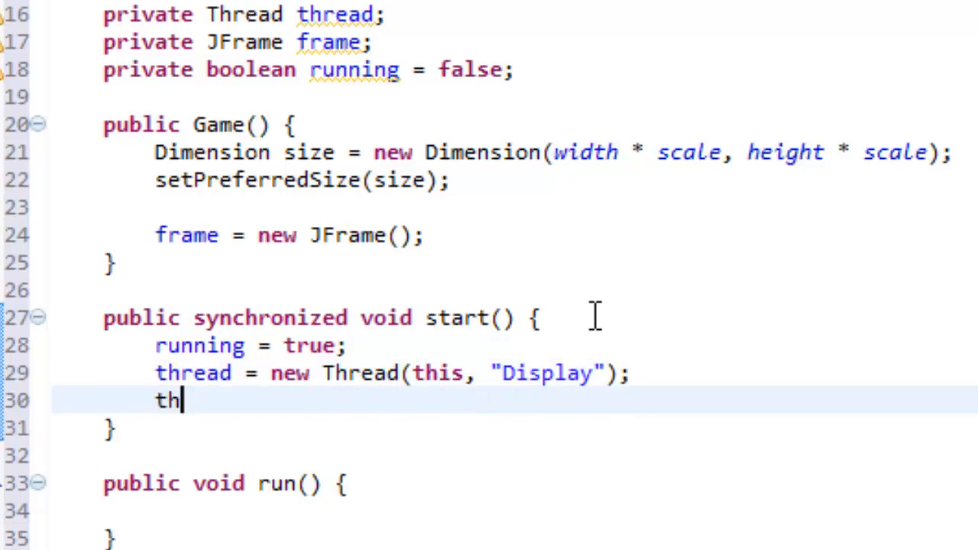
text(read.st)
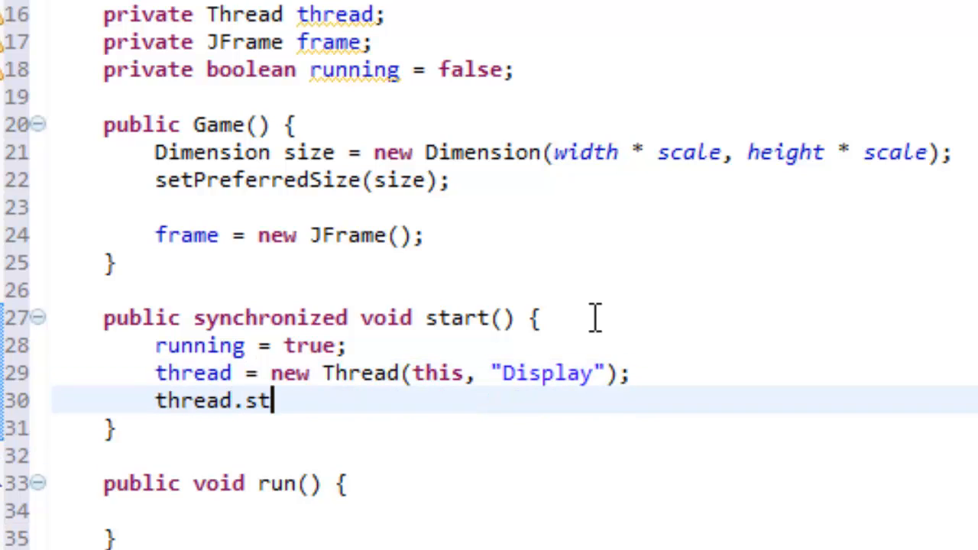
text(art();)
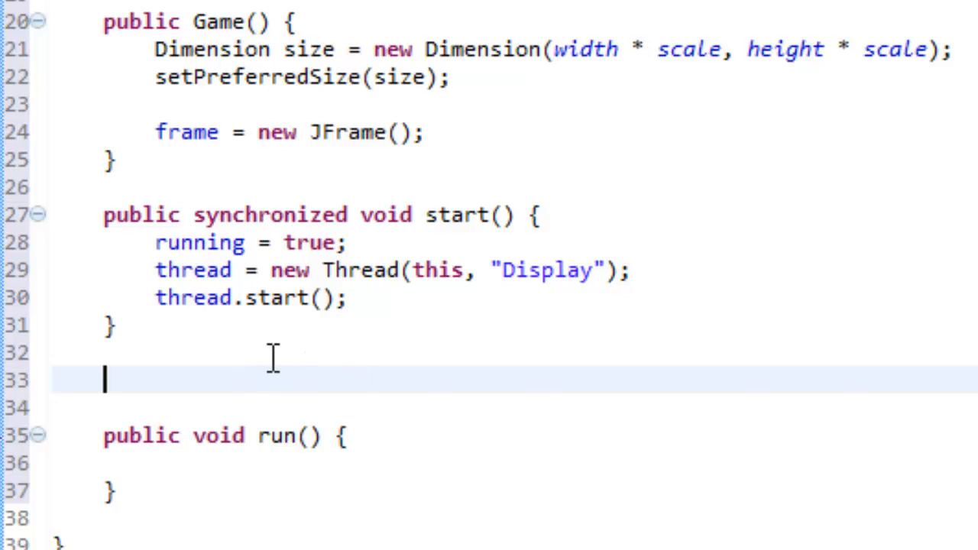
Step: Declare public synchronized void stop() below start()
text(r)
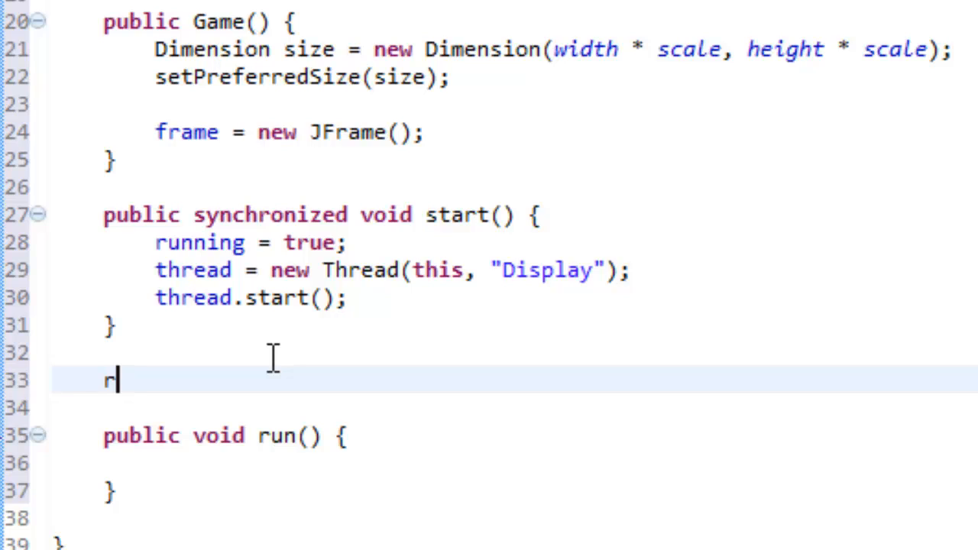
text(pu)
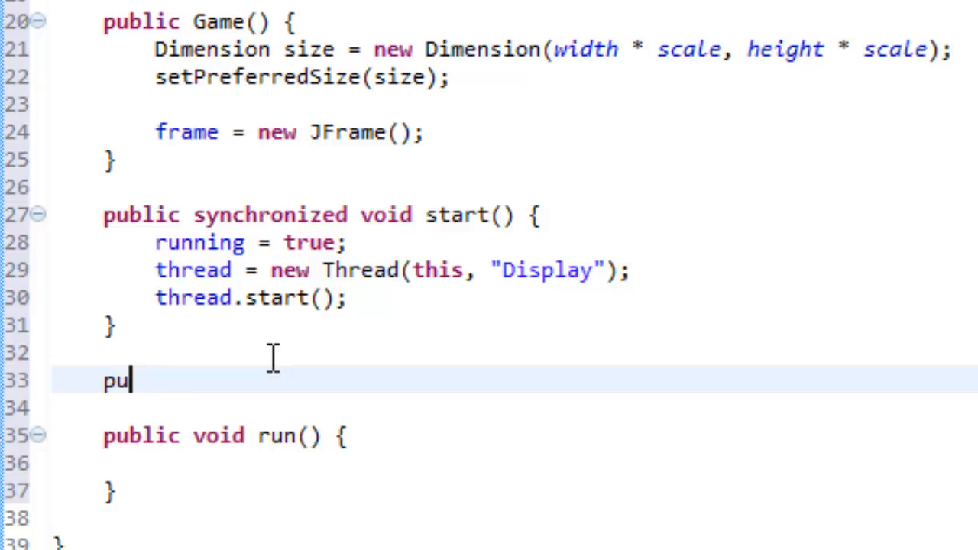
text(blic sy)
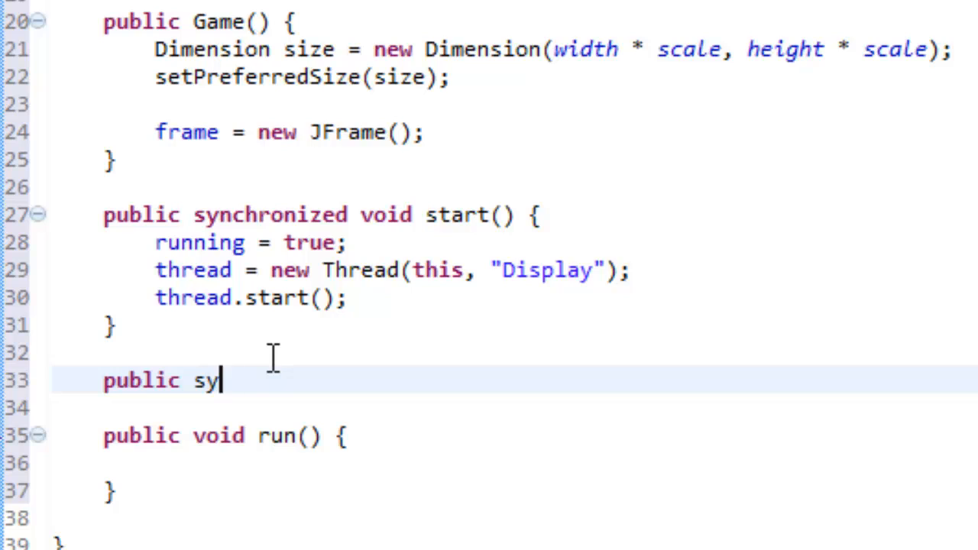
text(nchroniz)
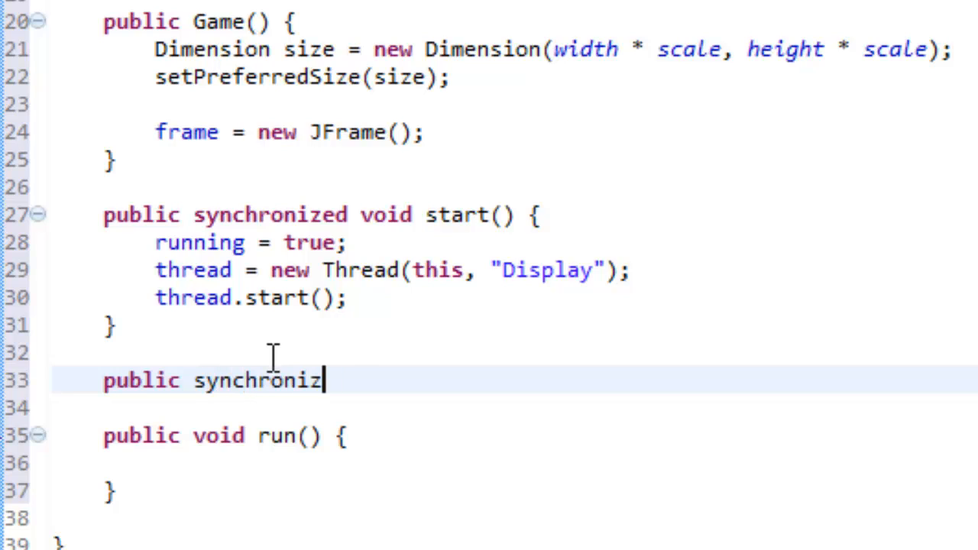
text(ed)
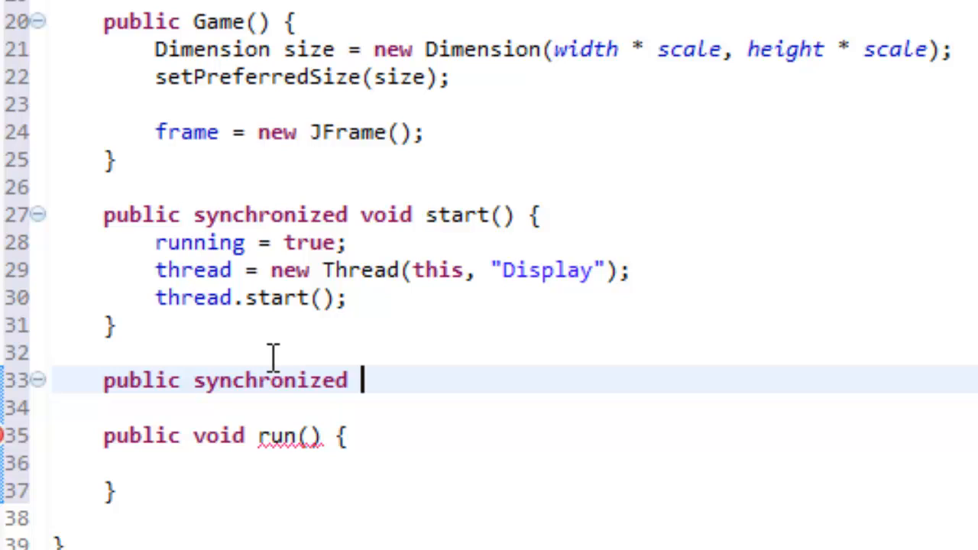
text(void stop)
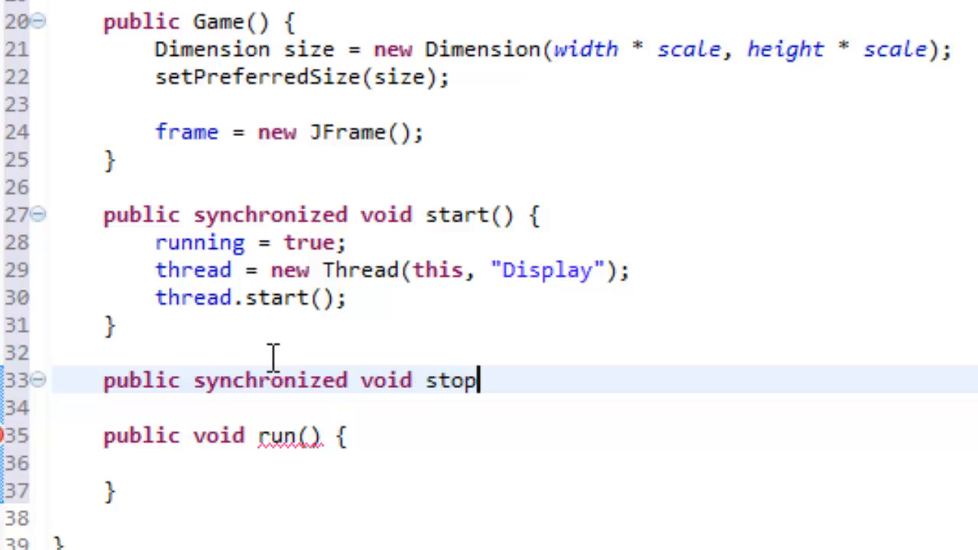
text(() {)
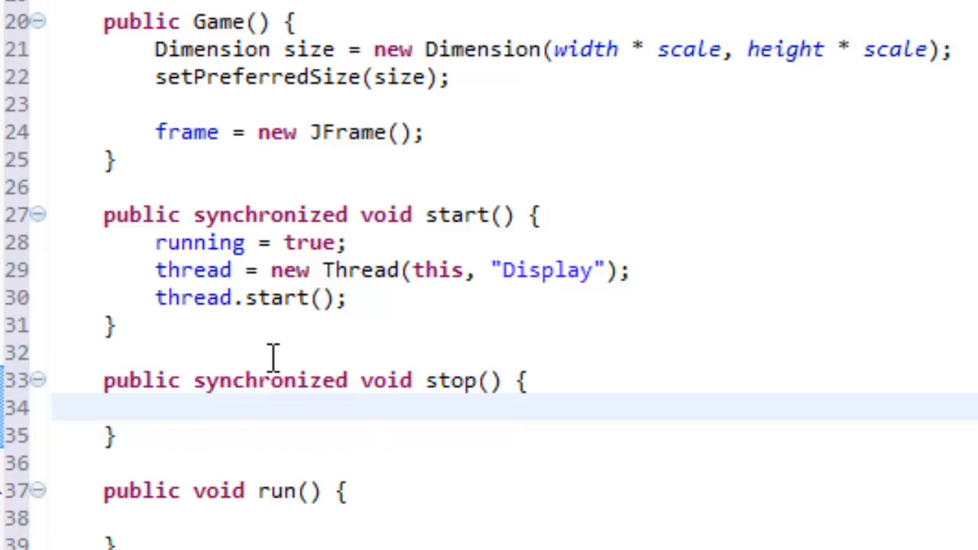
click(156, 406)
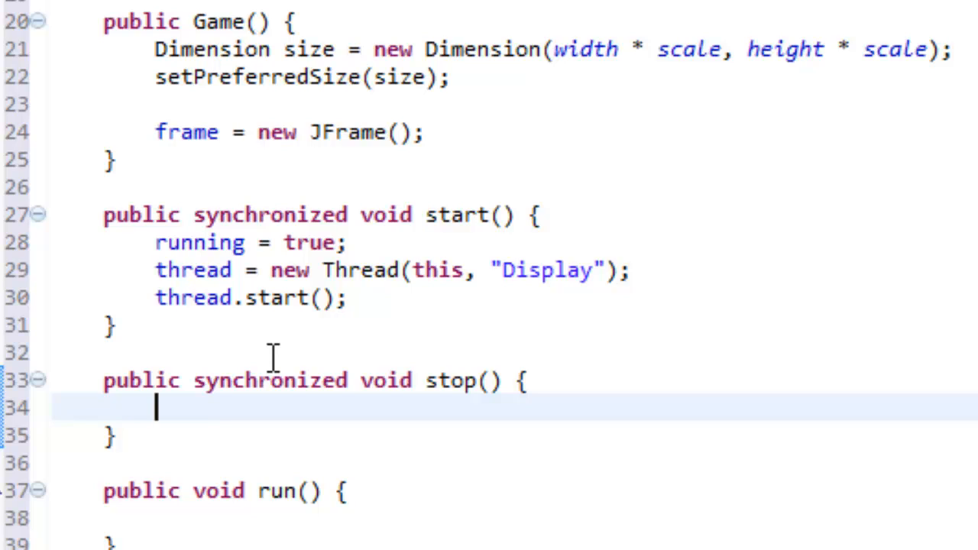
Step: Fill stop() with running = false followed by thread.join()
text(running = f)
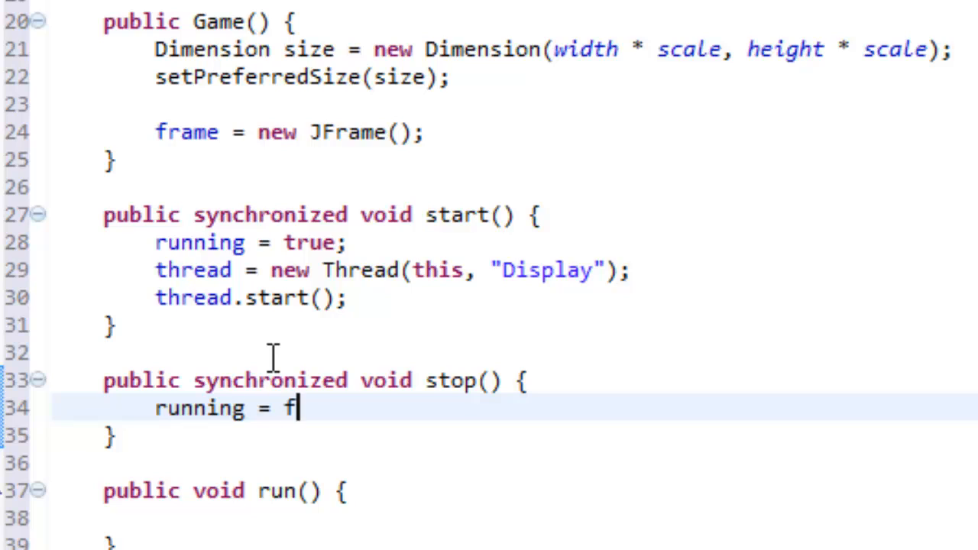
text(alse;)
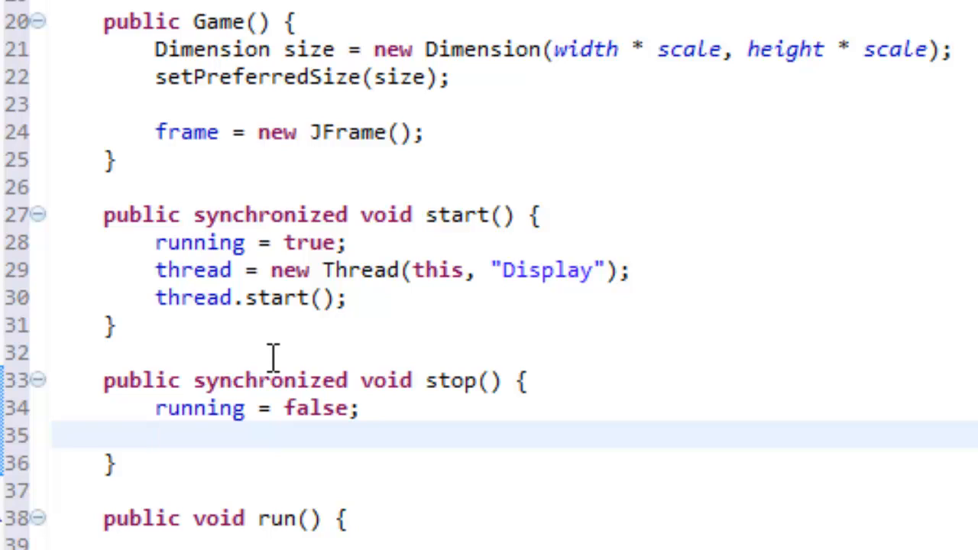
click(155, 436)
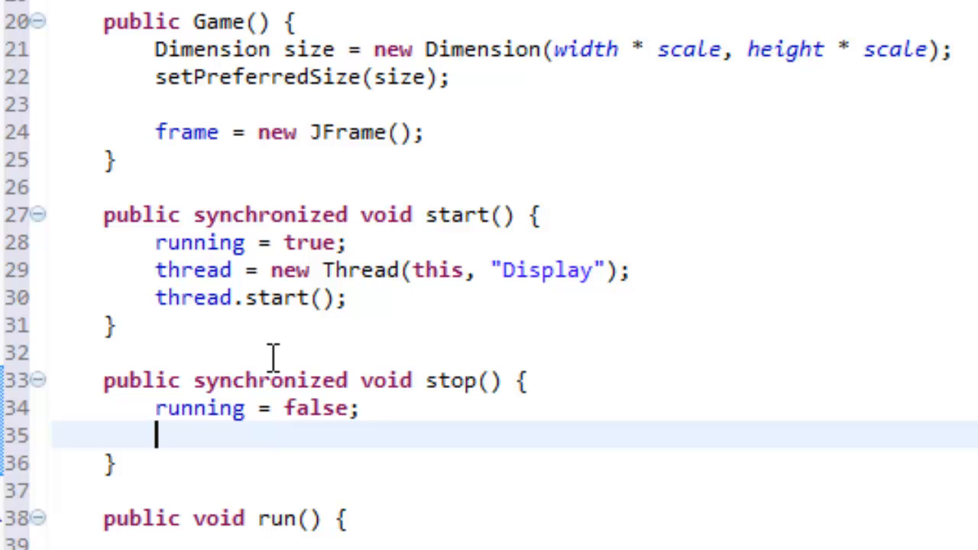
text(threasd)
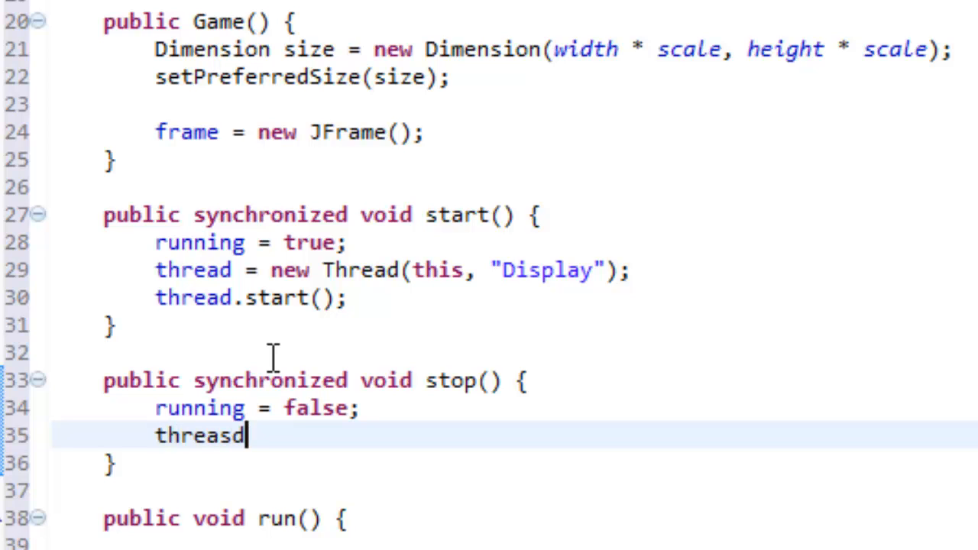
text(.join();)
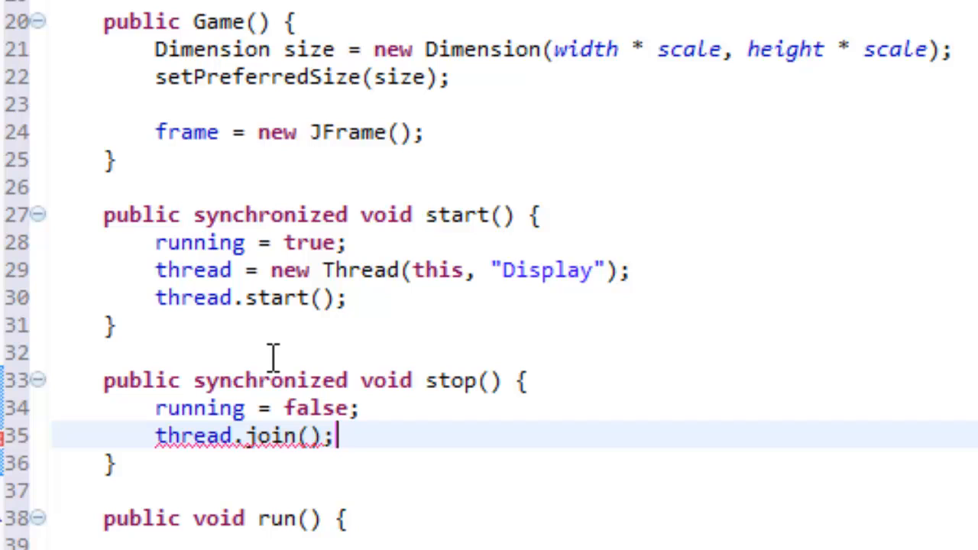
mouse_move(237, 446)
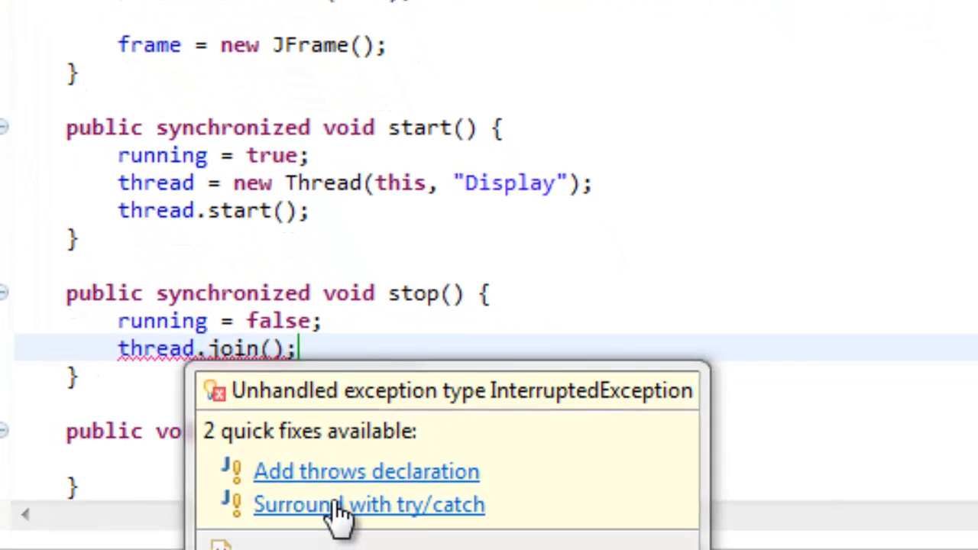
Step: Surround thread.join() with a try/catch for InterruptedException via the quick fix
click(369, 504)
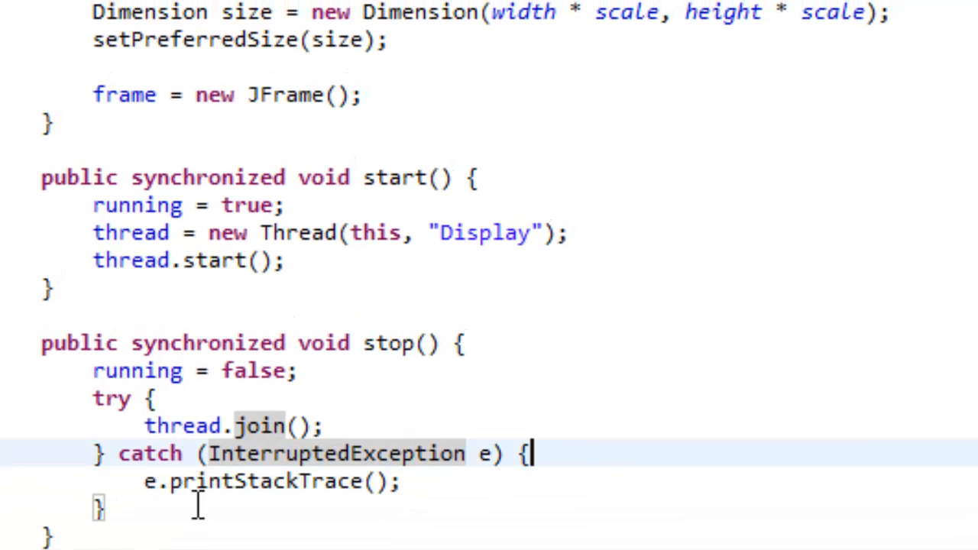
scroll(down, 3)
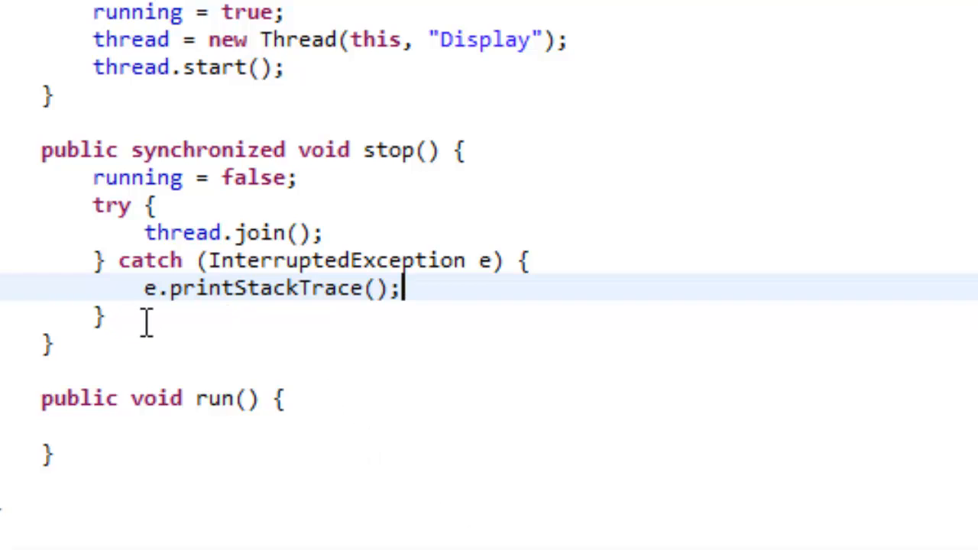
mouse_move(123, 298)
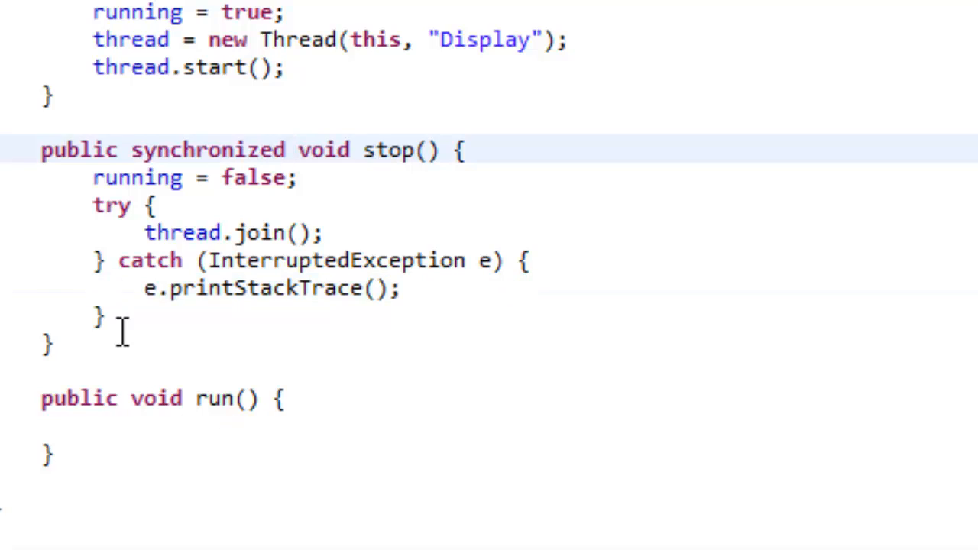
Step: Write a while (running) loop in run(), dropping the == true comparison
click(107, 428)
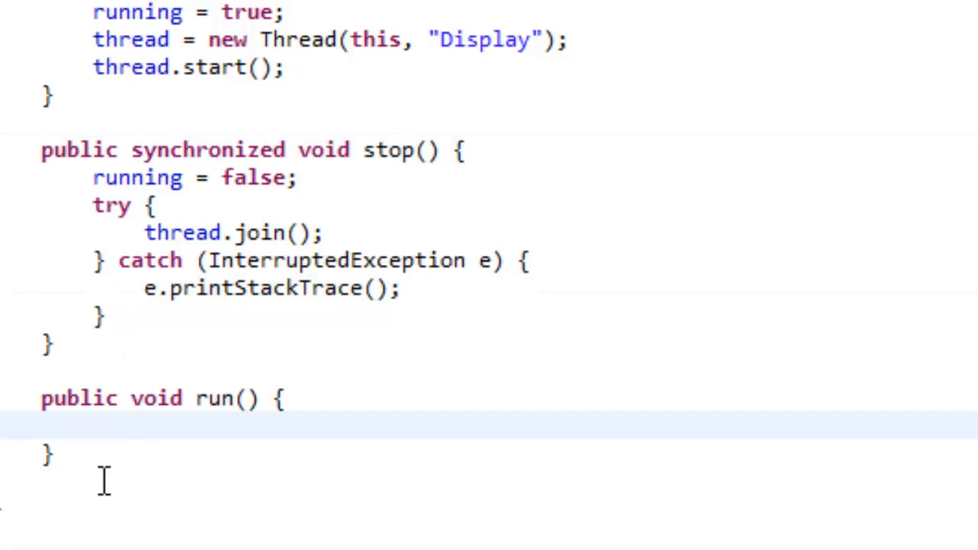
text(ui)
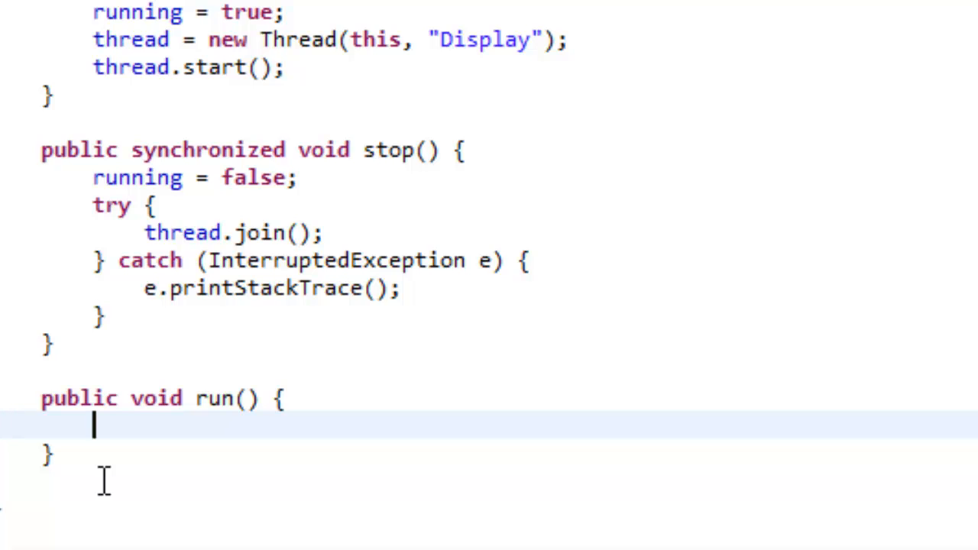
text(while)
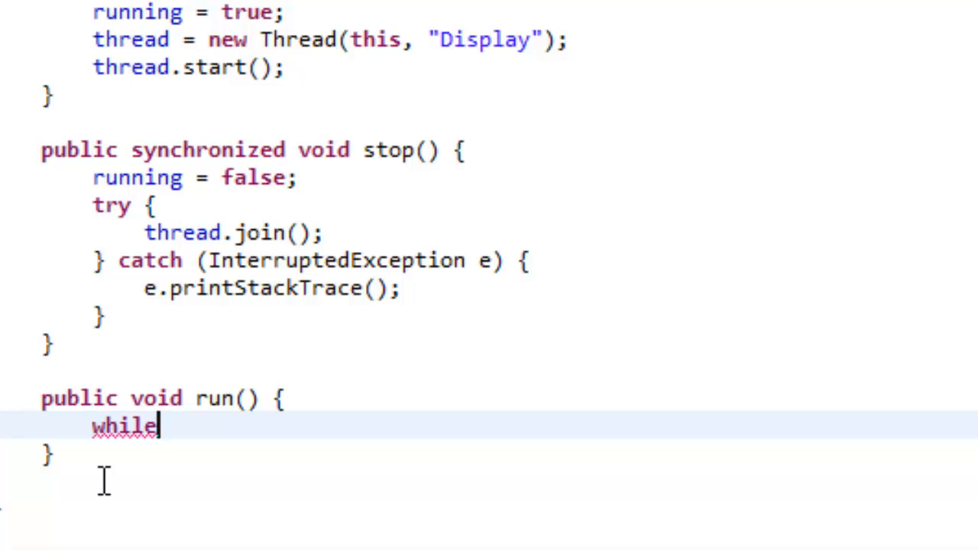
text((run)
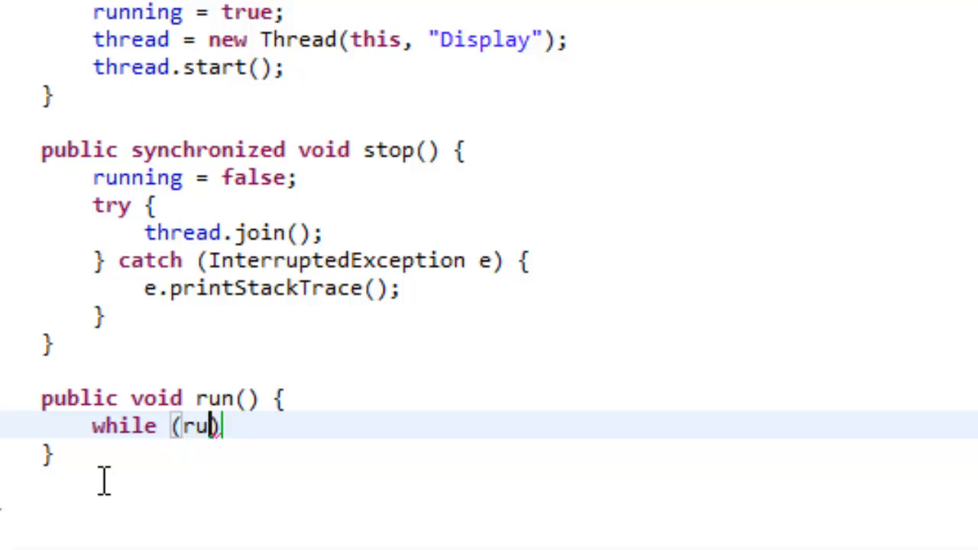
text(ning))
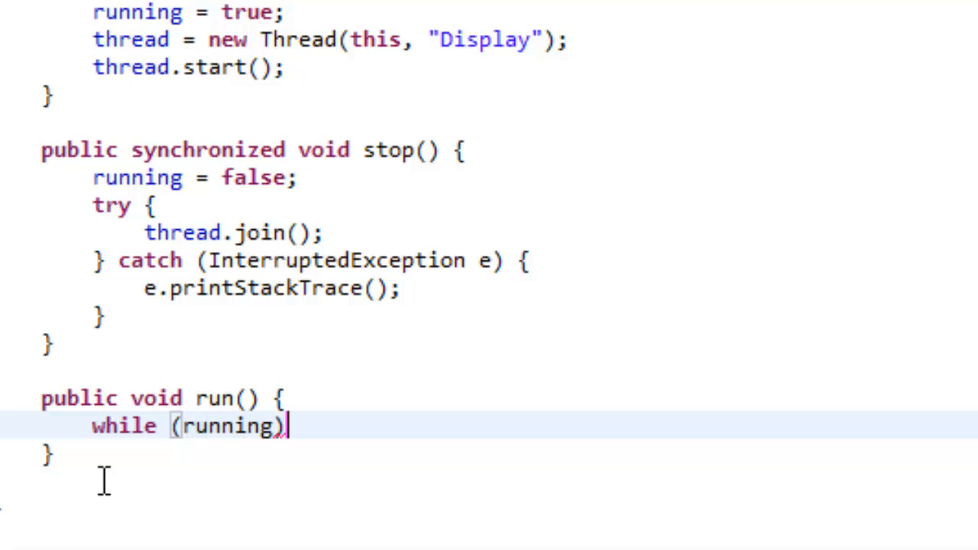
text({)
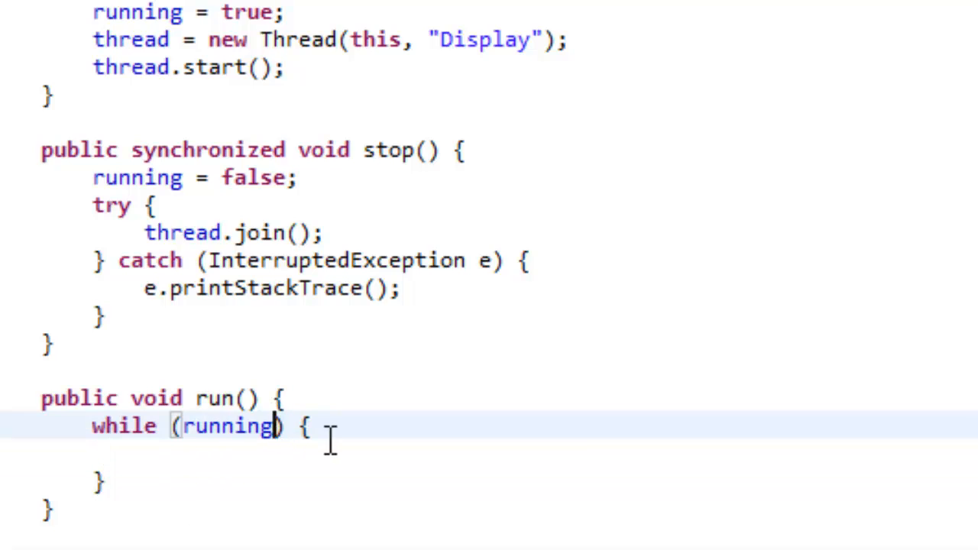
text(== tru)
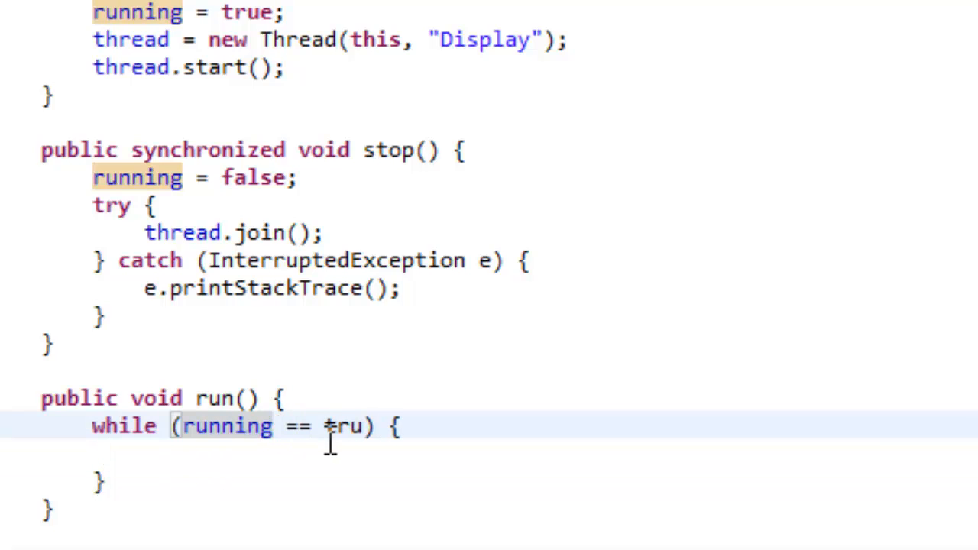
key(Backspace)
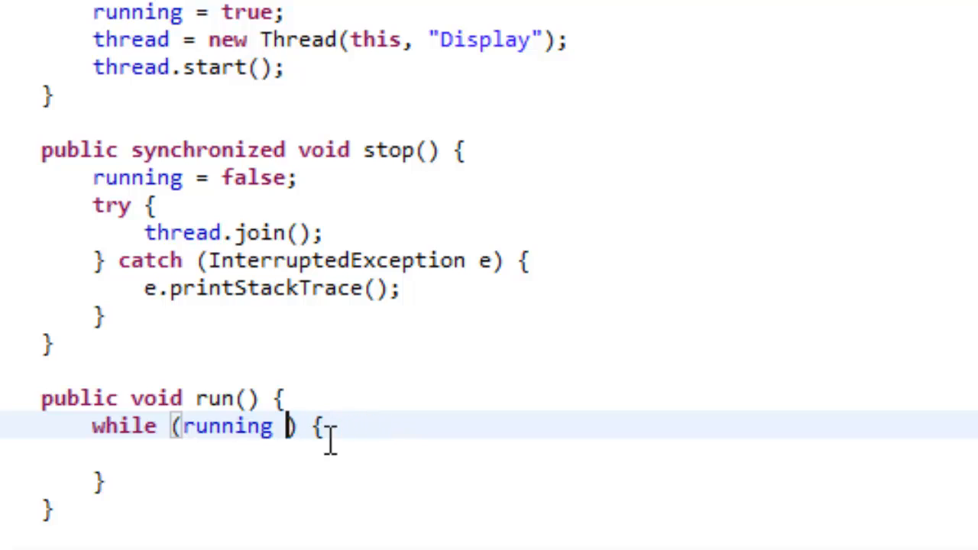
Step: Print "Running..." with System.out.println inside the loop
double_click(227, 426)
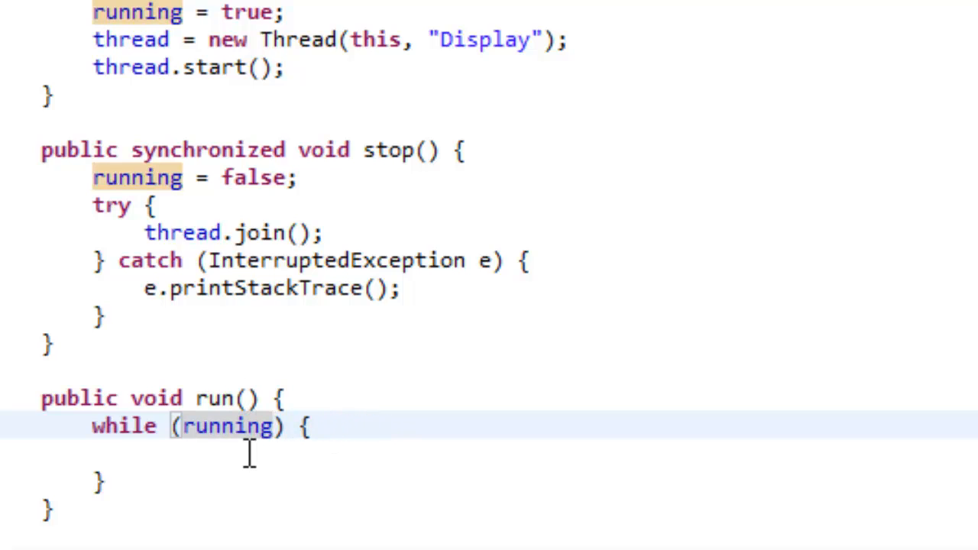
double_click(241, 426)
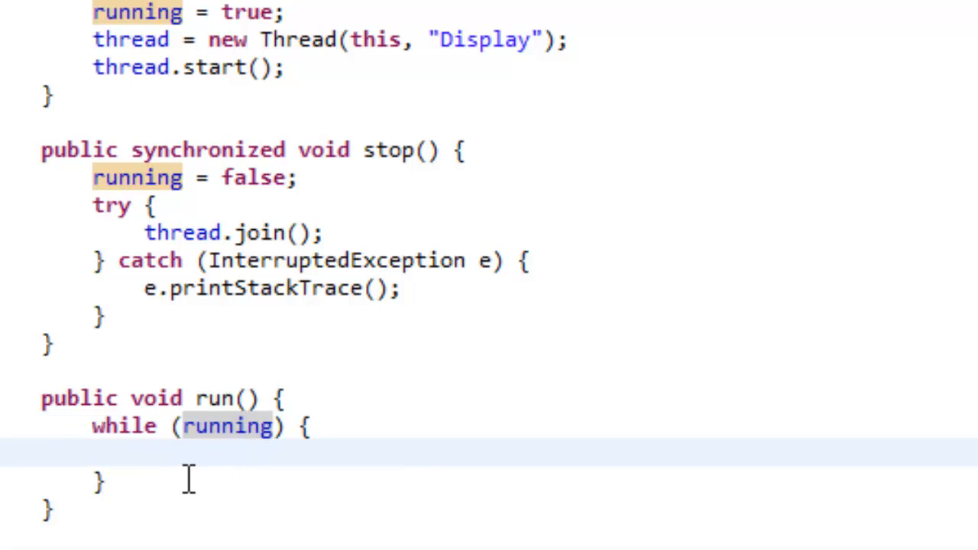
text(System.out.println();)
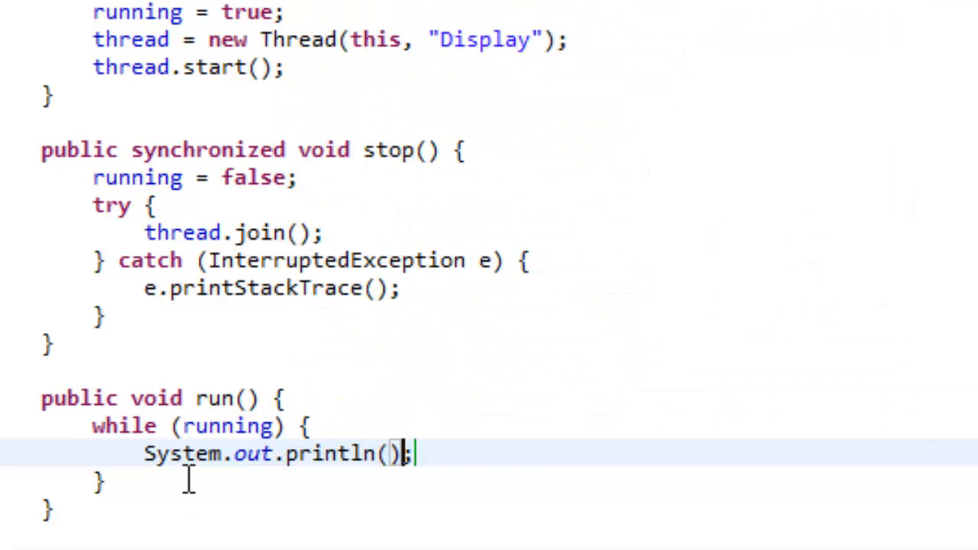
text("R)
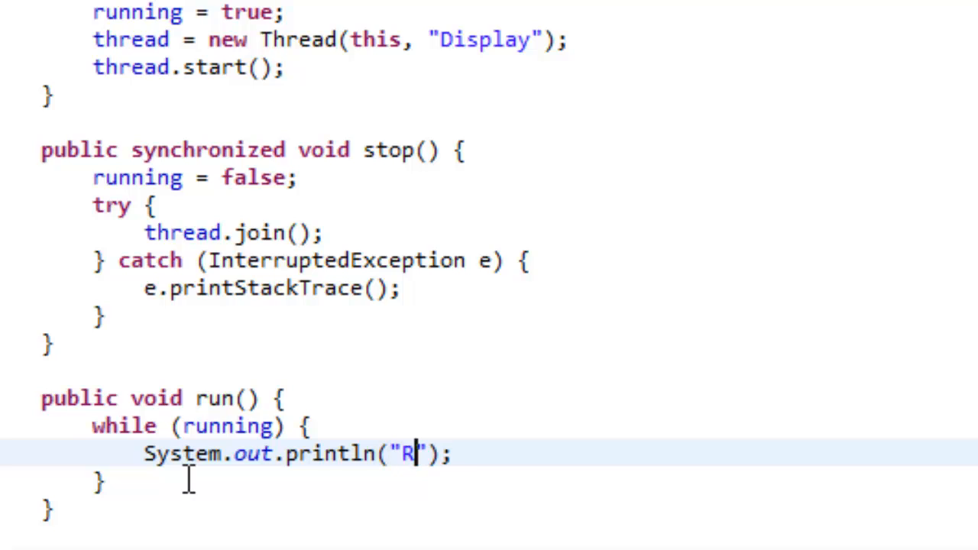
text(unning...)
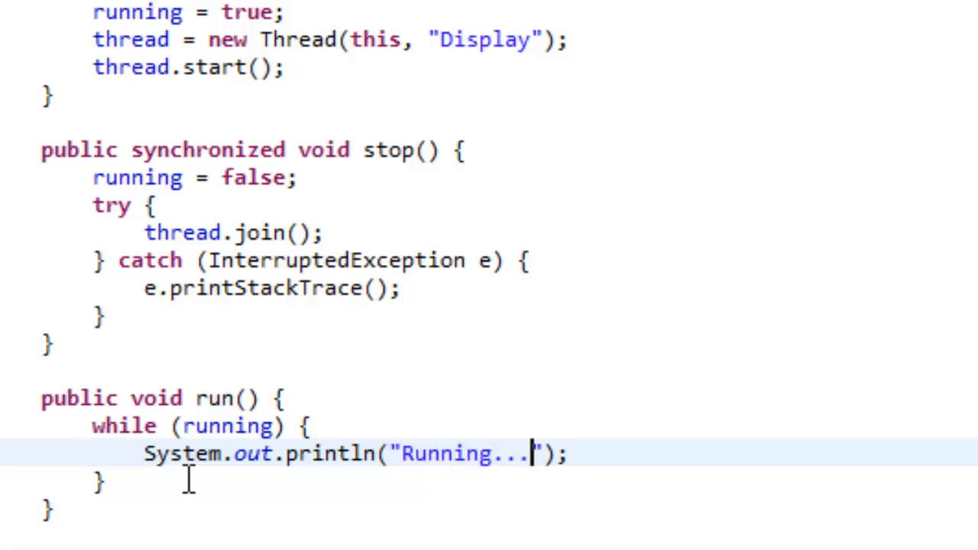
mouse_move(649, 497)
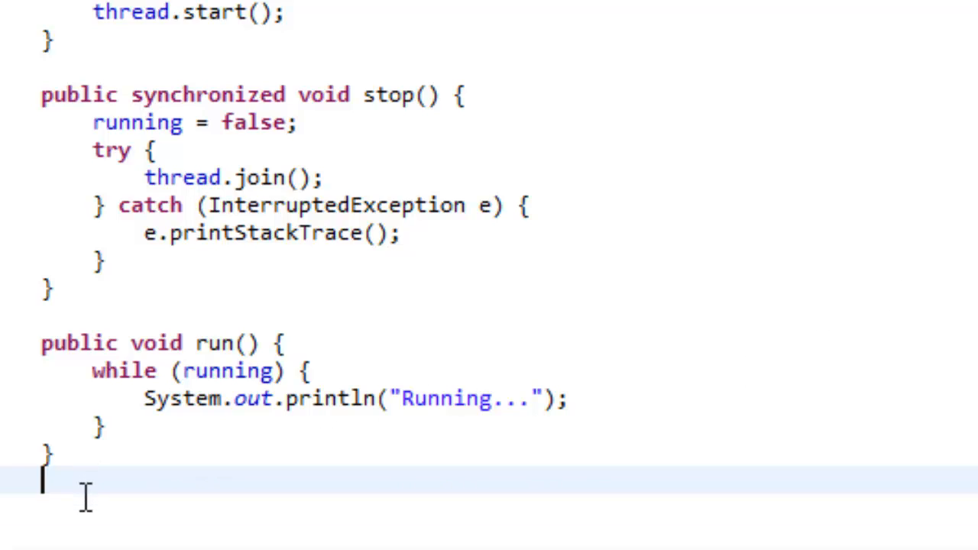
Step: Declare public static void main(String[] args) below run()
text(pu)
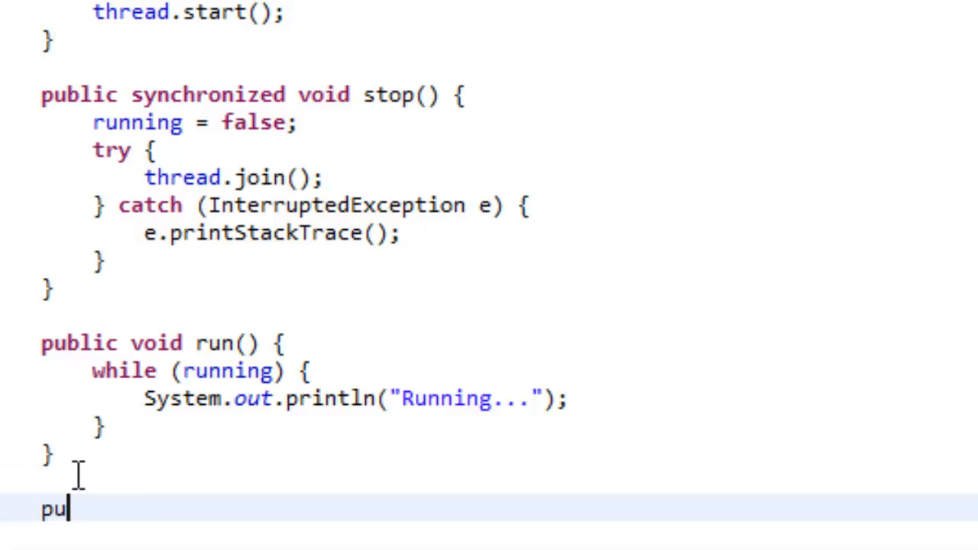
text(blic static v)
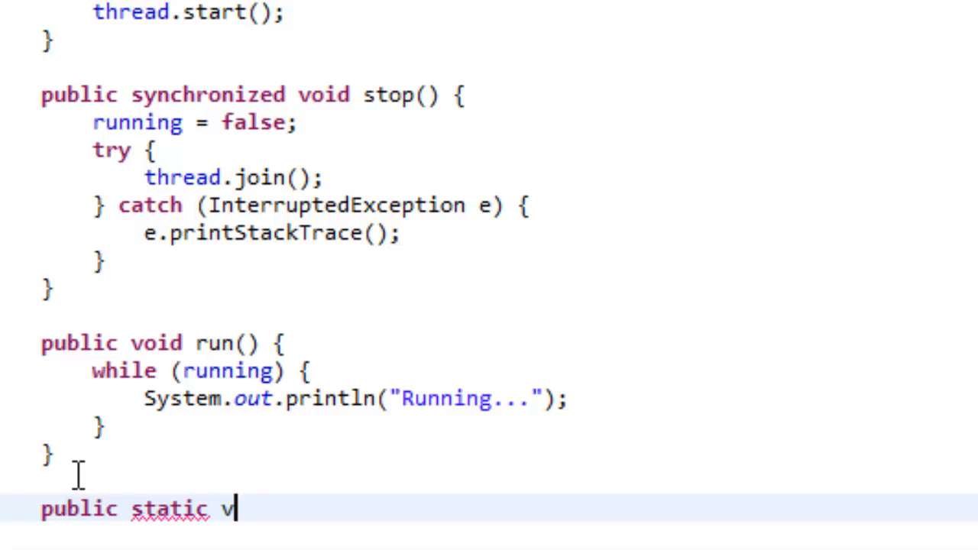
text(oid main()
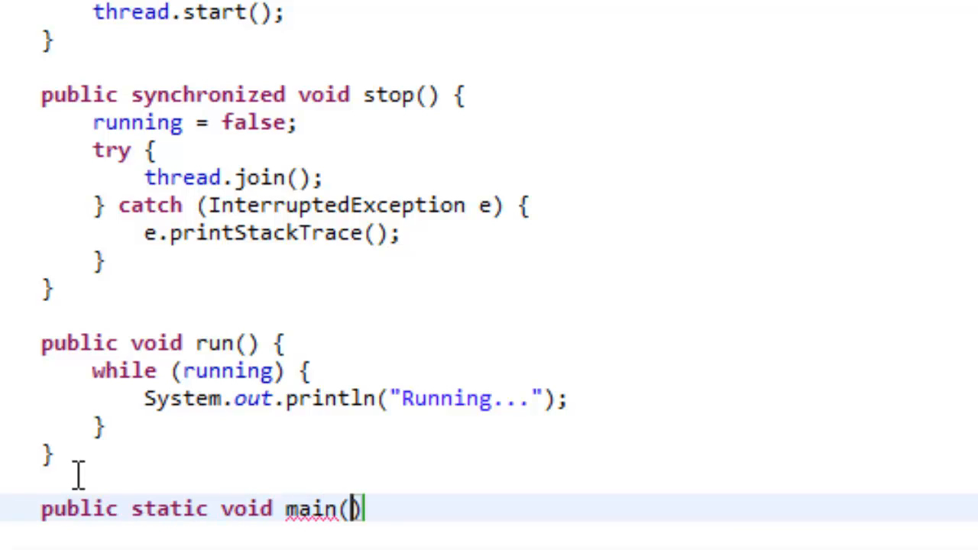
text(Sting[])
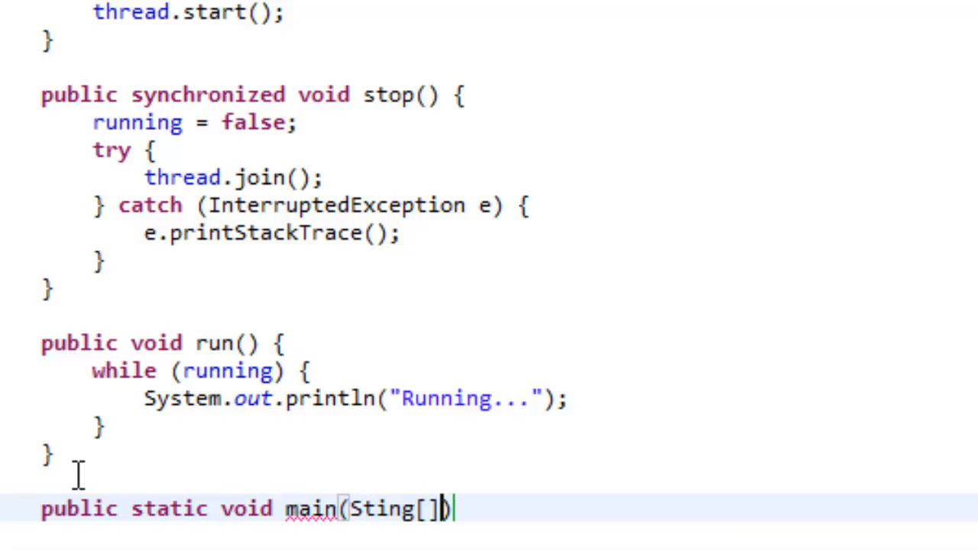
text(args)
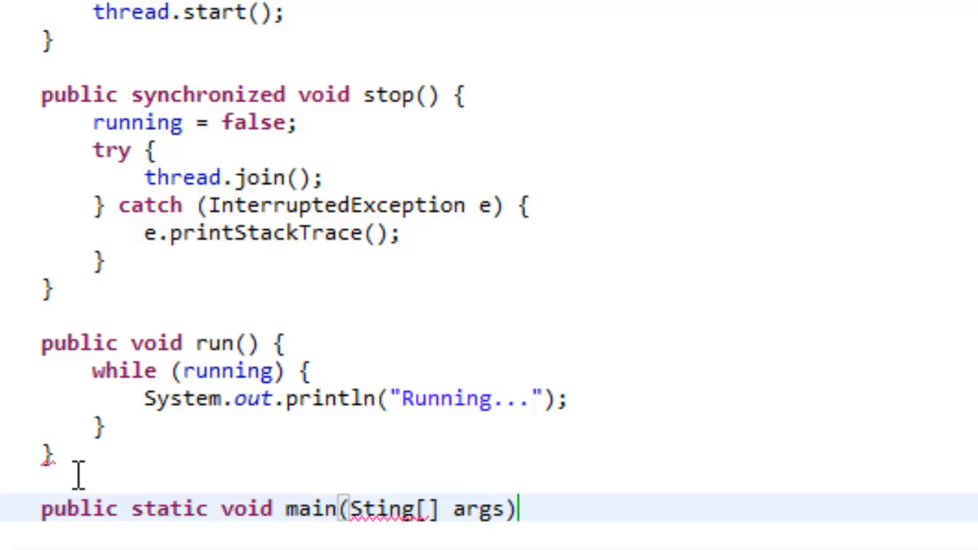
text({)
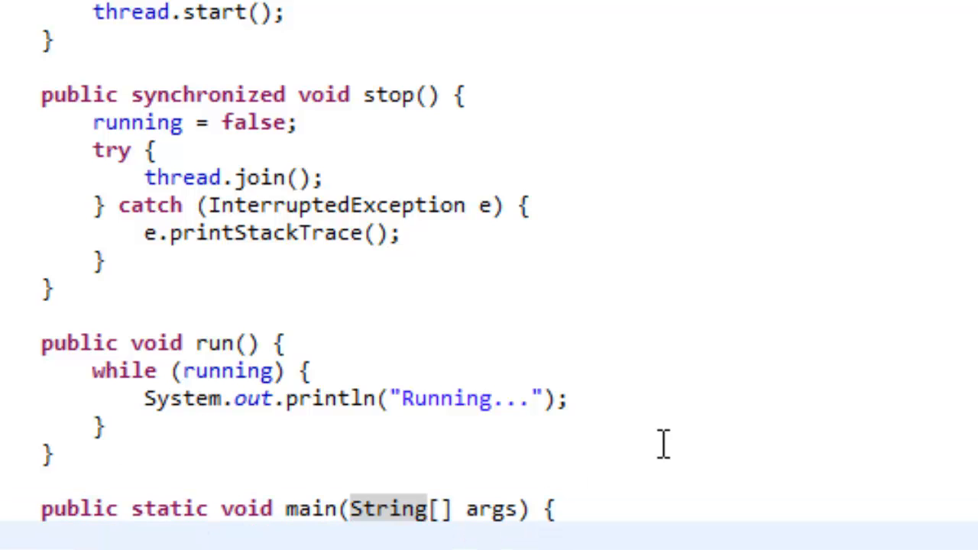
Step: Create Game game = new Game() inside main()
scroll(down, 3)
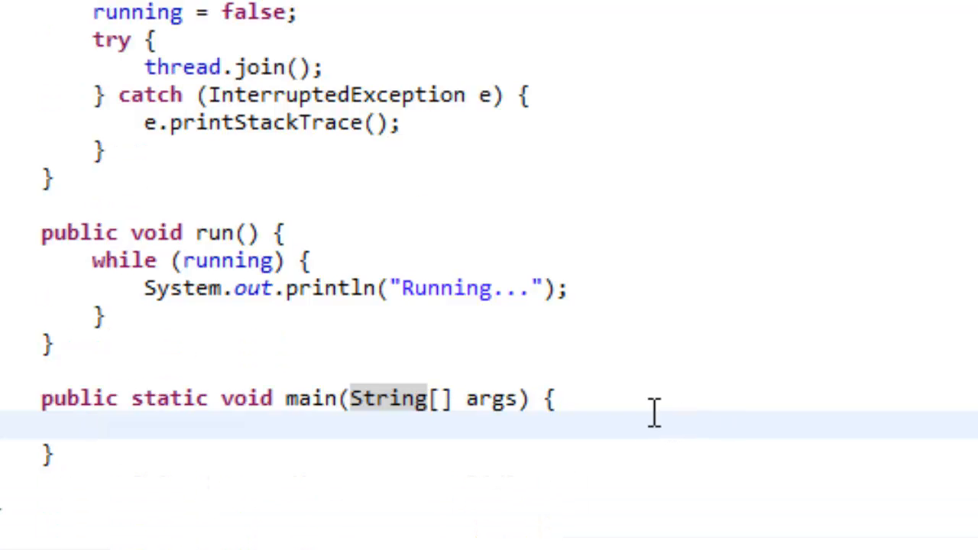
text(Game game = new Gam)
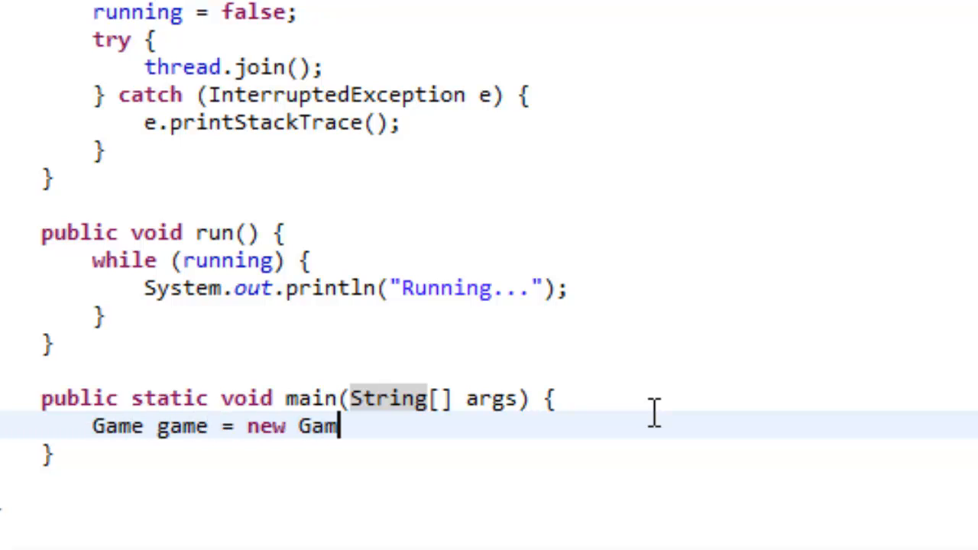
text(e();)
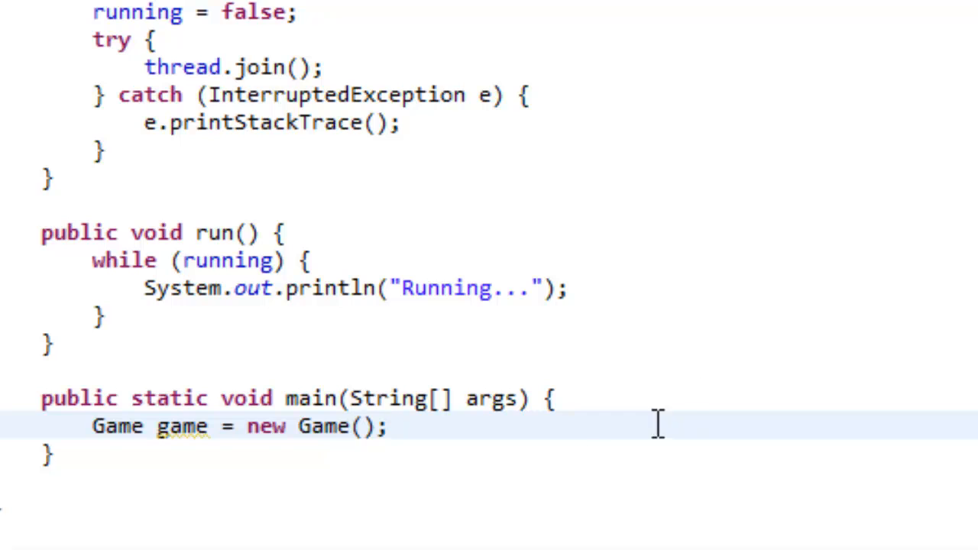
double_click(182, 425)
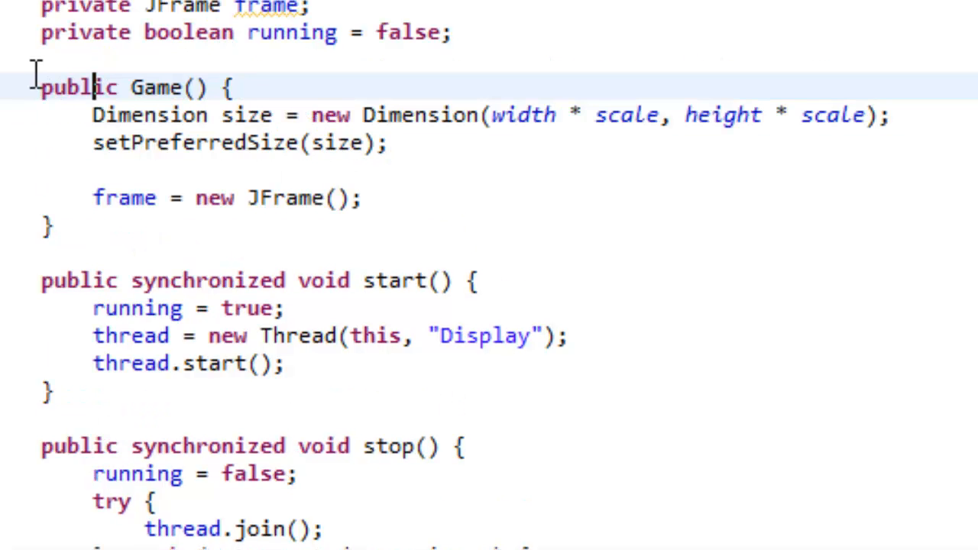
Step: Make game.frame non-resizable and title it "Phyllis's Revenge"
click(367, 199)
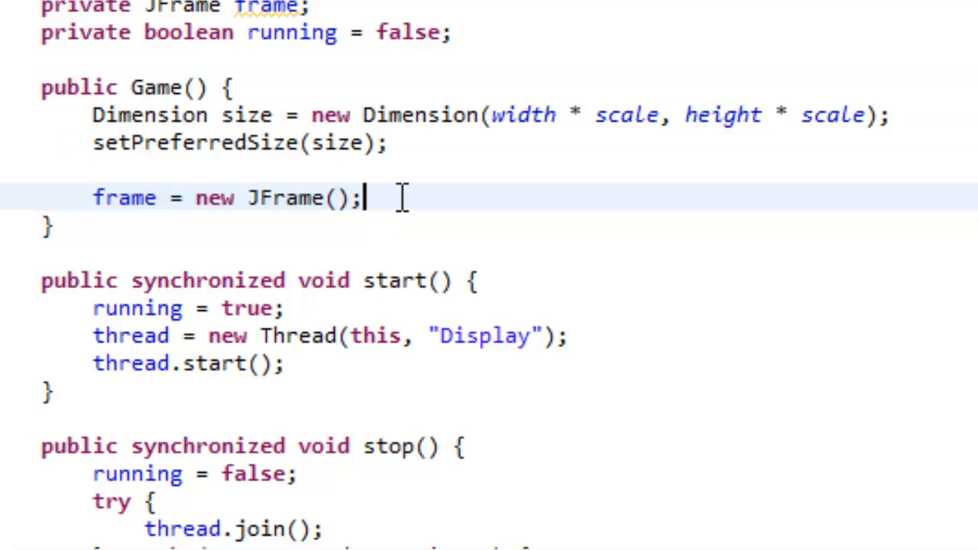
scroll(down, 3)
text(game.frame)
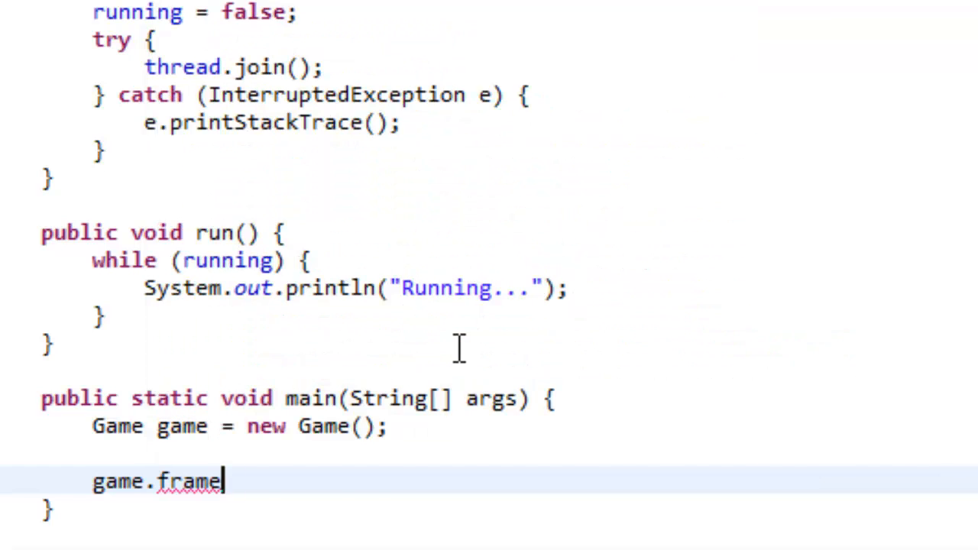
text(.setr)
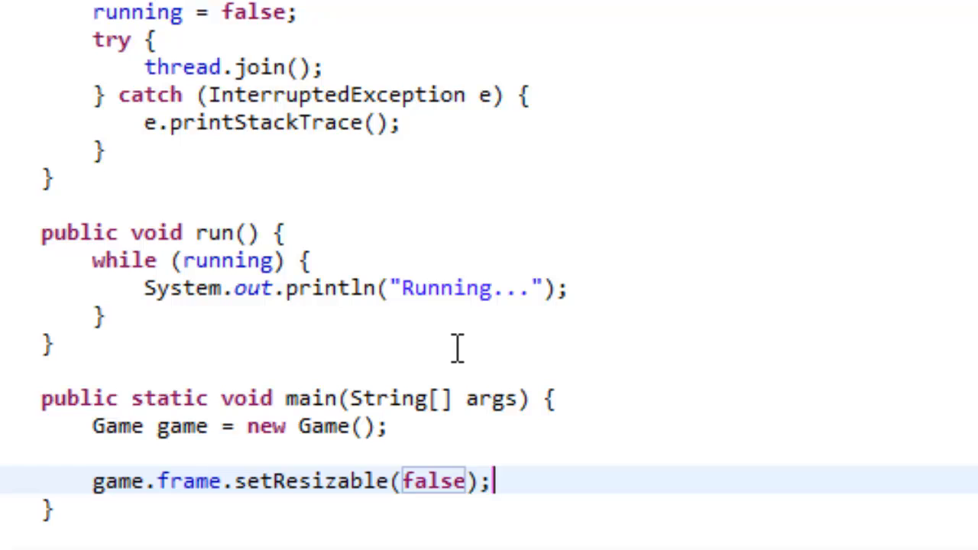
text(game)
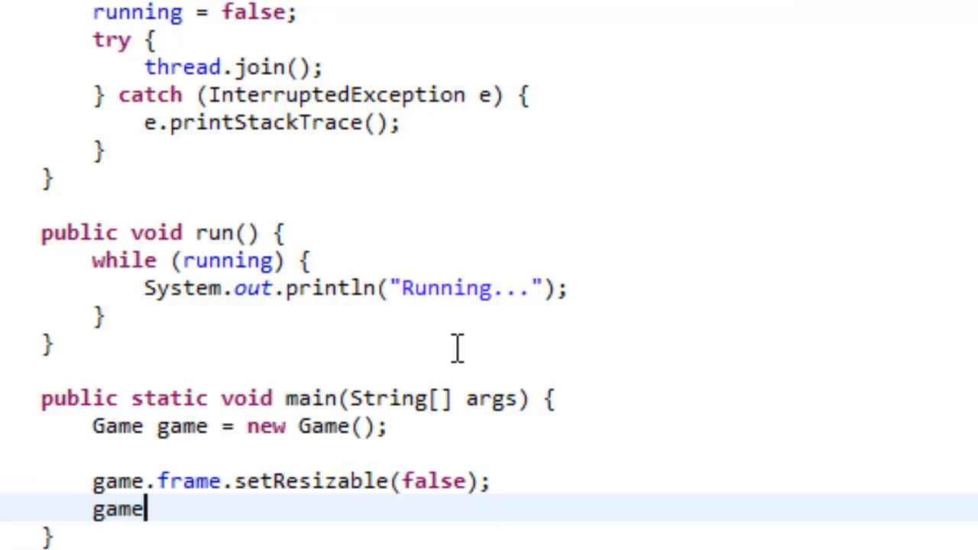
text(.frame.)
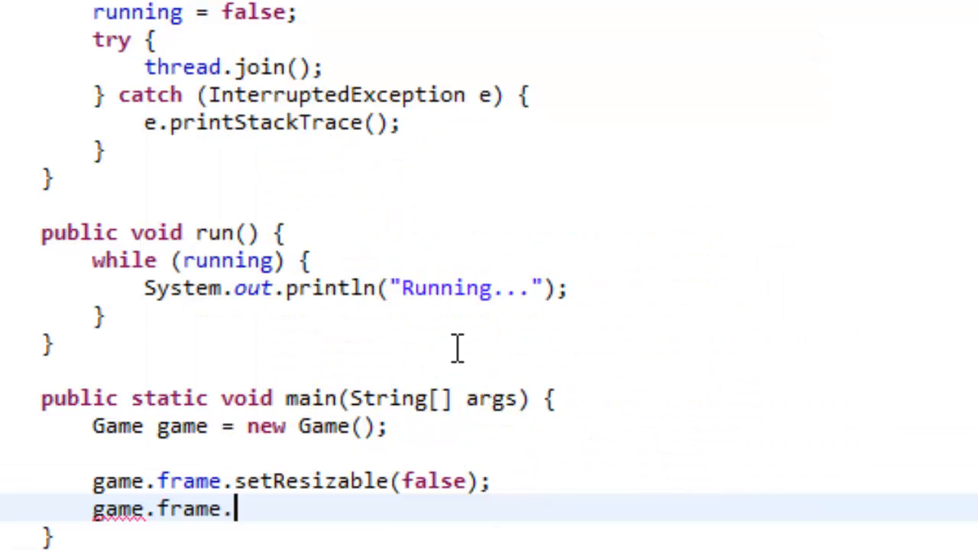
text(sett)
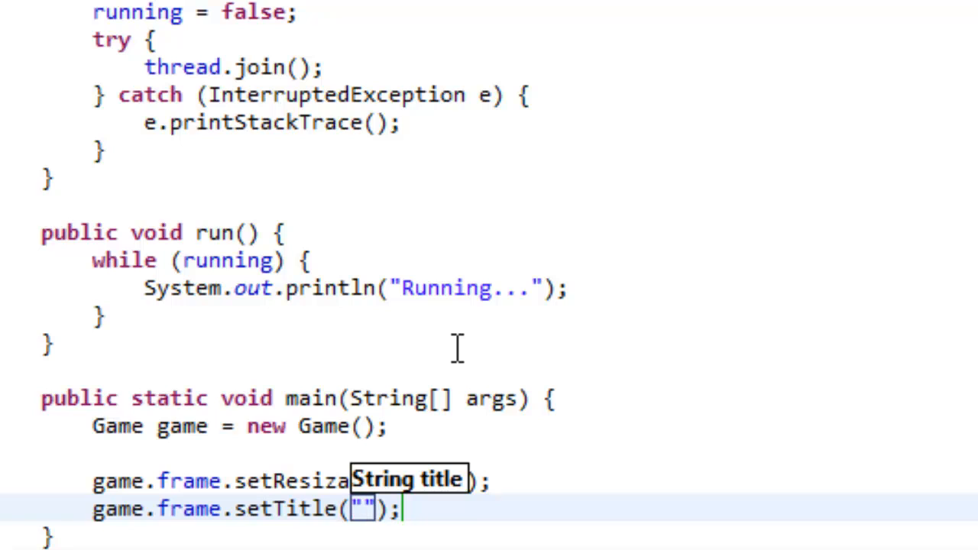
text(Phy1)
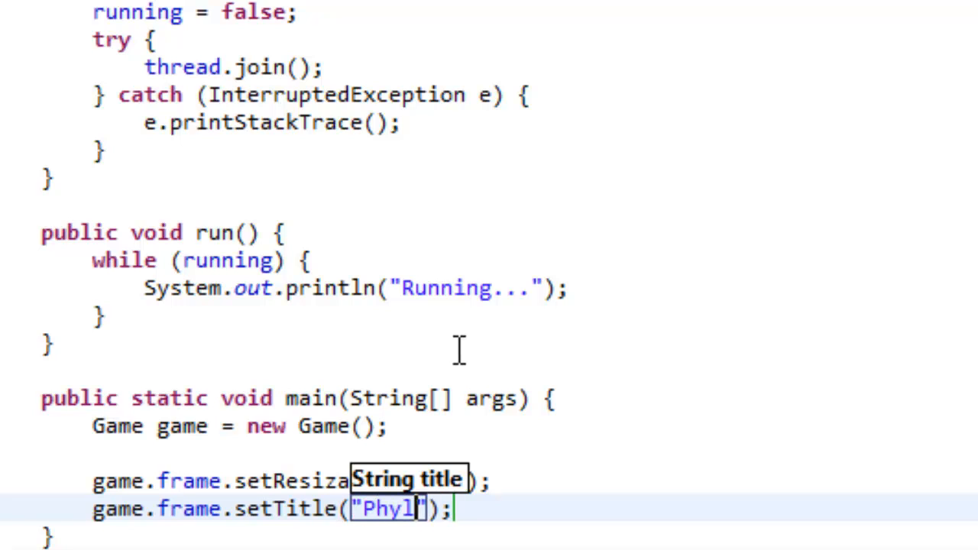
text(liss)
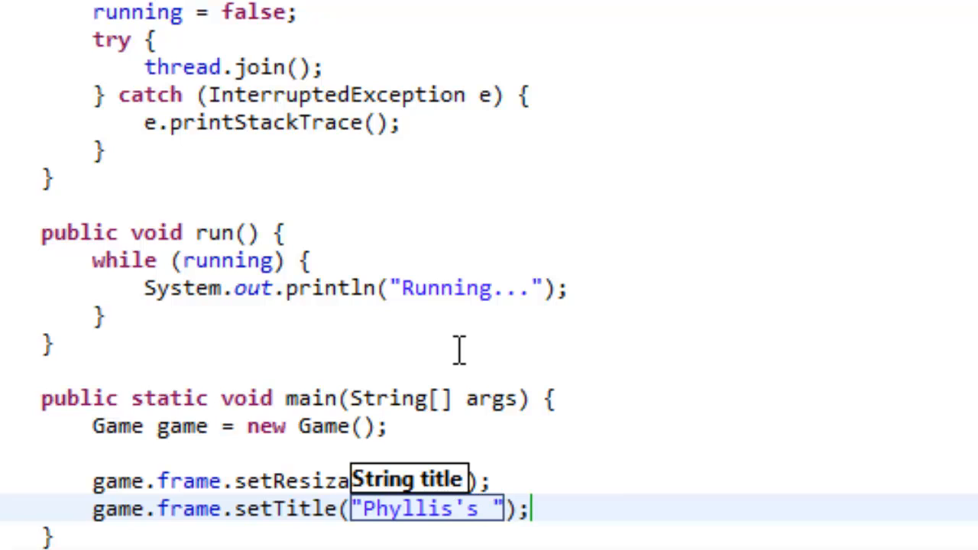
text(Revenge)
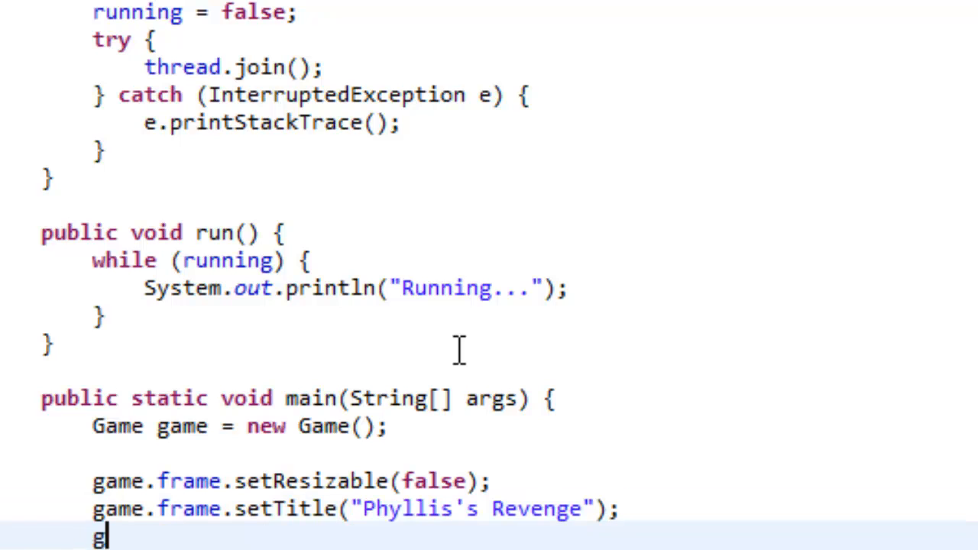
Step: Add the game to game.frame and pack the frame to its preferred size
text(ame.frame)
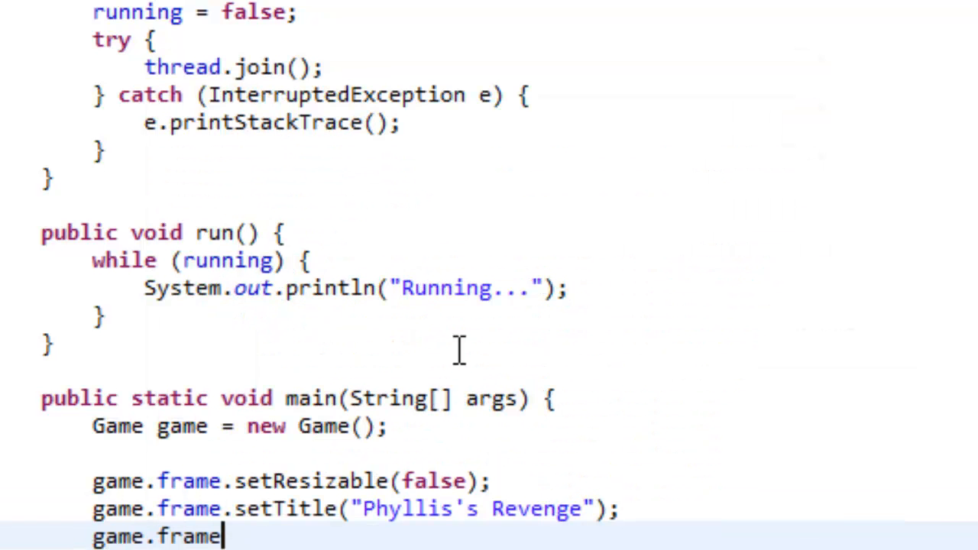
text(.)
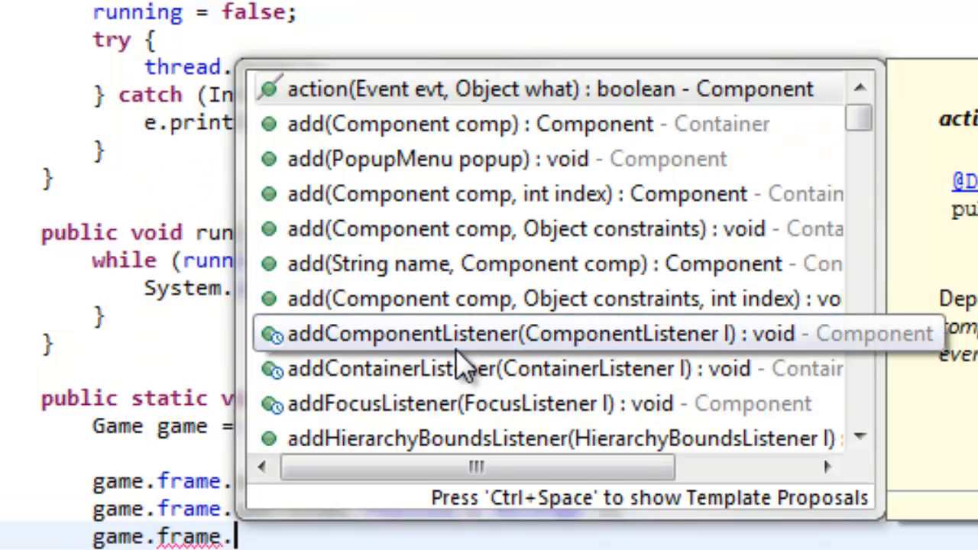
text(add(game)
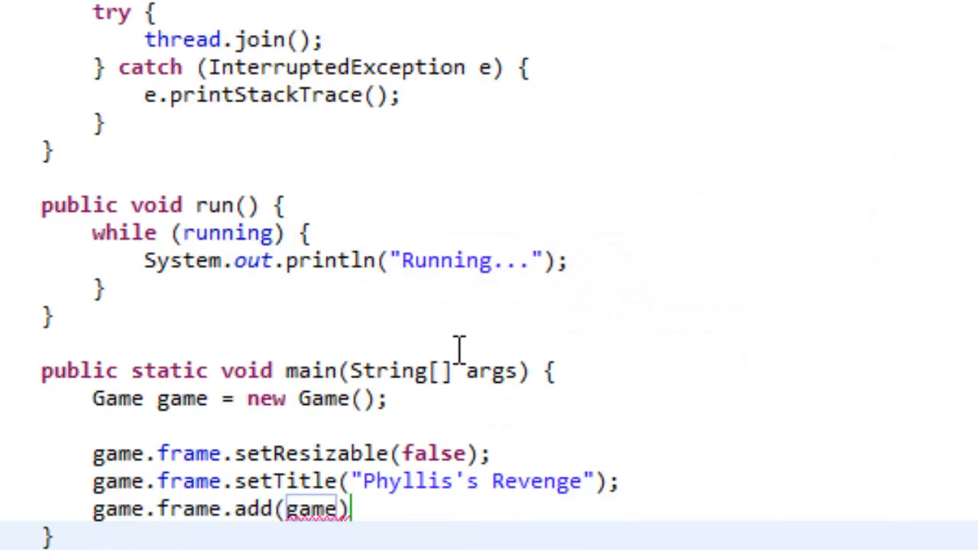
text(;)
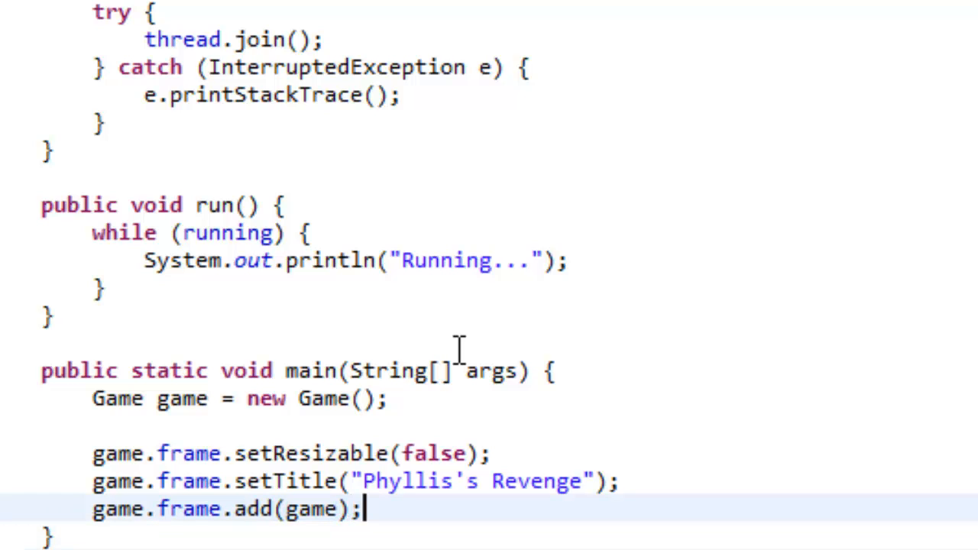
text(game.)
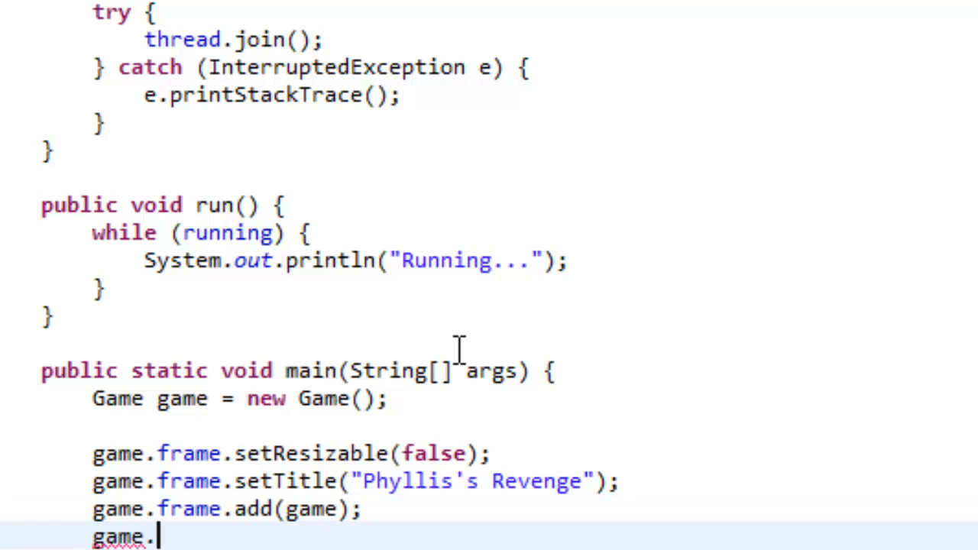
text(frame.pack();)
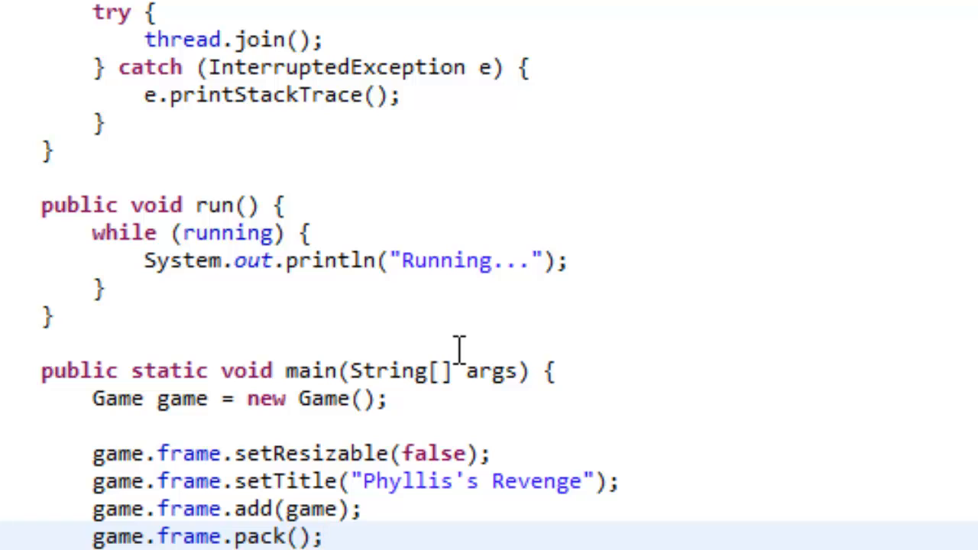
text(g)
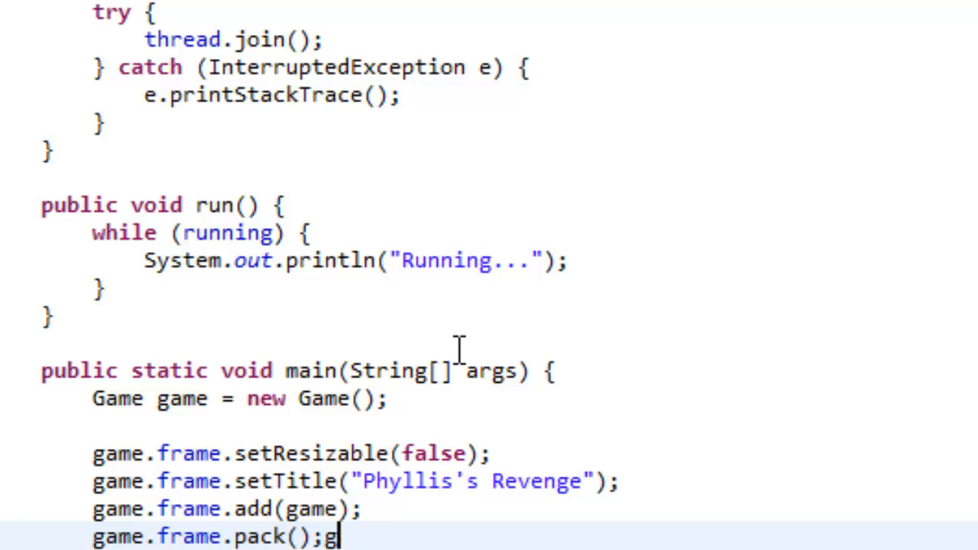
Step: Set game.frame's default close operation to JFrame.EXIT_ON_CLOSE
key(Backspace)
text(game.frame.setDefaultCloseOperation(operation);)
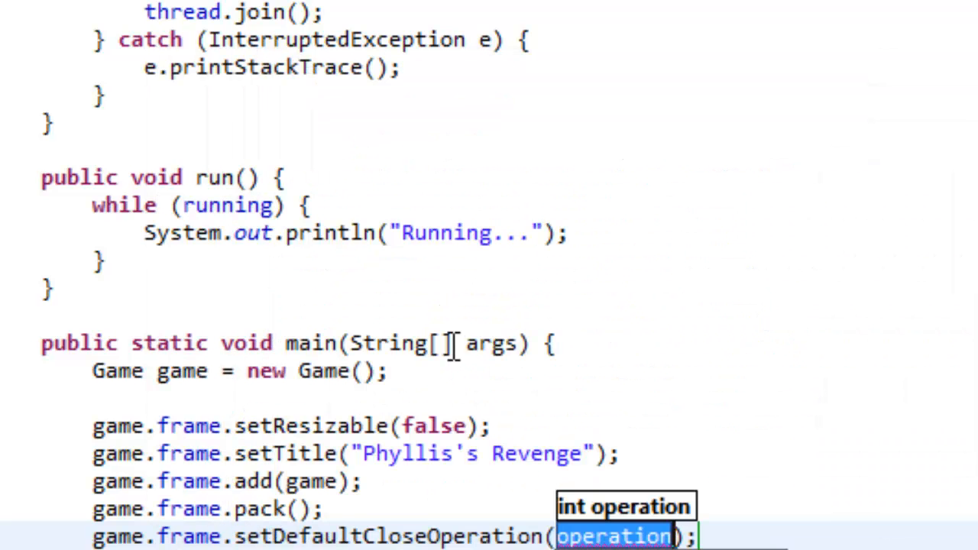
text(JFrame.)
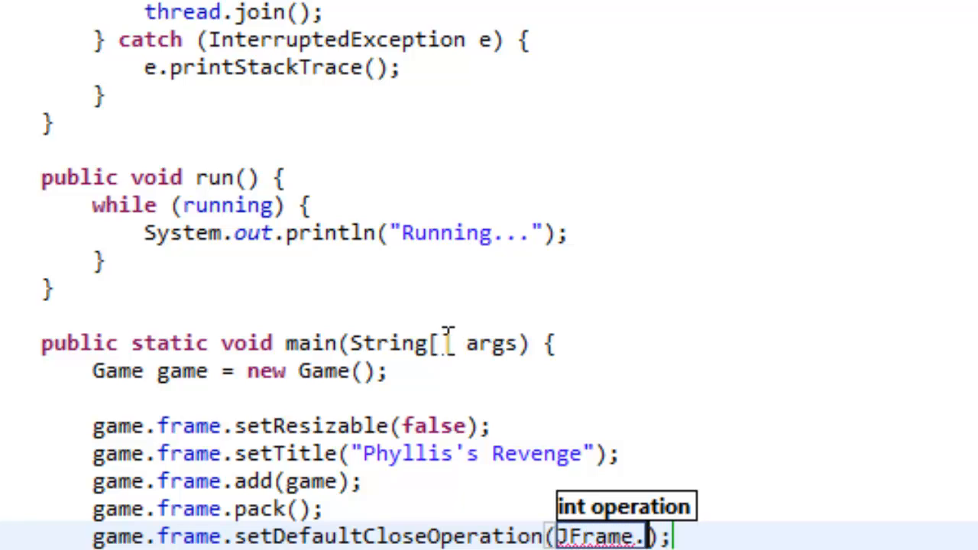
text(EXIT_ON_CLOSE)
text(game)
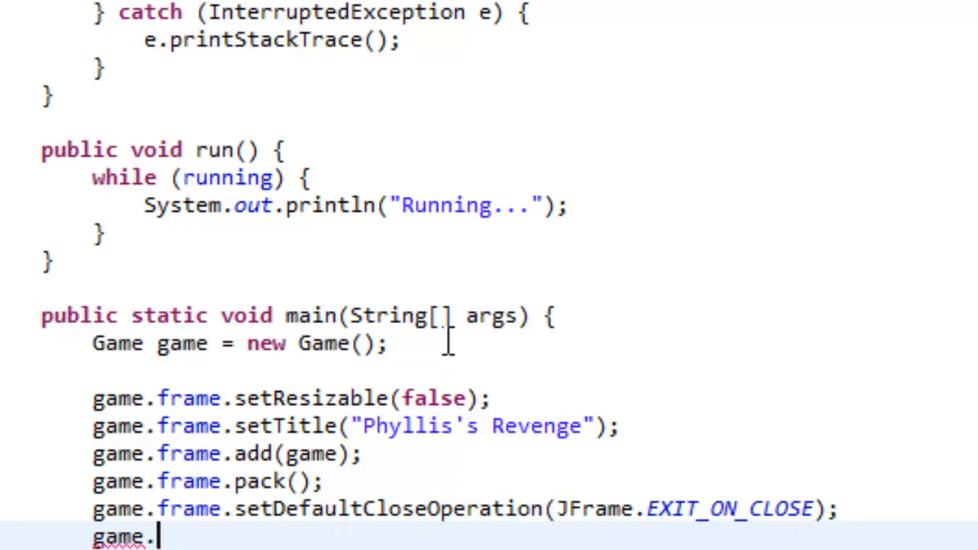
text(.se)
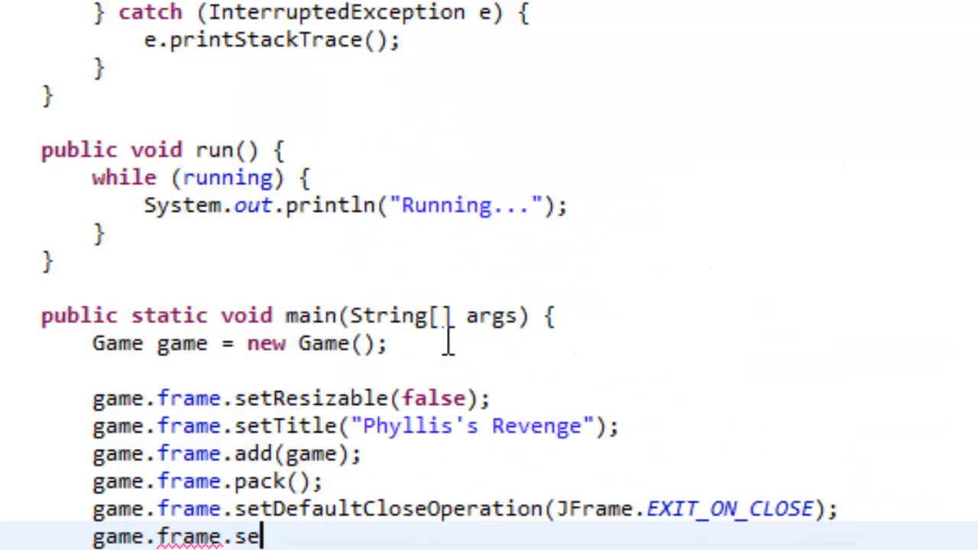
text(tLocatio)
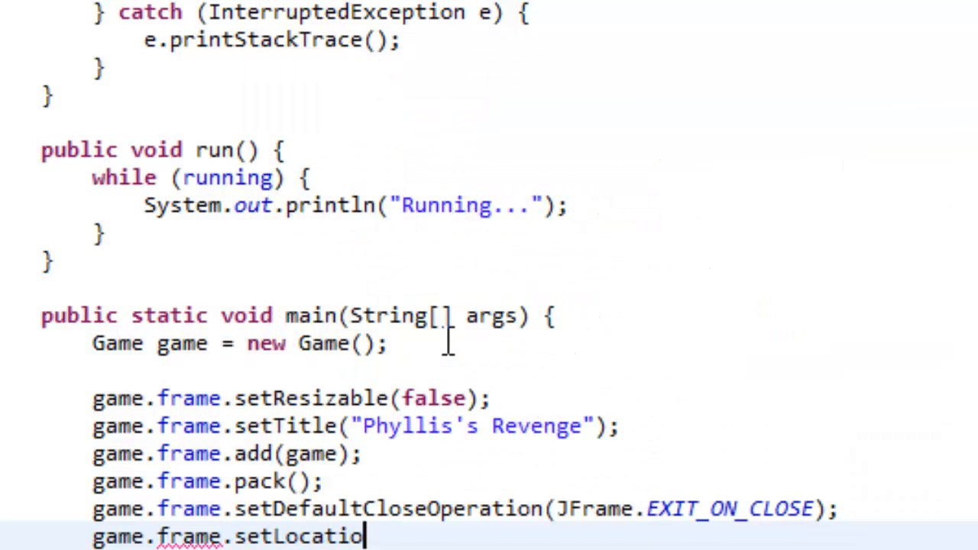
text(nRel)
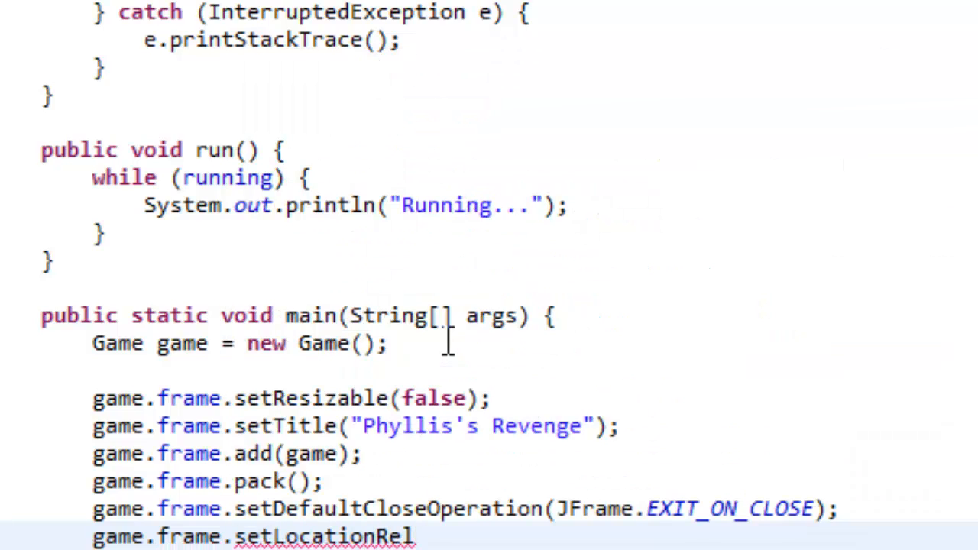
text(at)
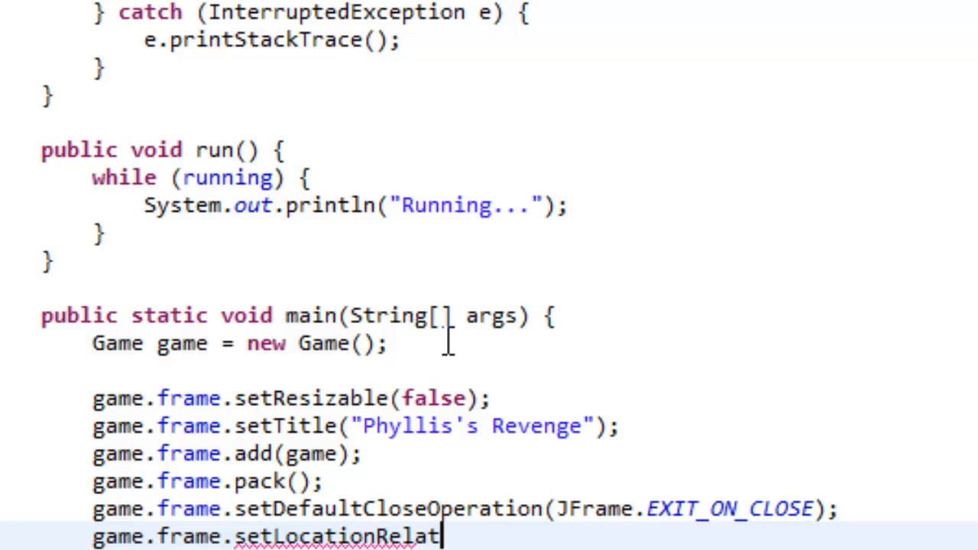
Step: Centre the frame with setLocationRelativeTo(null) and make it visible with setVisible(true)
text(iveTo)
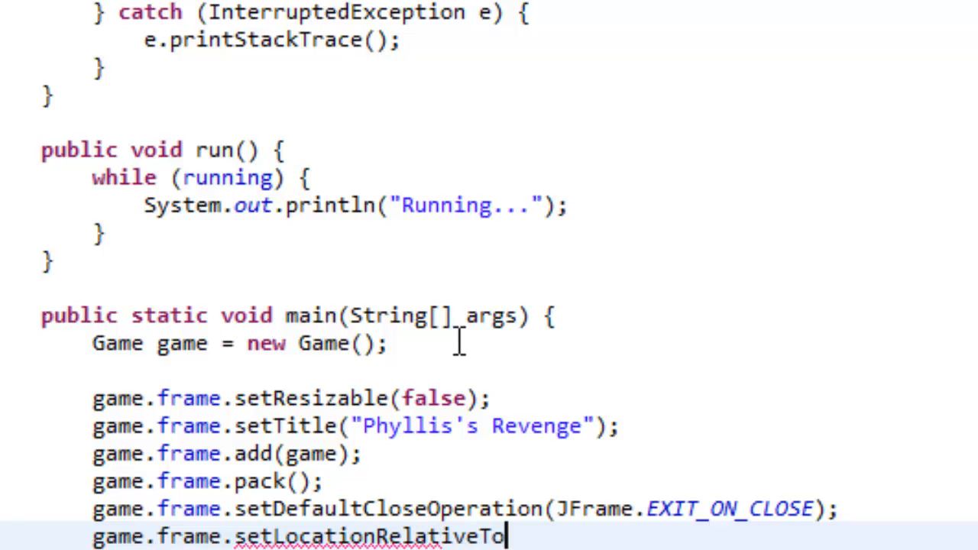
text((null))
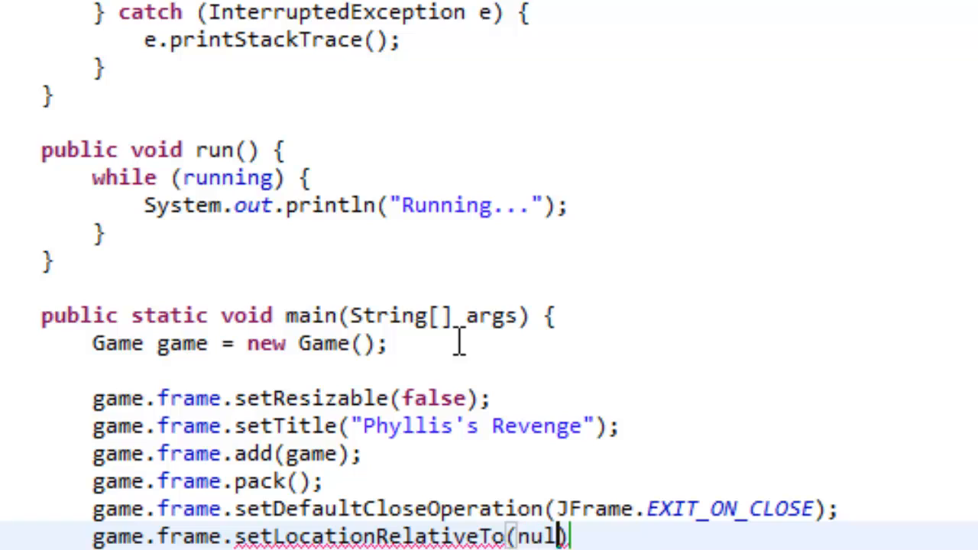
text();)
text(game.)
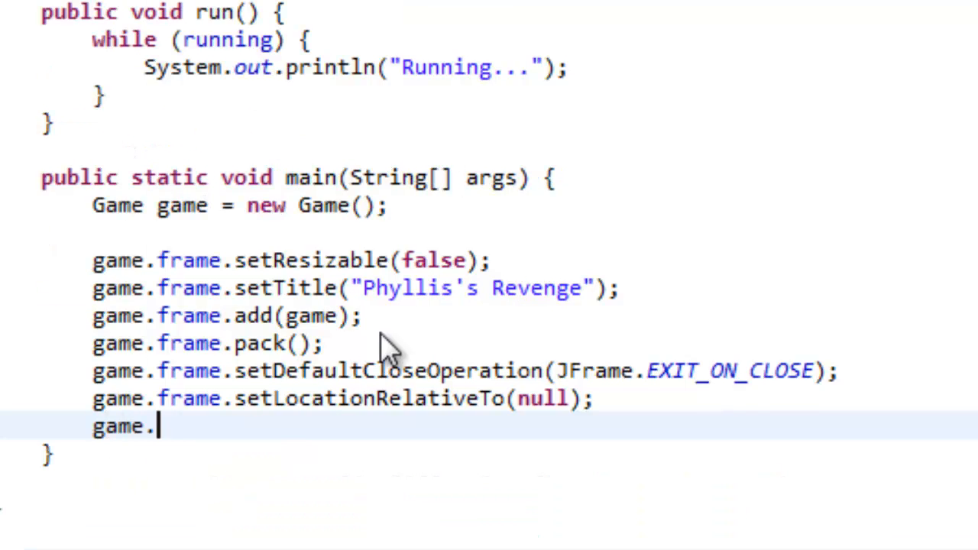
text(frame.)
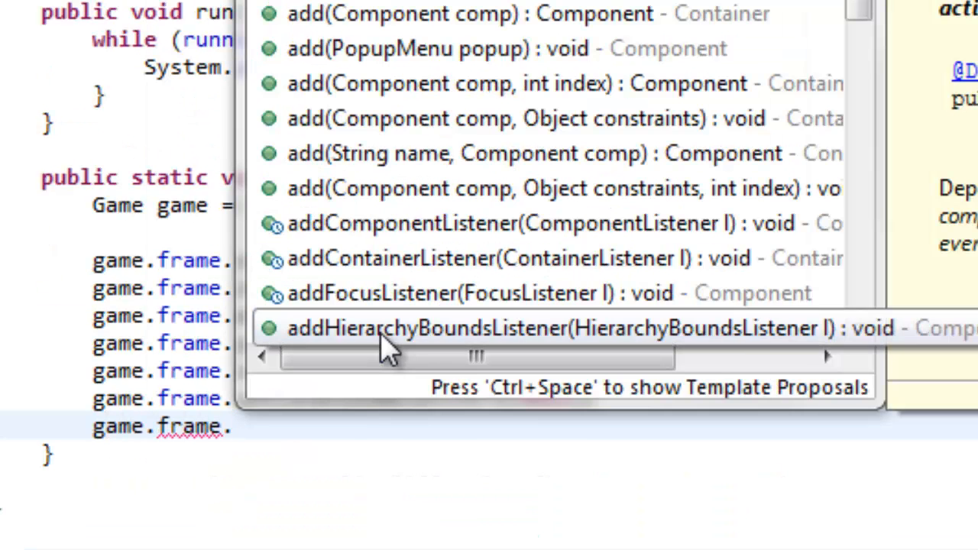
text(ble(true);)
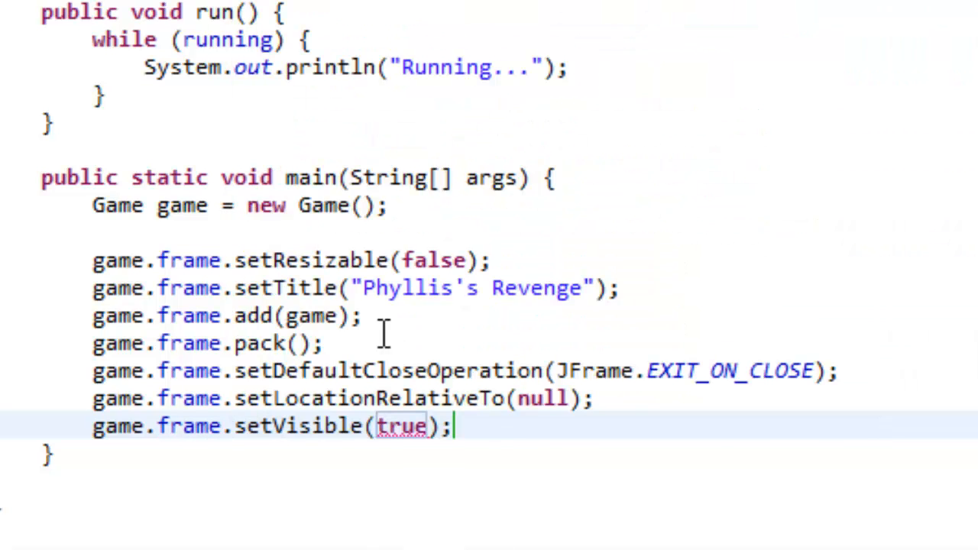
text(ga)
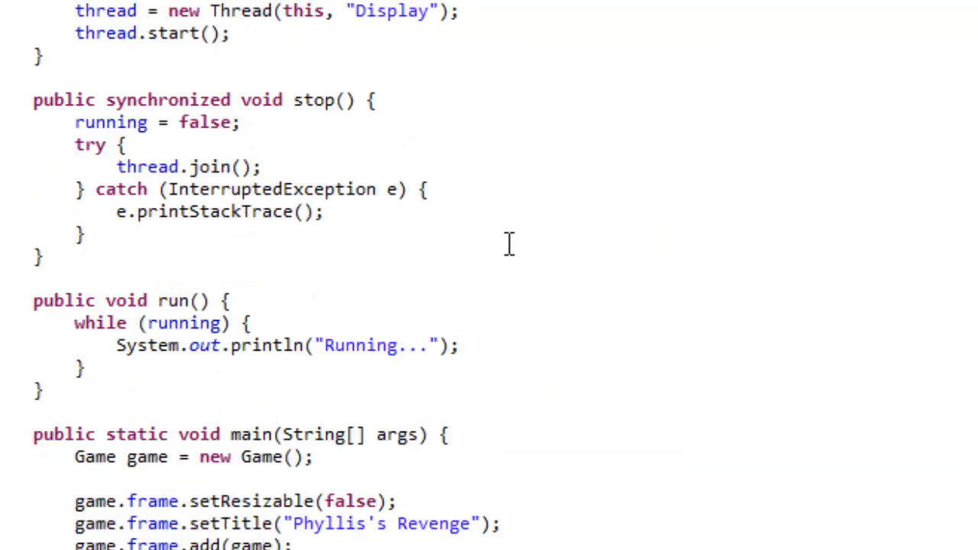
Step: Run Game as a Java application so the console repeatedly prints Running...
scroll(down, 3)
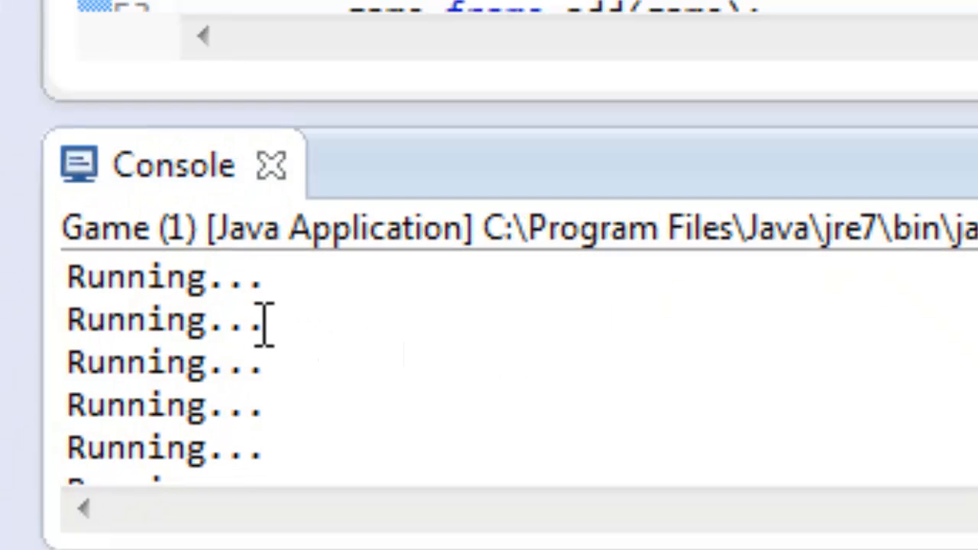
mouse_move(344, 372)
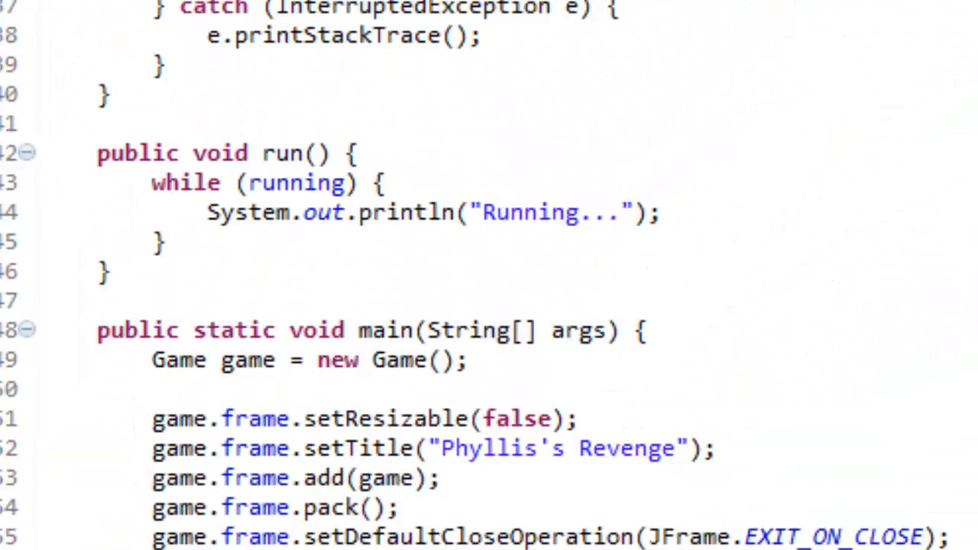
mouse_move(254, 168)
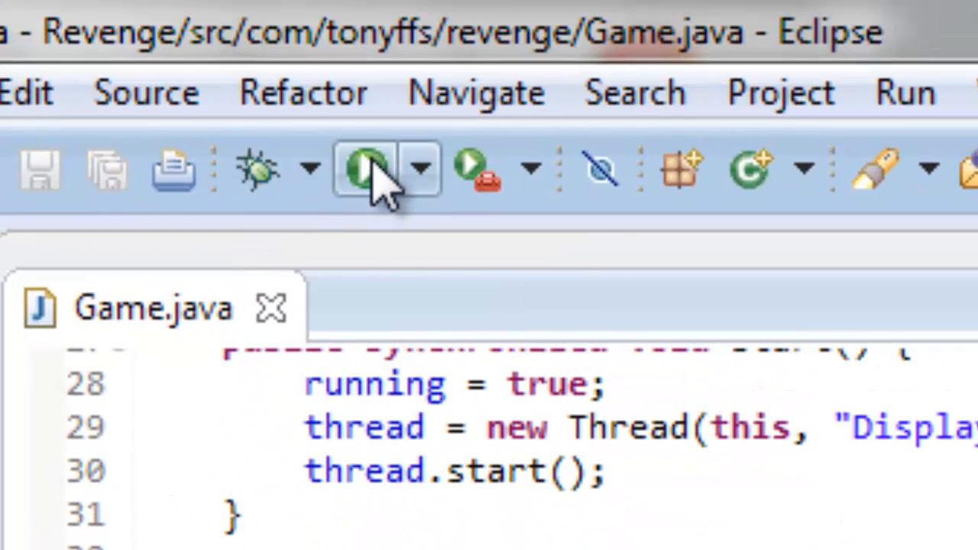
mouse_move(375, 242)
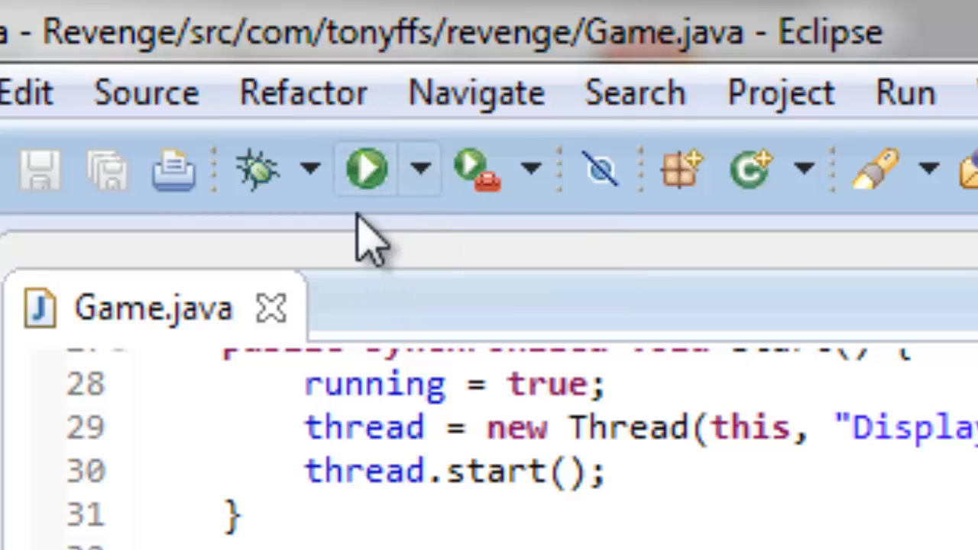
mouse_move(257, 168)
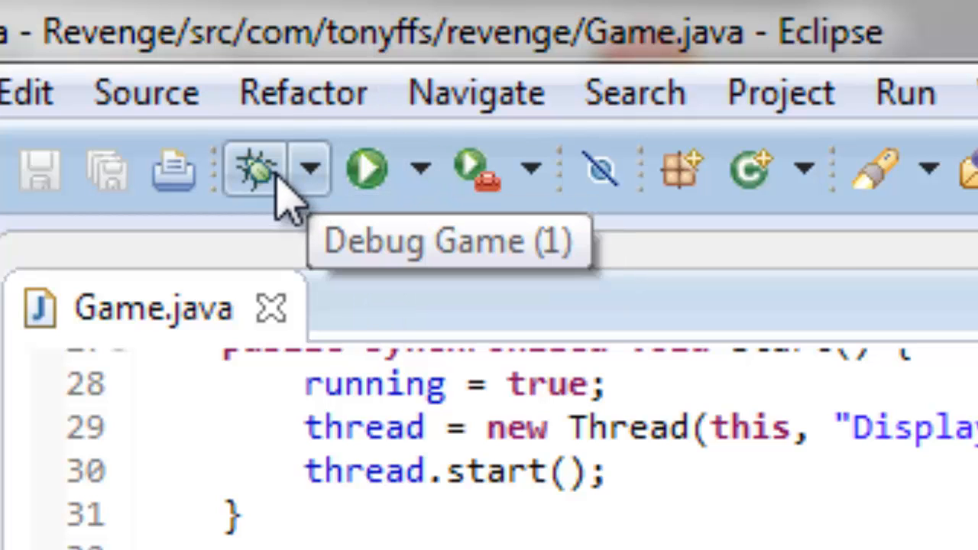
Step: Start the Game application in debug mode from the toolbar's Debug Game button
click(254, 168)
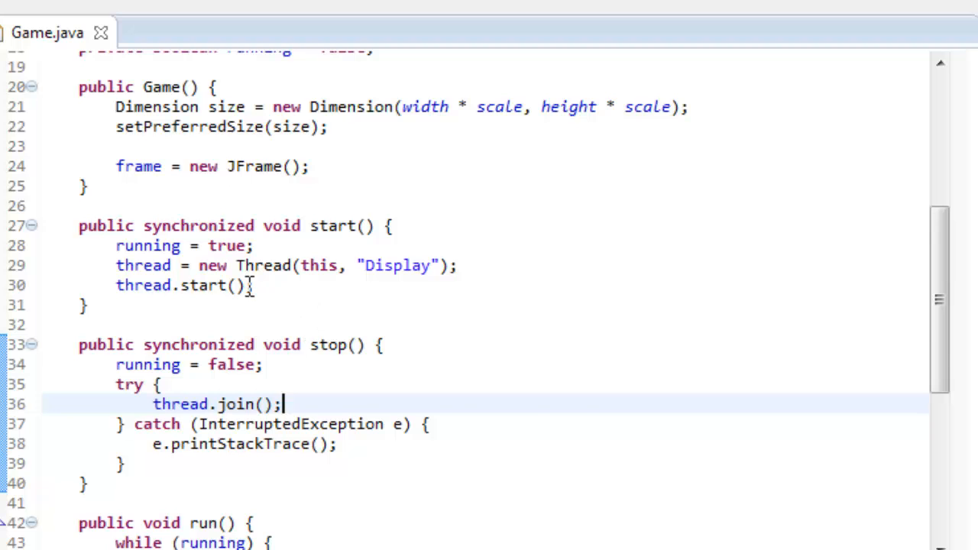
scroll(down, 3)
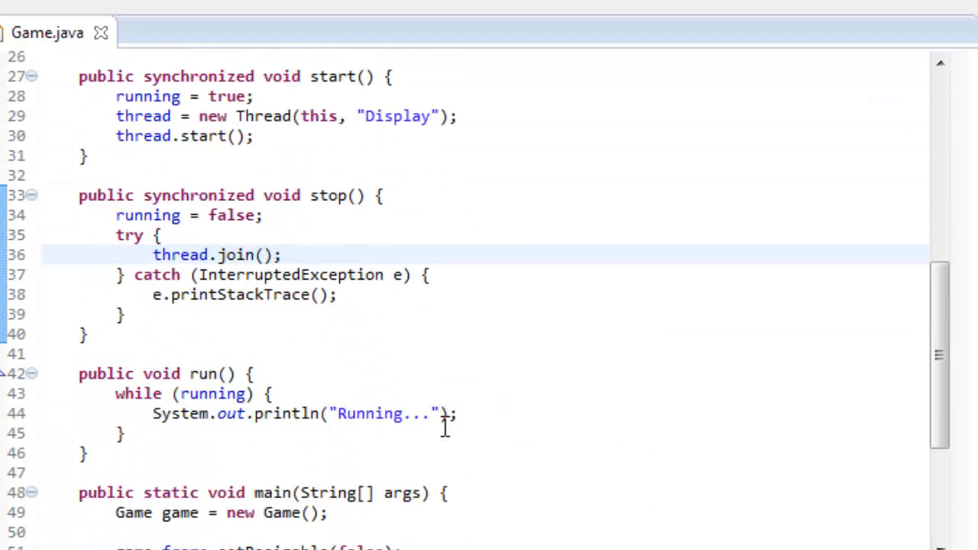
double_click(382, 413)
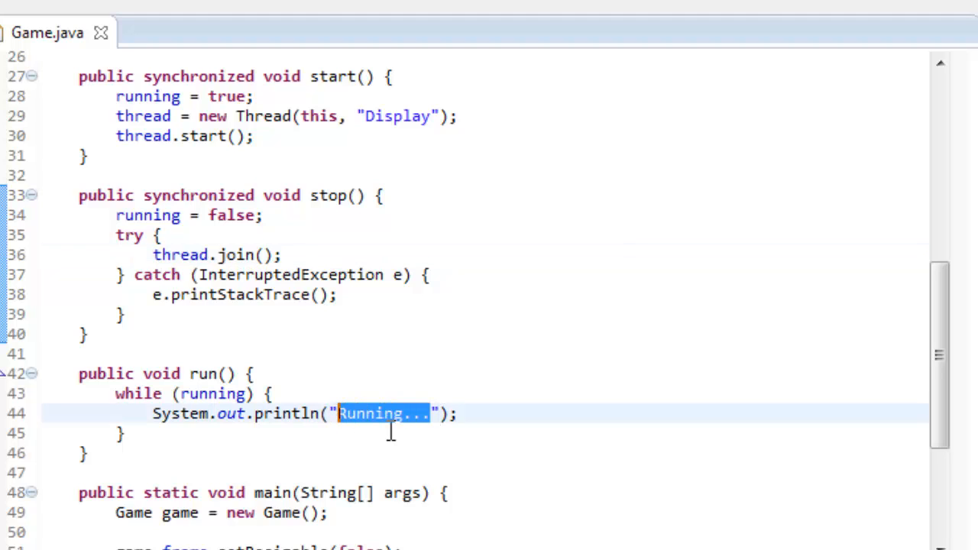
text(Farting)
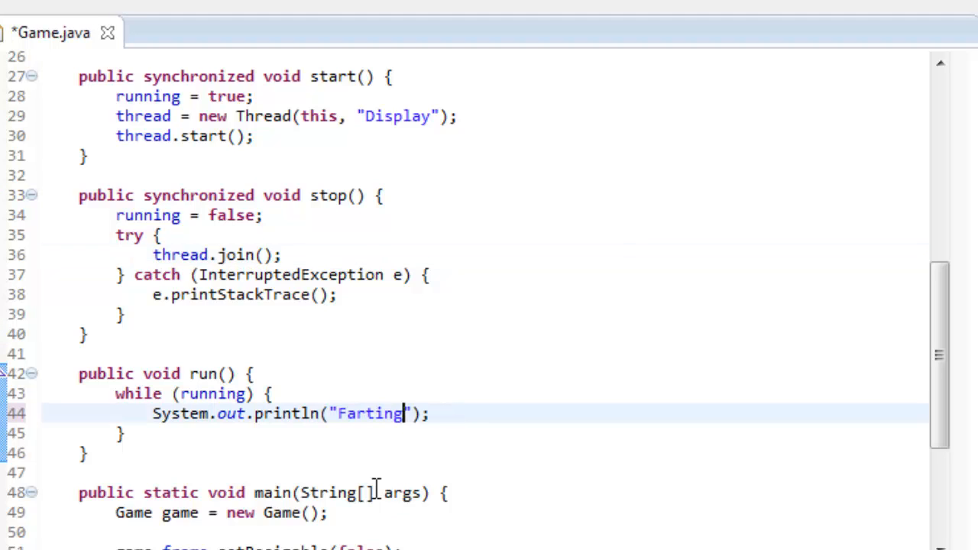
text(...)
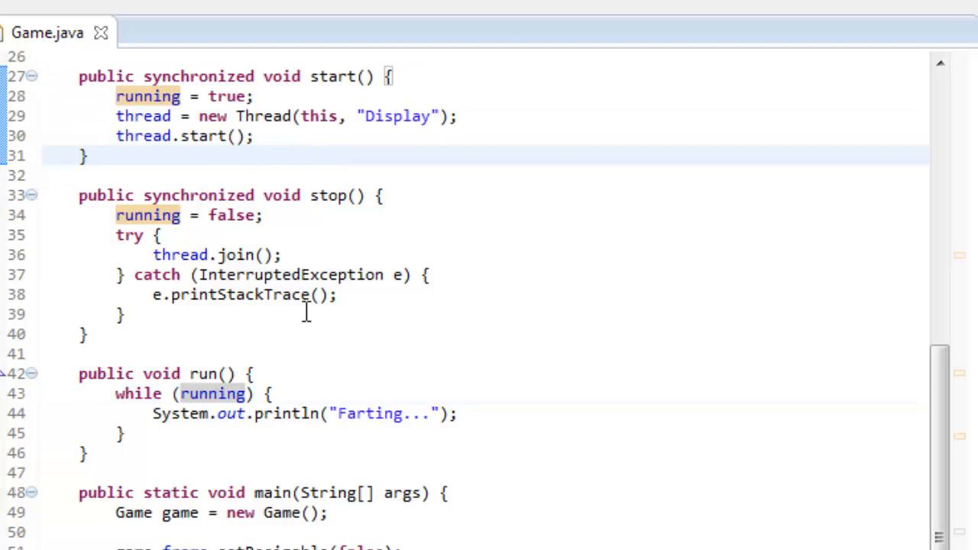
text(Running...)
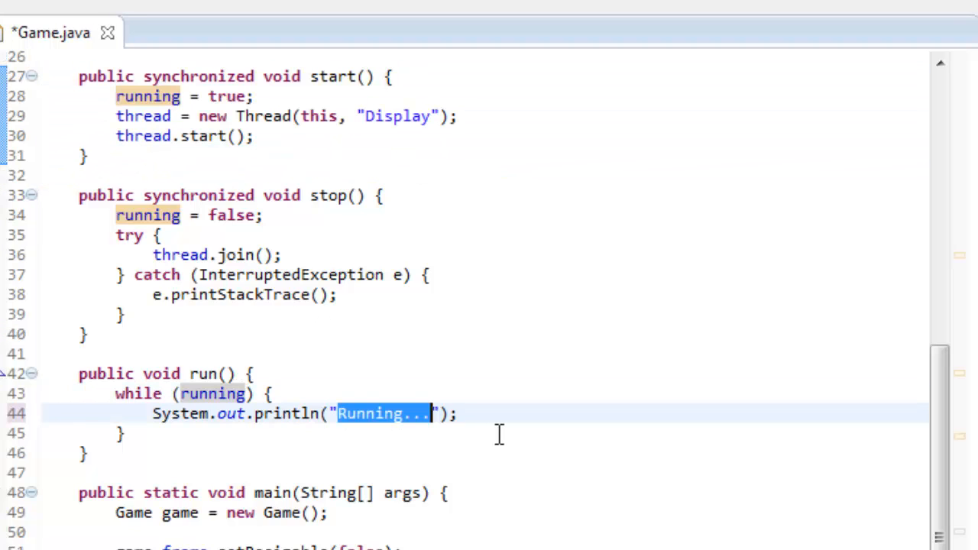